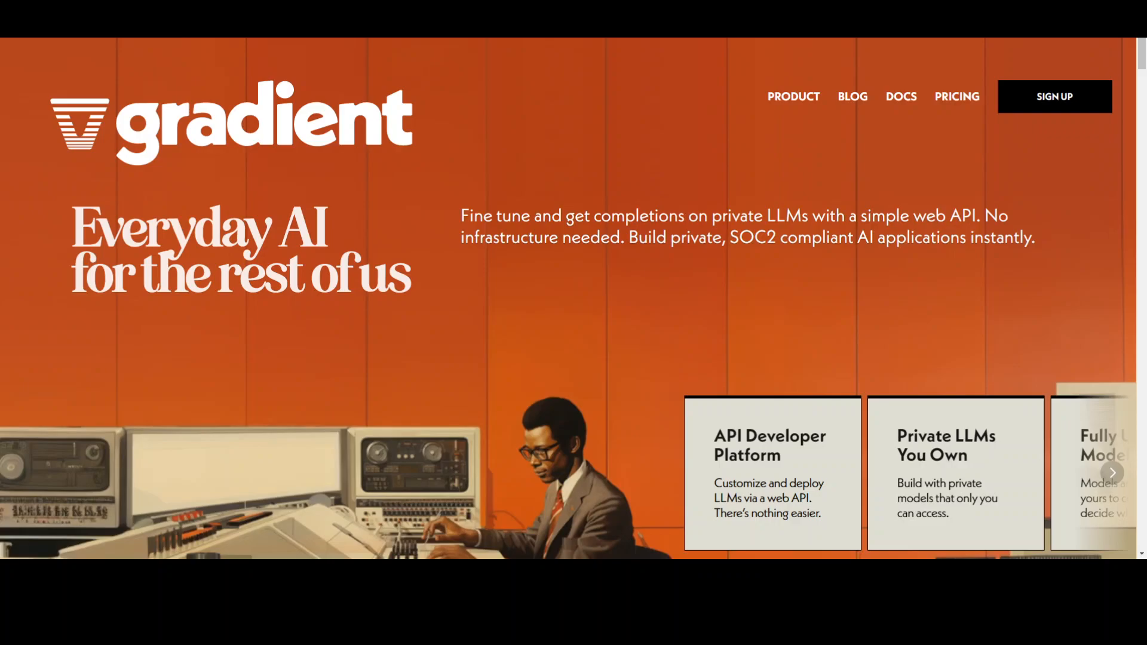
pyautogui.moveTo(1065, 154)
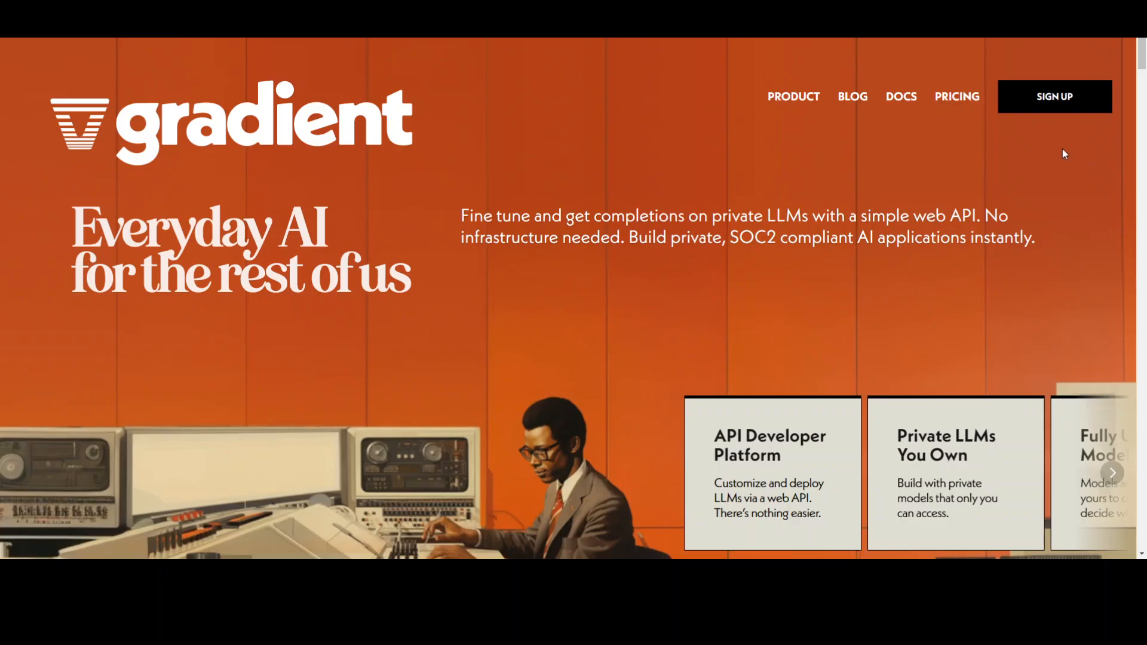
pyautogui.moveTo(1024, 151)
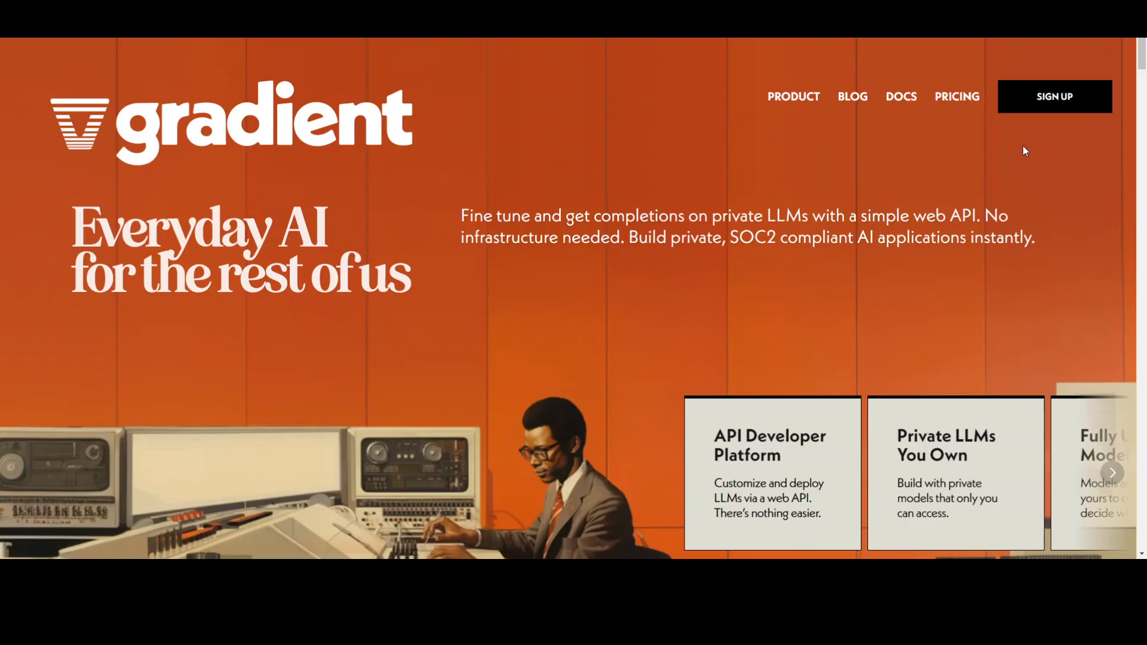
pyautogui.moveTo(994, 146)
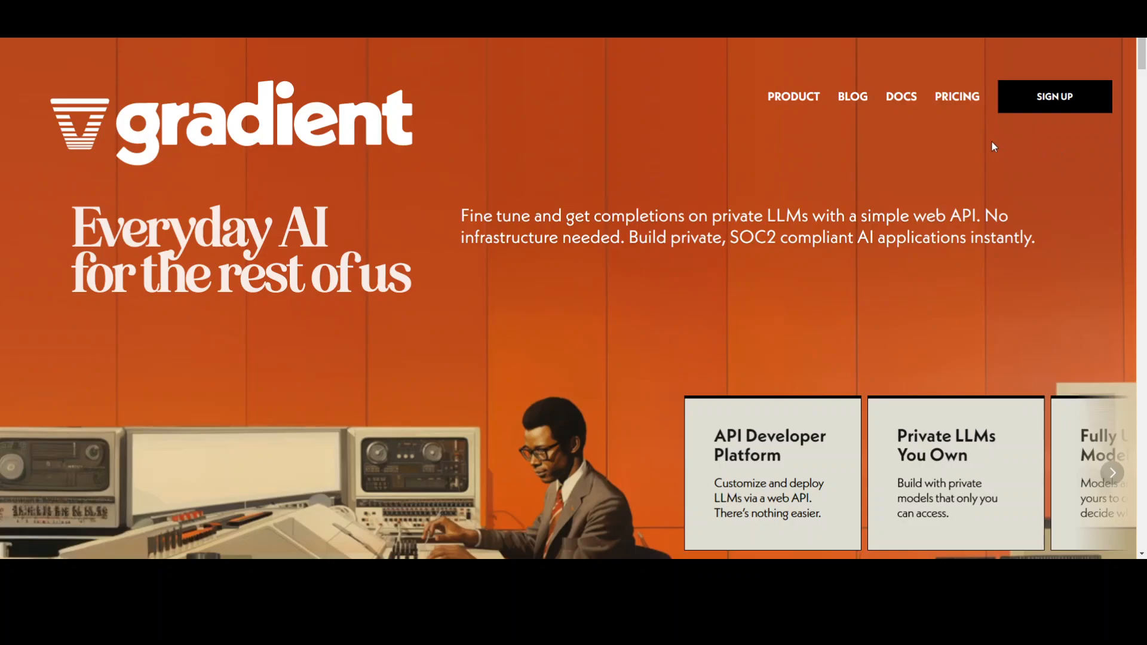
pyautogui.moveTo(858, 135)
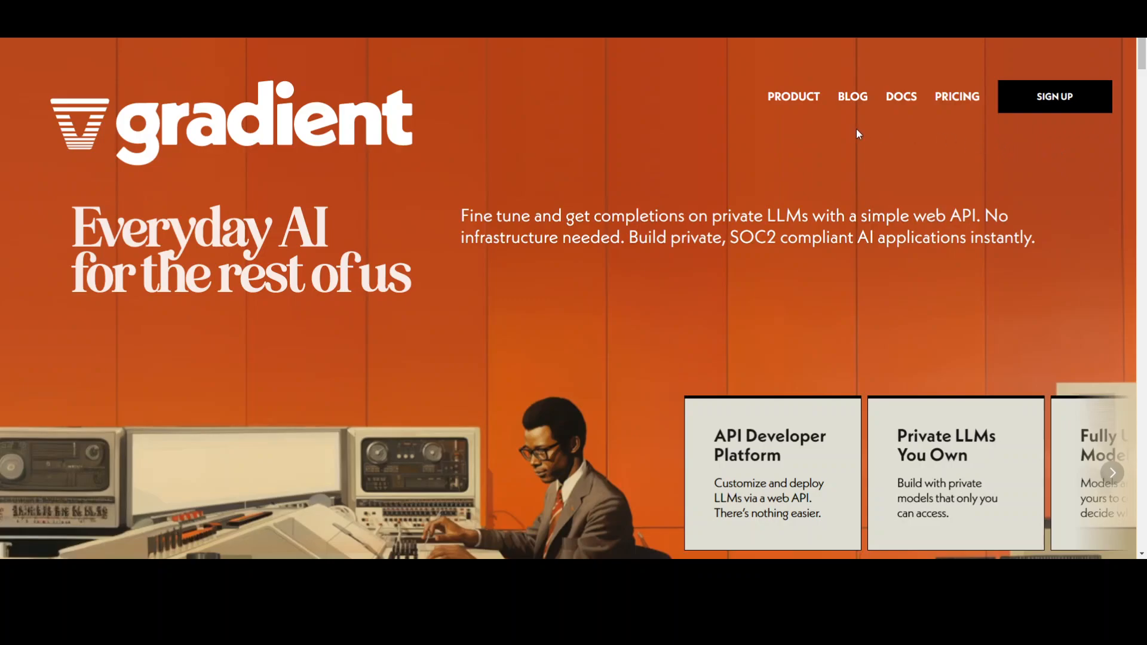
pyautogui.moveTo(816, 139)
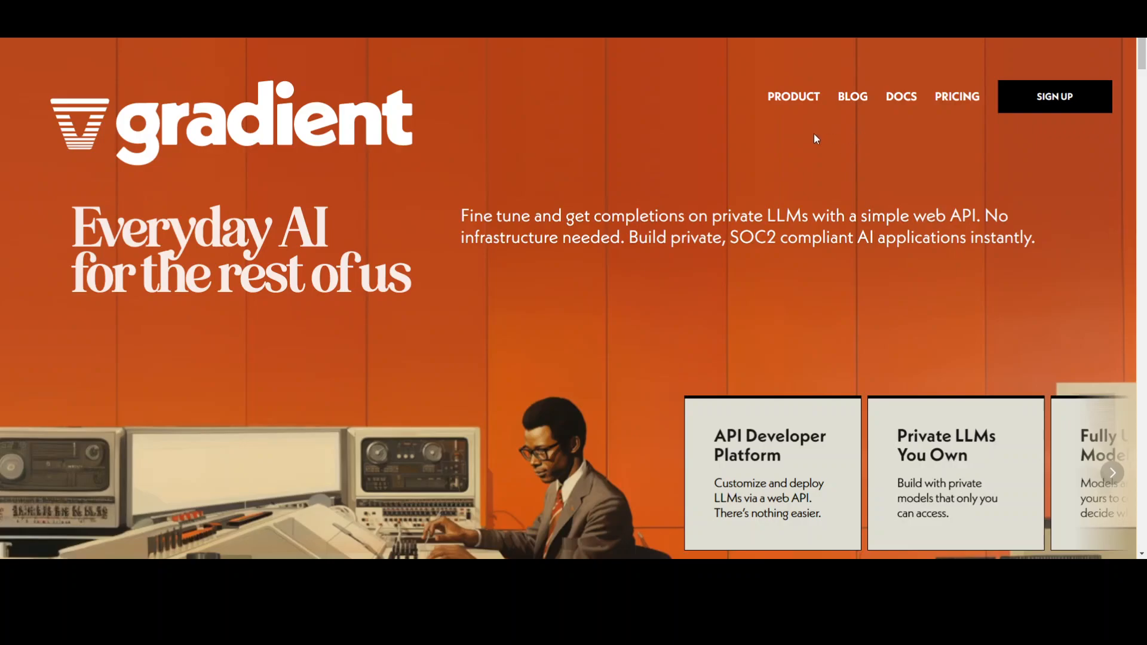
pyautogui.moveTo(427, 105)
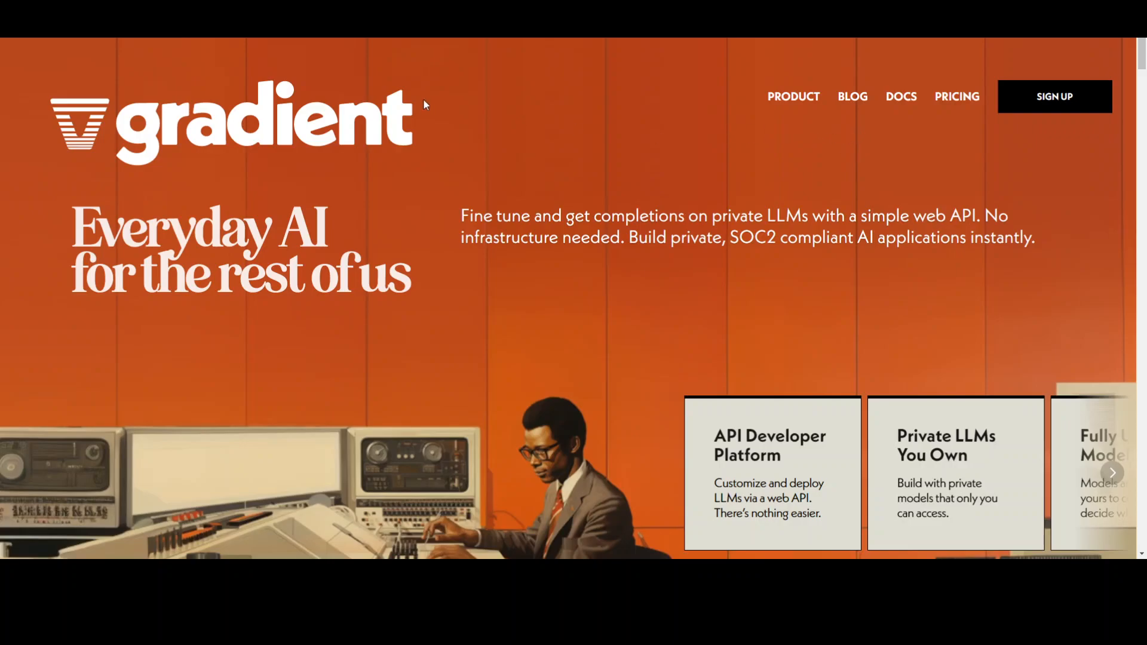
pyautogui.moveTo(425, 104)
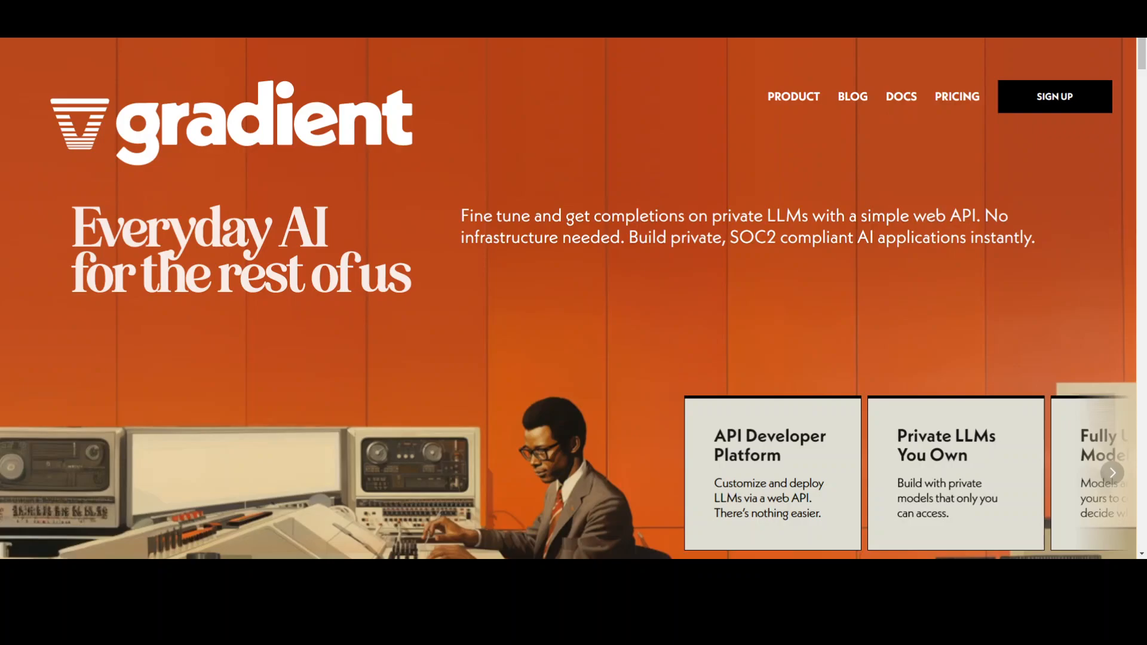
# - Go to the Gradient workspace overview, then open and dismiss the new-workspace form
pyautogui.click(1054, 96)
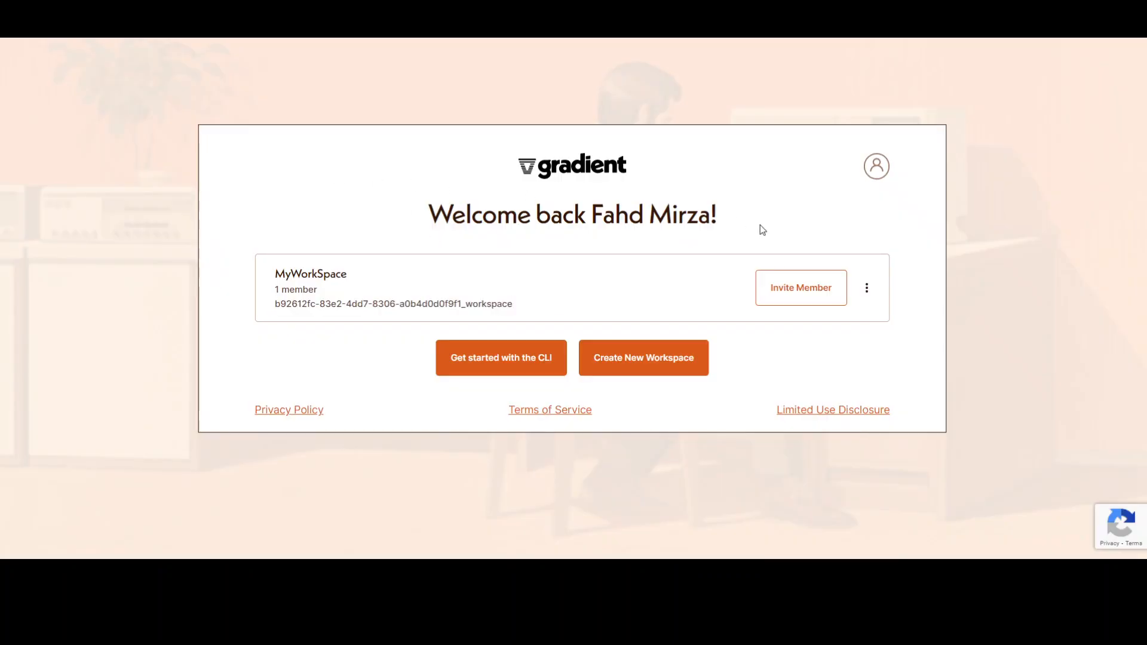
pyautogui.moveTo(642, 366)
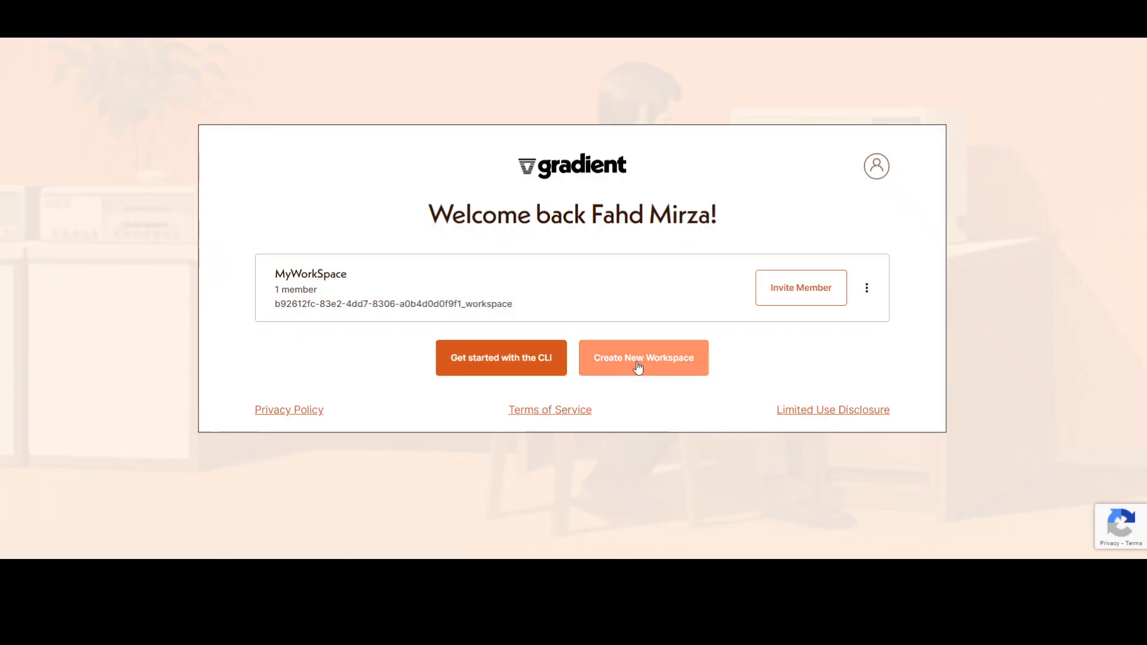
pyautogui.click(643, 358)
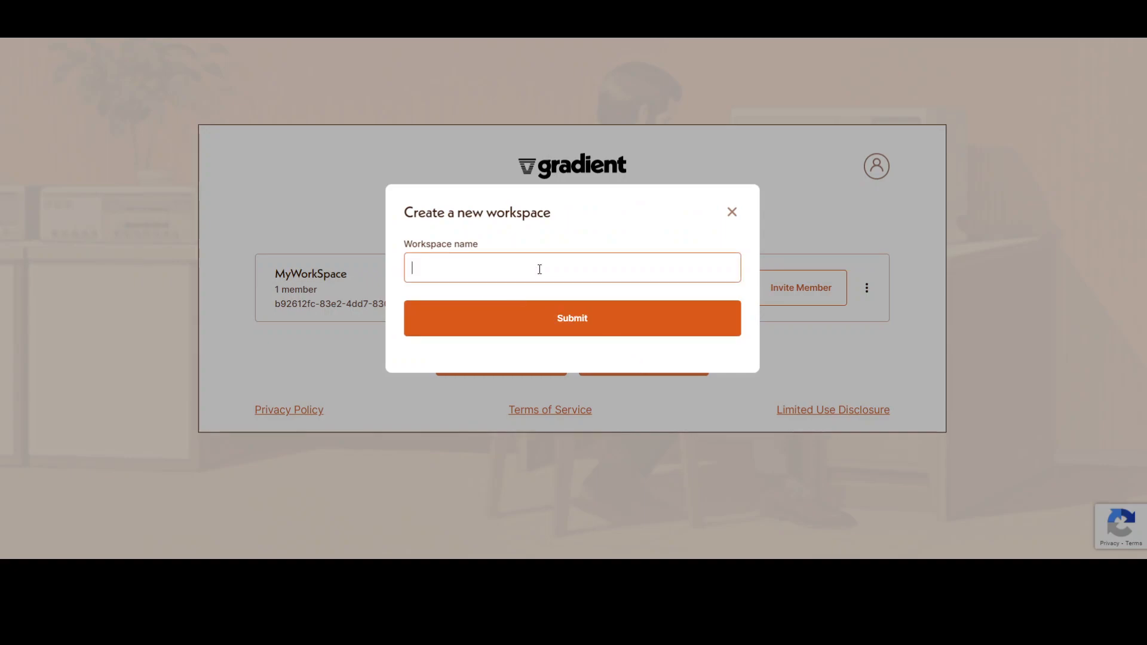
pyautogui.click(730, 212)
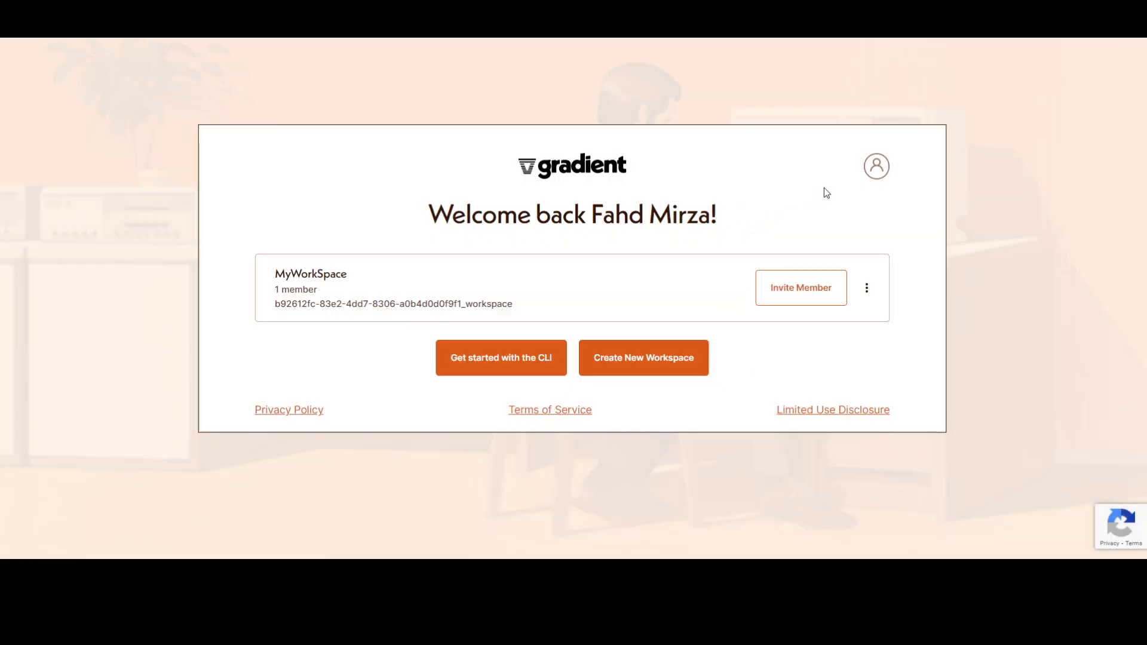
pyautogui.moveTo(317, 294)
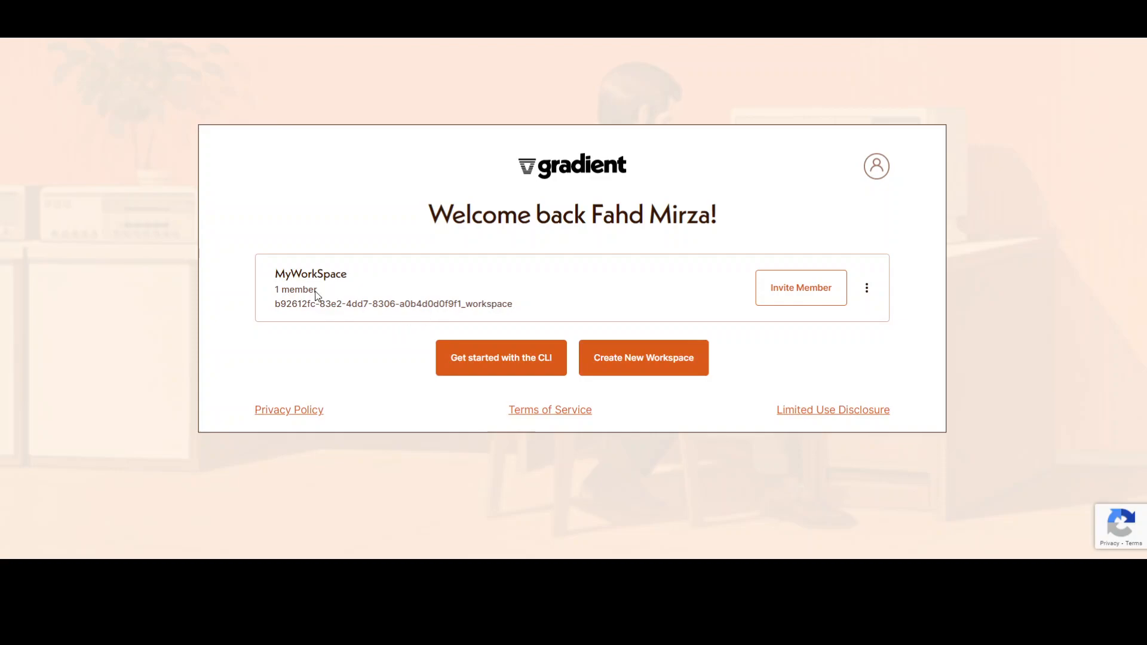
pyautogui.moveTo(358, 280)
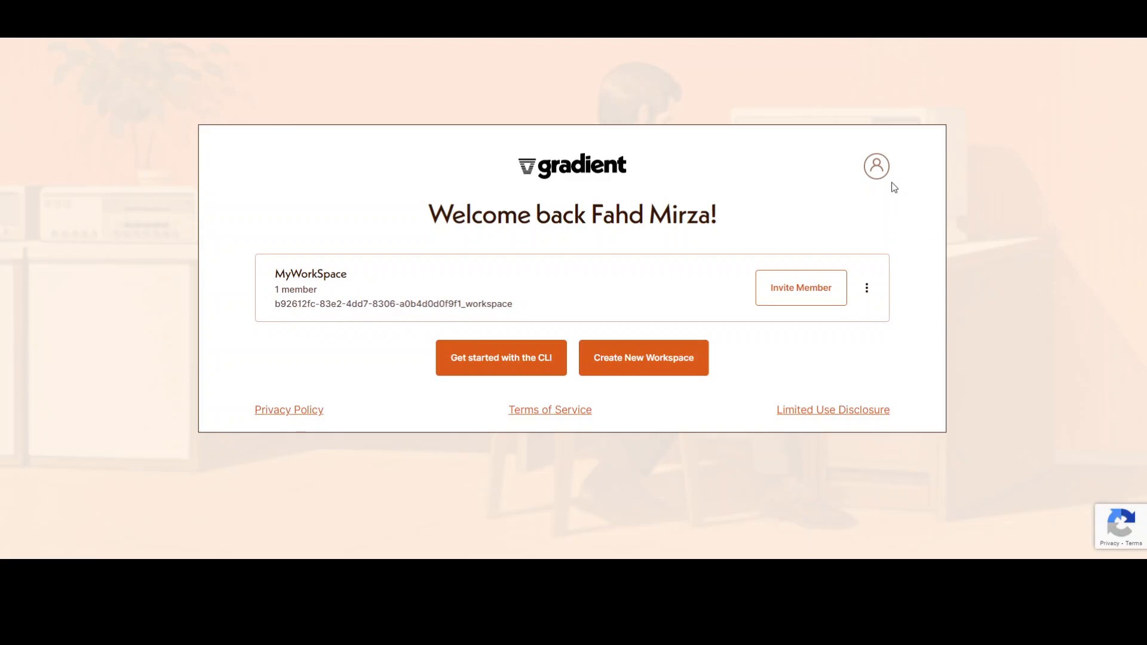
pyautogui.moveTo(877, 166)
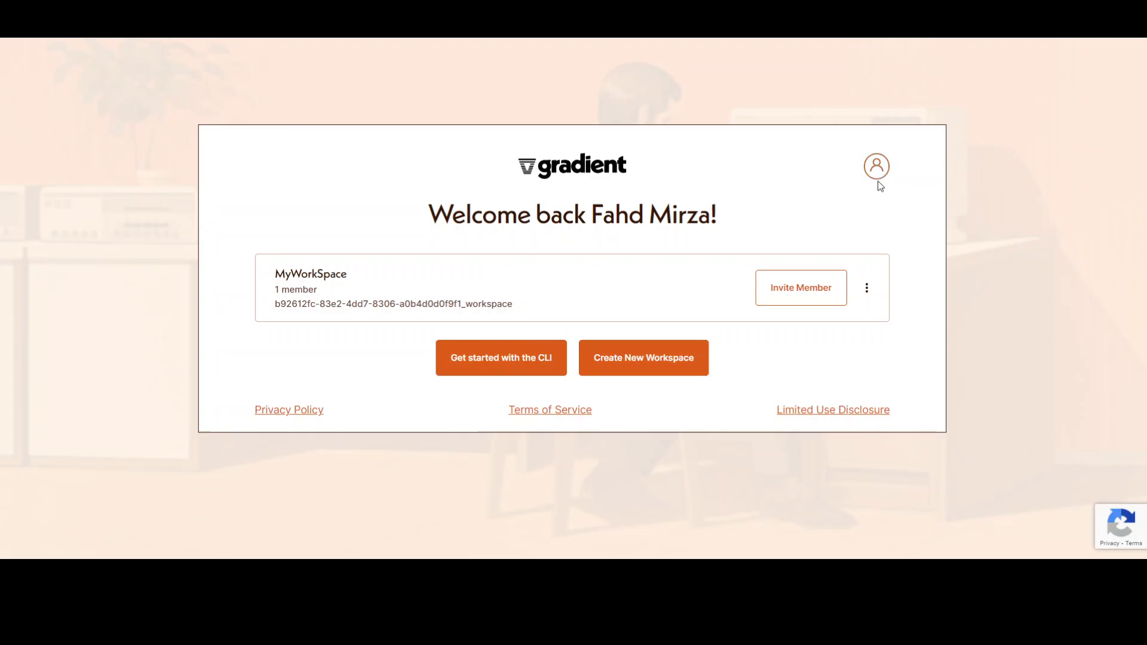
# - Generate a new access token from the Access Tokens page and close its notice
pyautogui.click(875, 166)
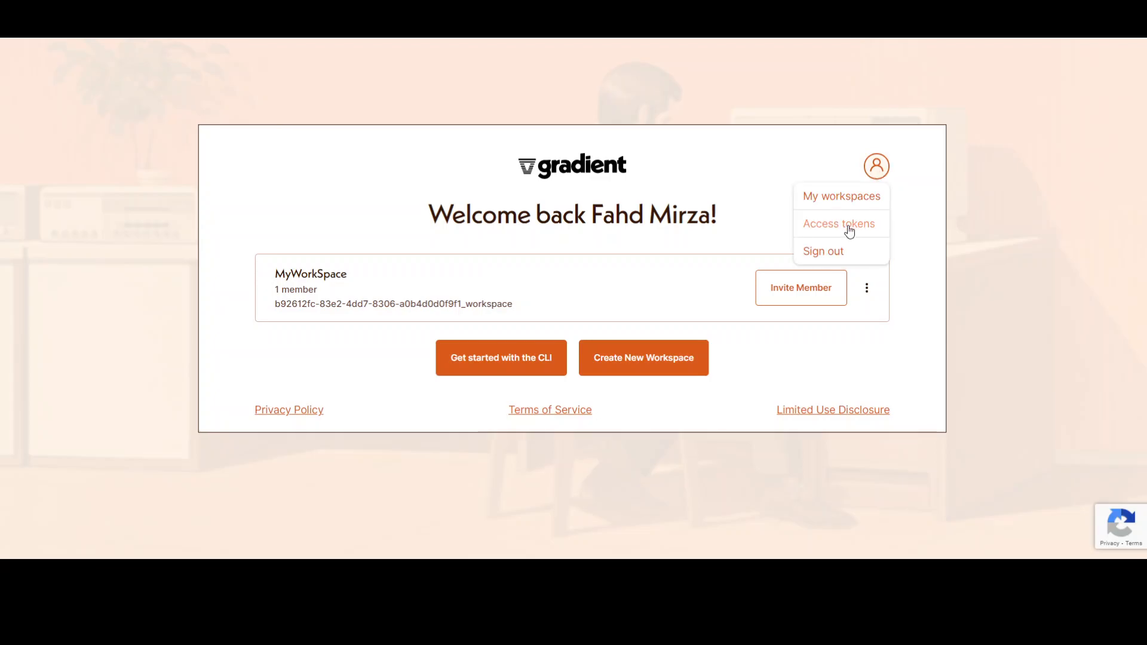
pyautogui.click(839, 224)
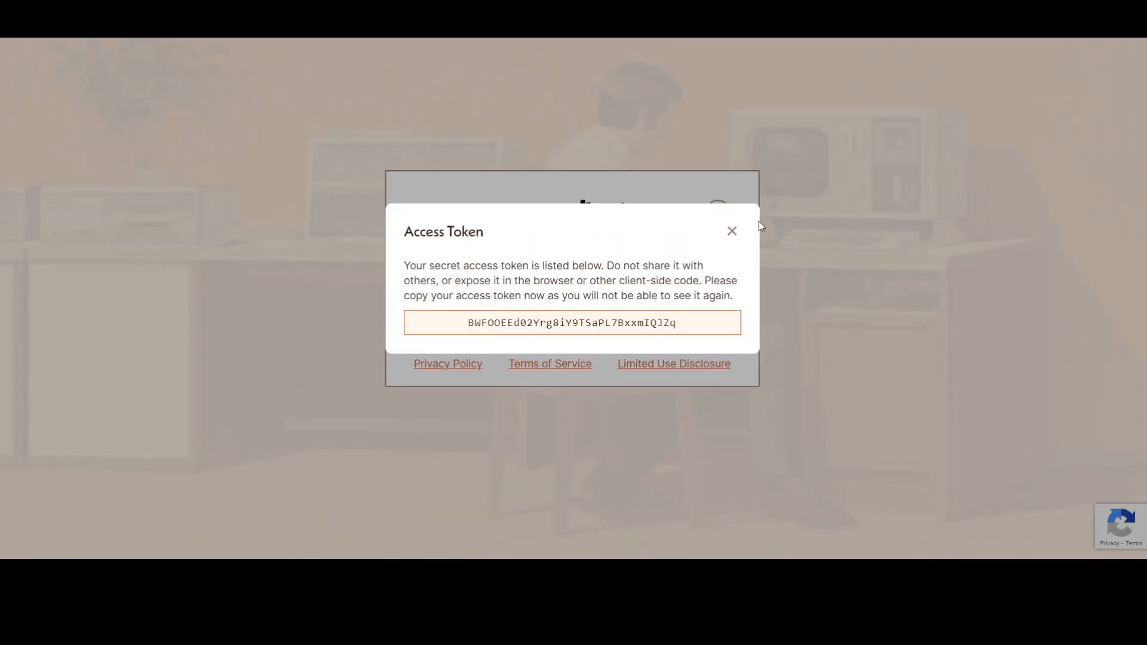
pyautogui.click(731, 231)
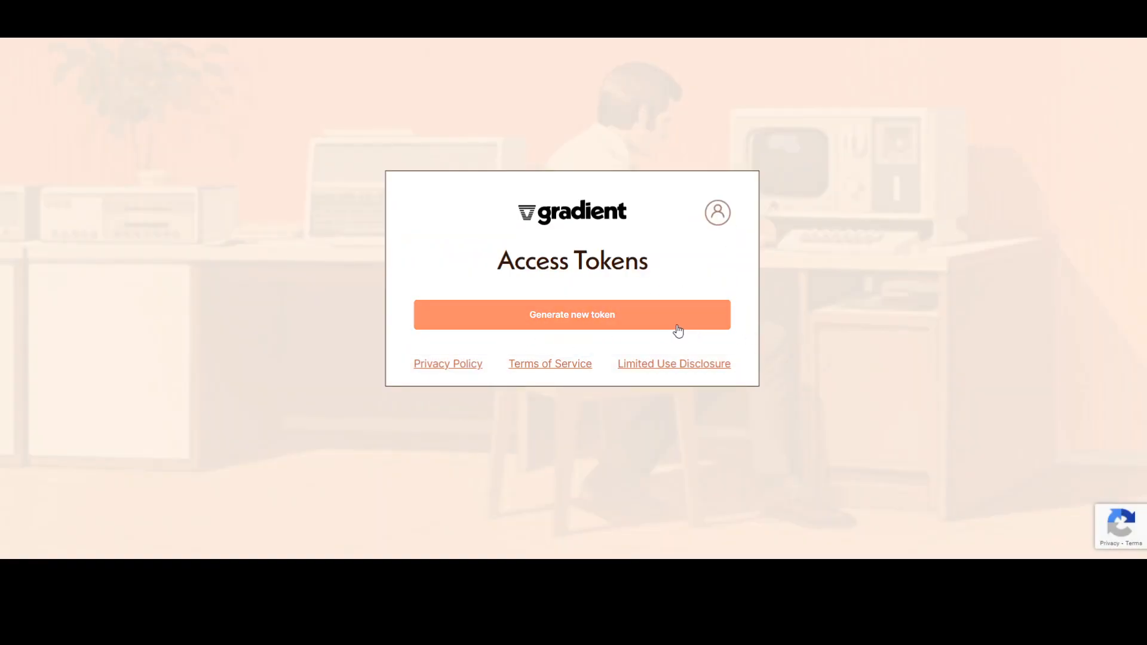
pyautogui.moveTo(97, 211)
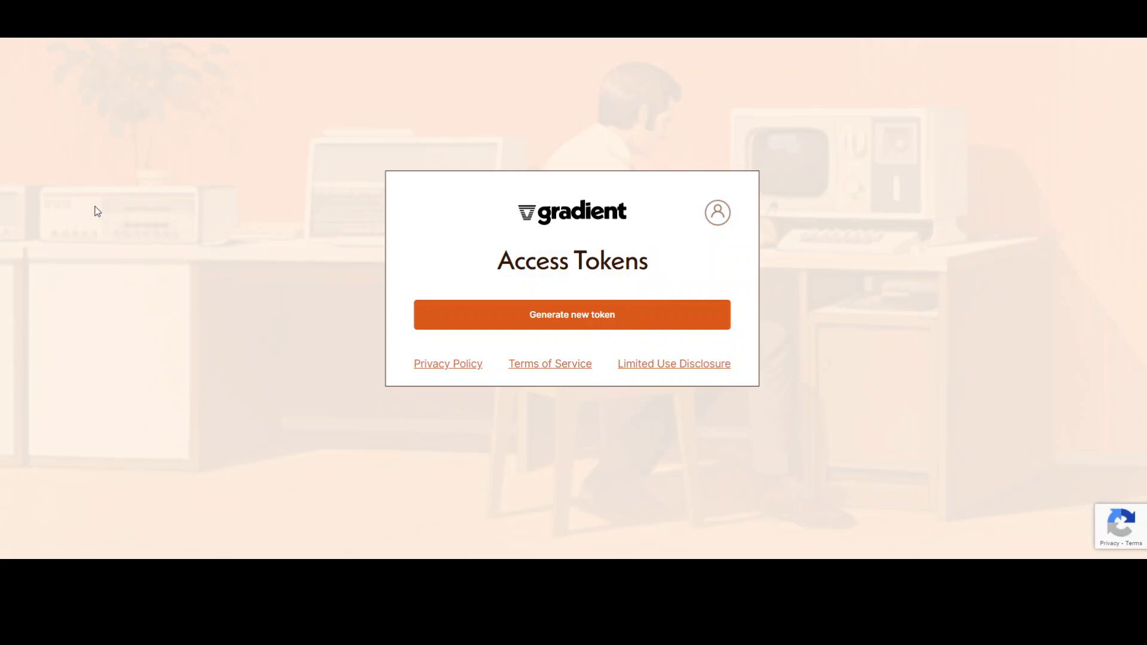
pyautogui.moveTo(581, 251)
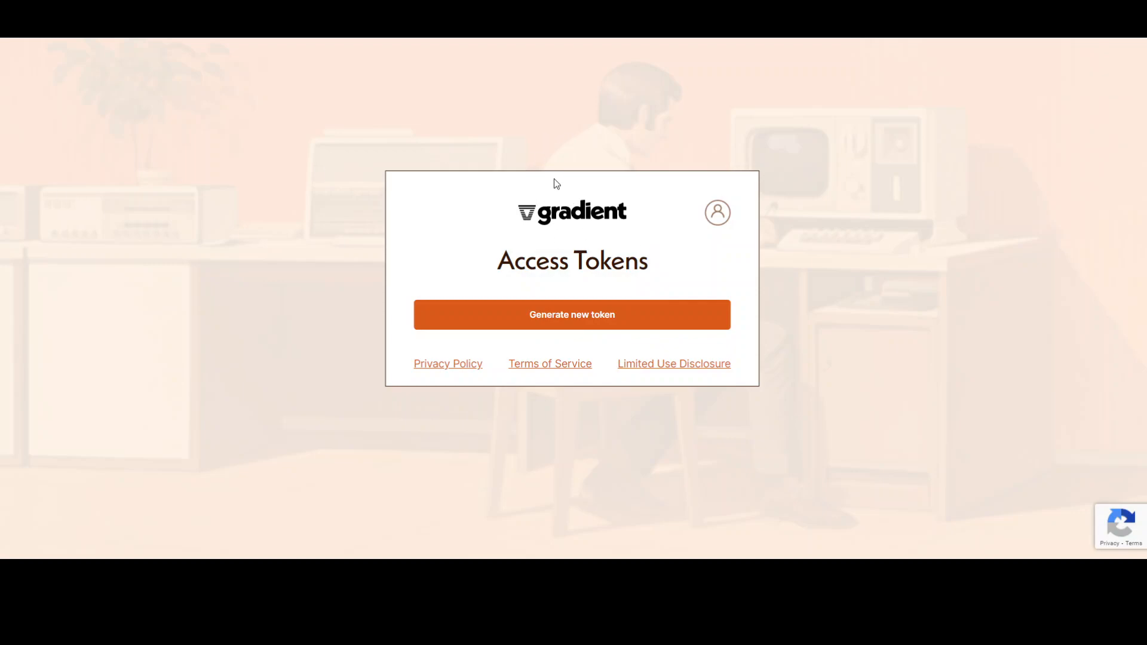
pyautogui.moveTo(557, 228)
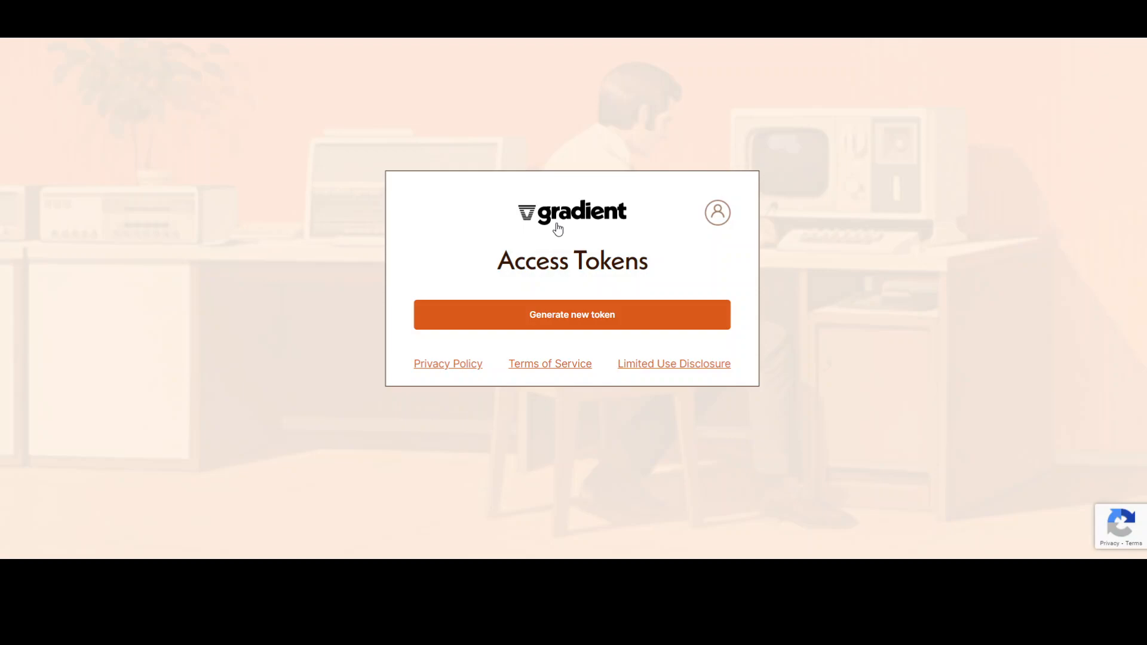
pyautogui.moveTo(3, 206)
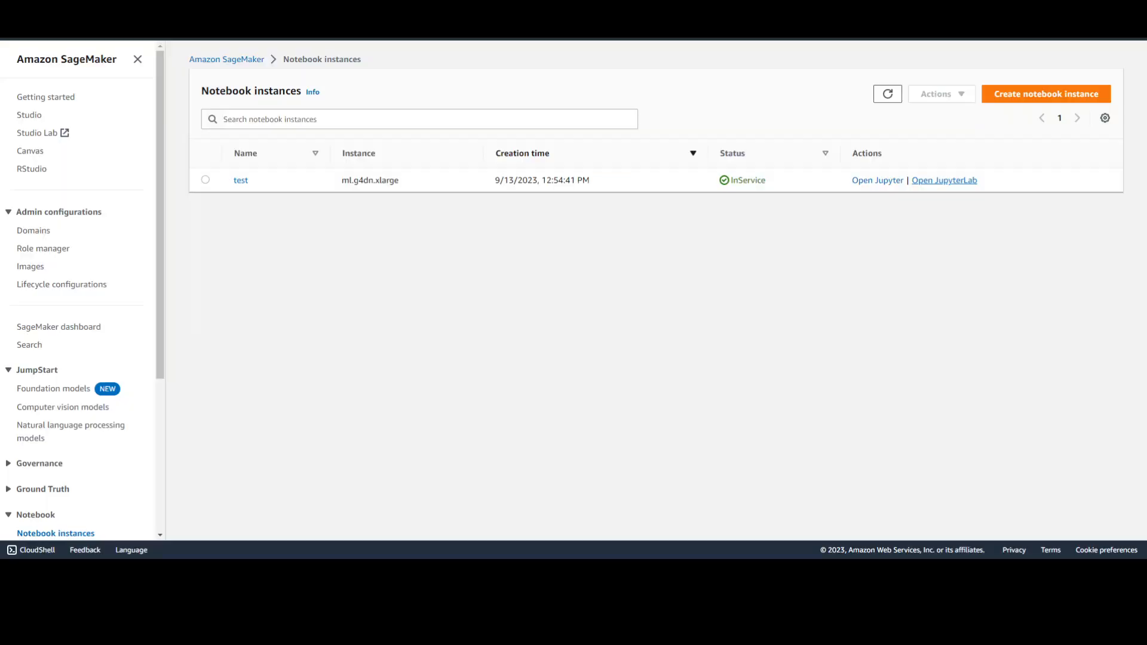
pyautogui.moveTo(465, 314)
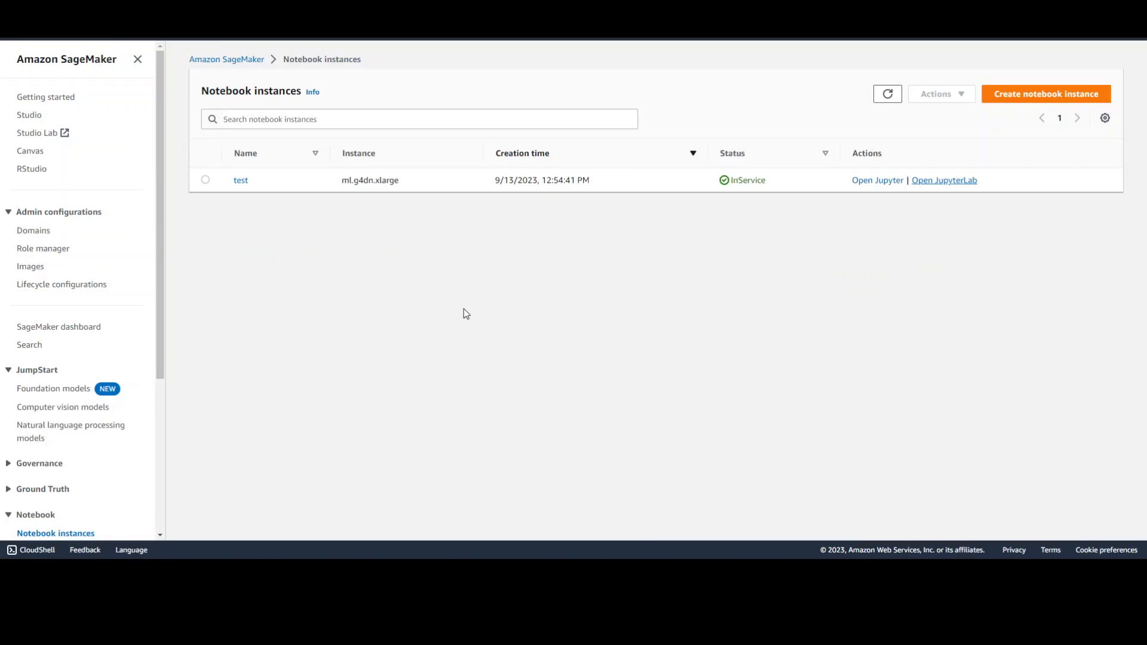
pyautogui.moveTo(402, 192)
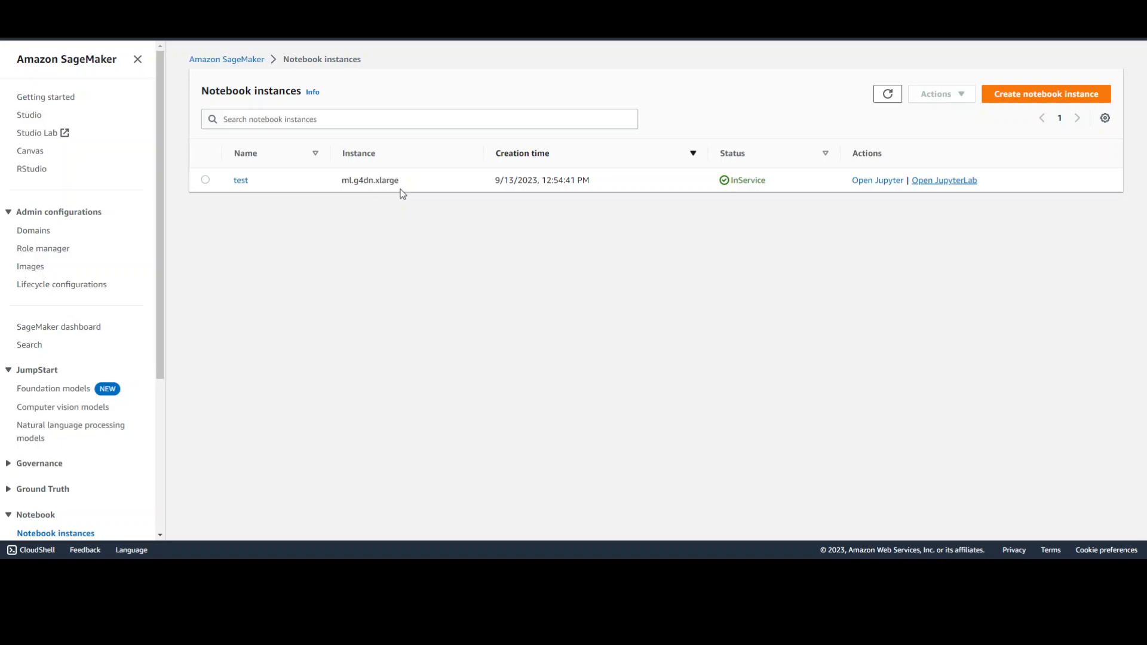
pyautogui.moveTo(945, 186)
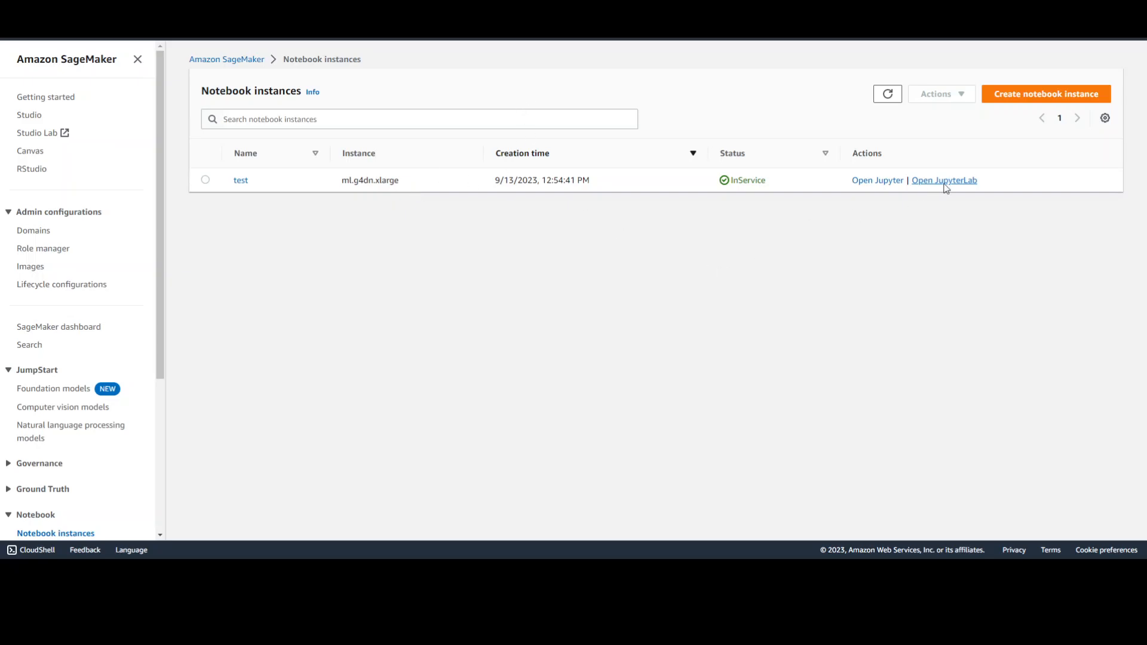
# - Launch JupyterLab from the test instance on the SageMaker Notebook instances page
pyautogui.click(944, 180)
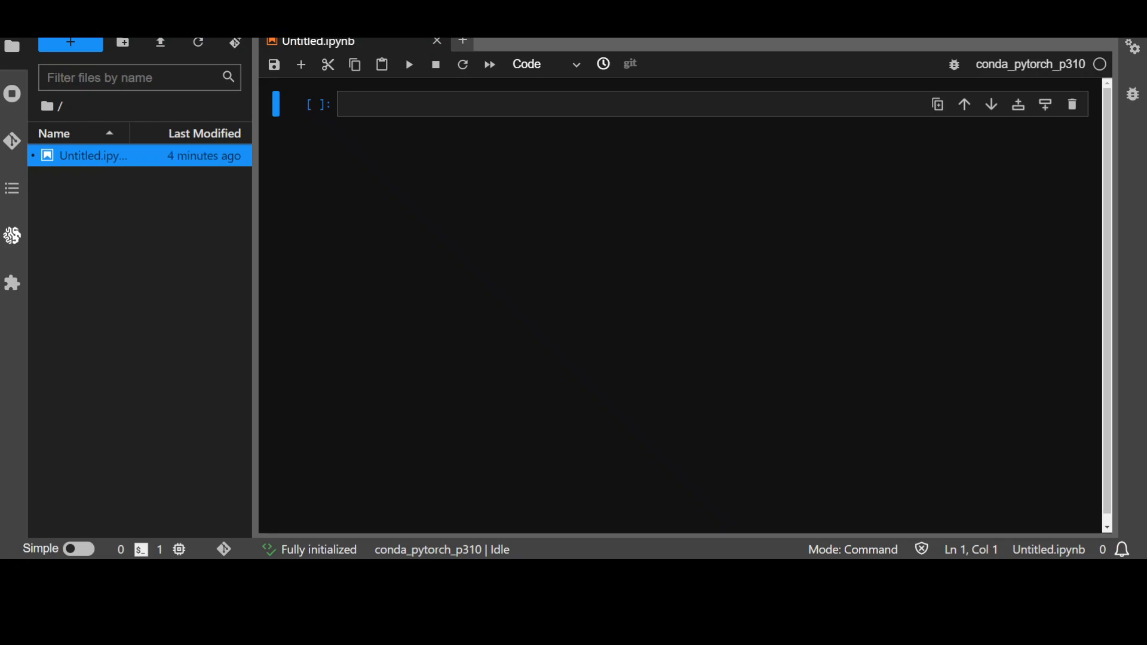
pyautogui.moveTo(98, 277)
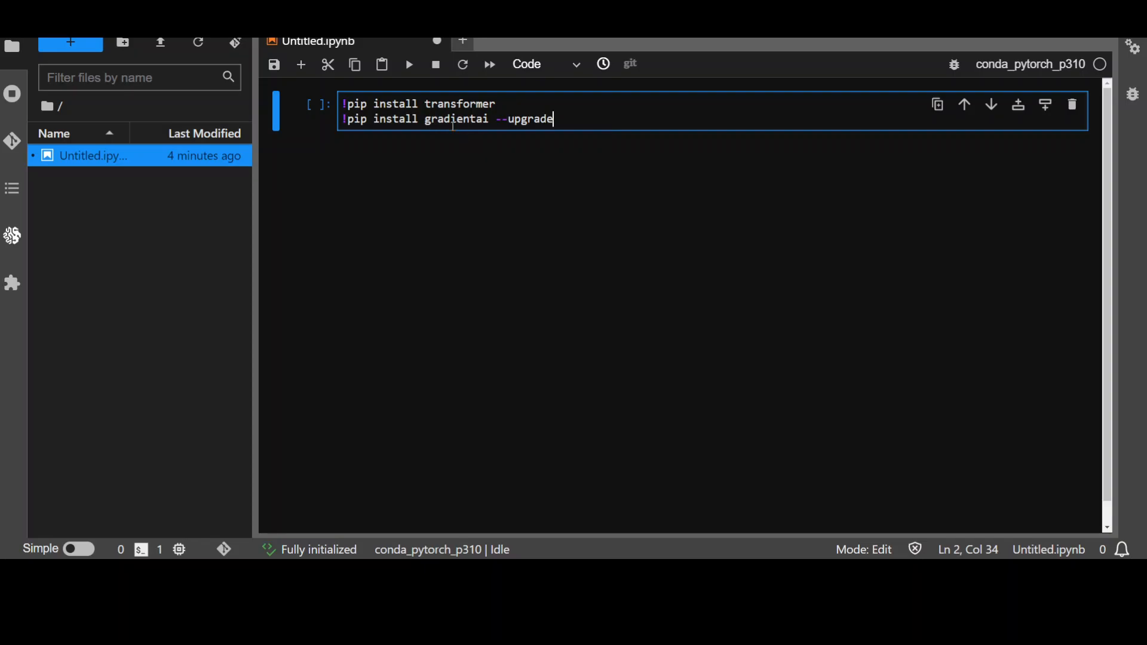
pyautogui.moveTo(381, 65)
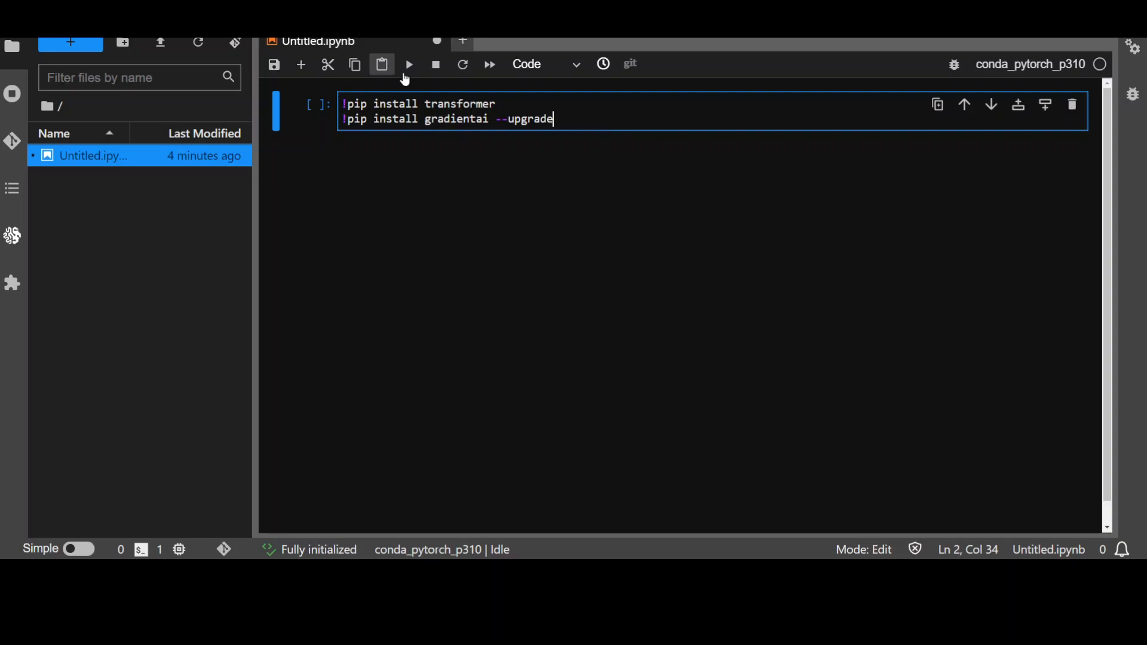
# - Run the pip install cell for transformer and gradientai
pyautogui.click(408, 65)
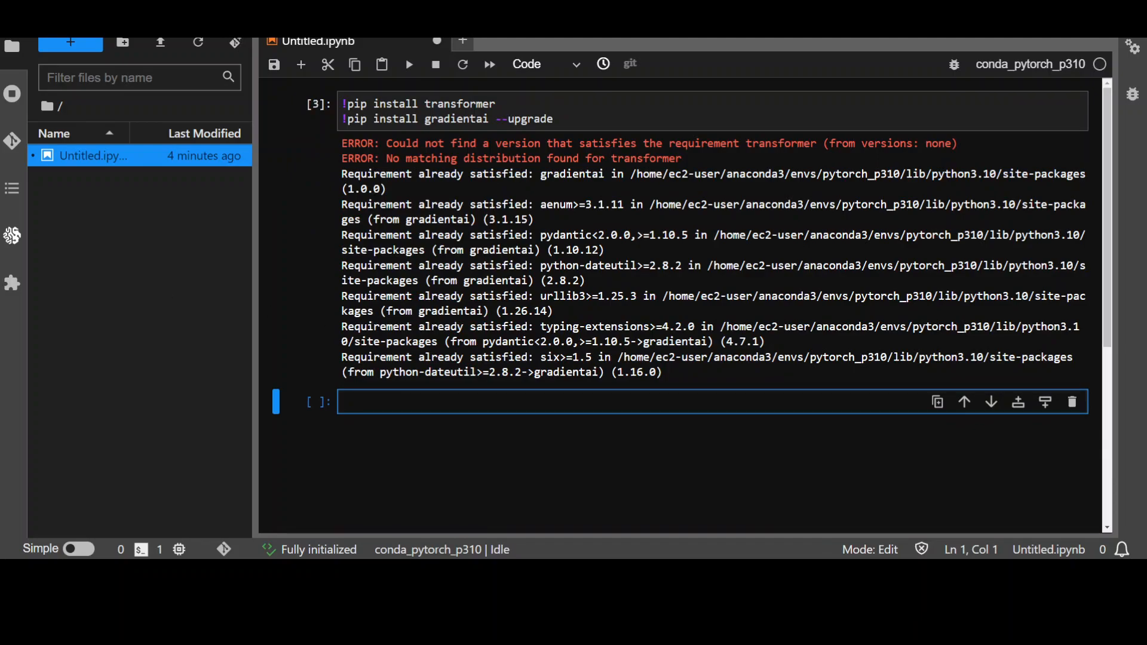
pyautogui.moveTo(284, 456)
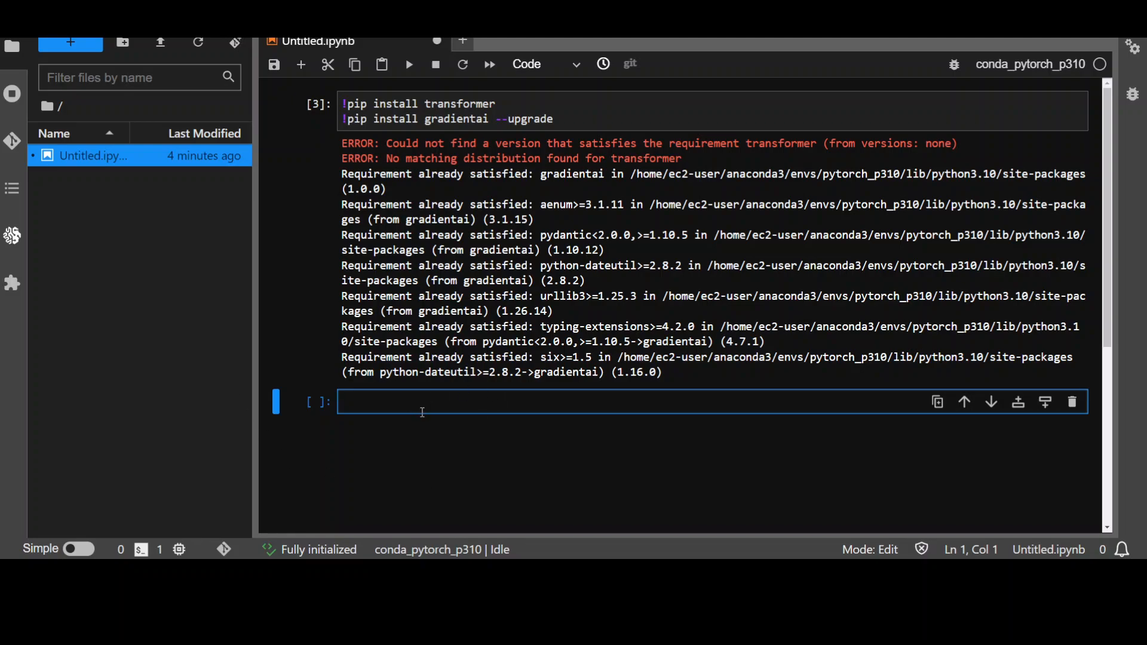
# - Enter import os with the GRADIENT_ACCESS_TOKEN and GRADIENT_WORKSPACE_ID lines, then run it
pyautogui.write('import os')
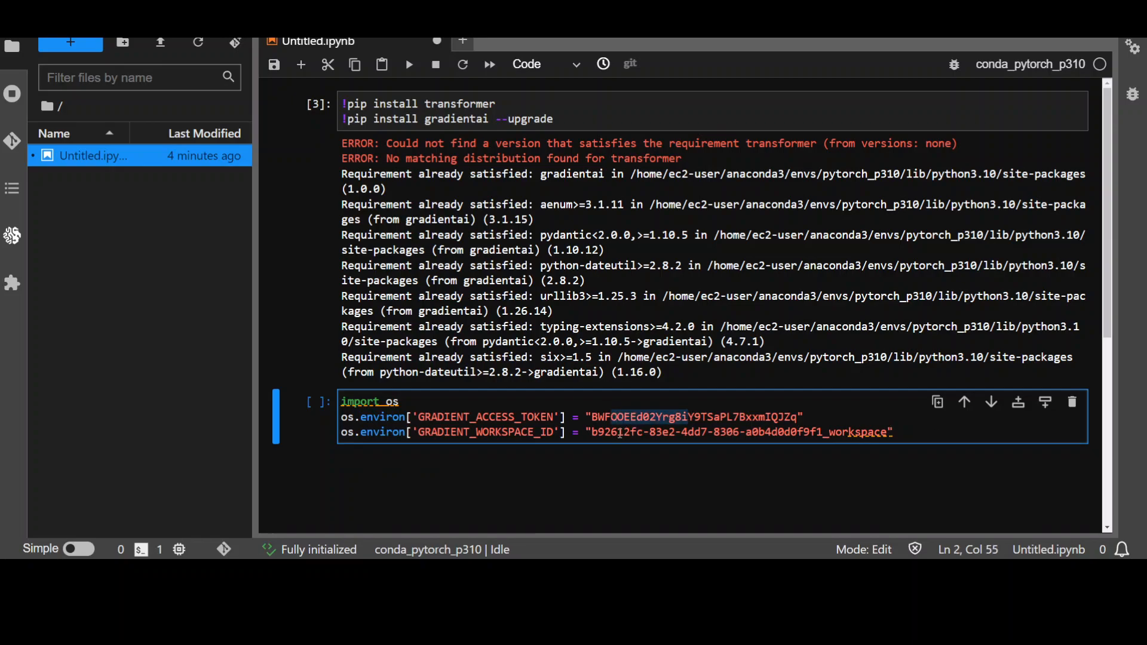
pyautogui.click(896, 432)
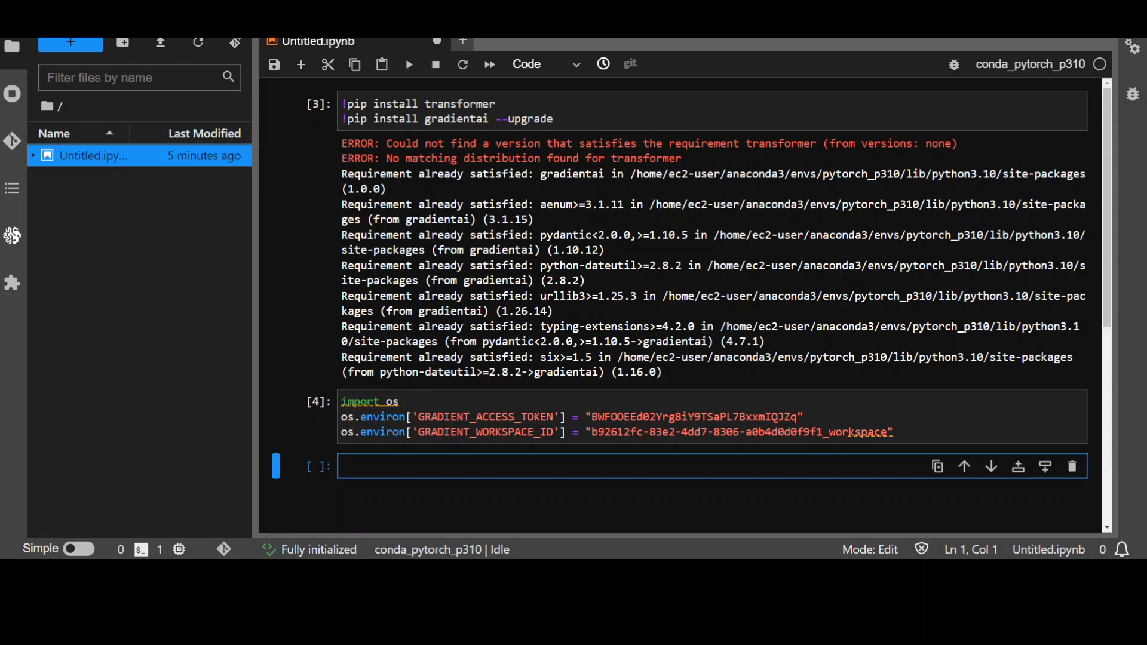
pyautogui.moveTo(537, 426)
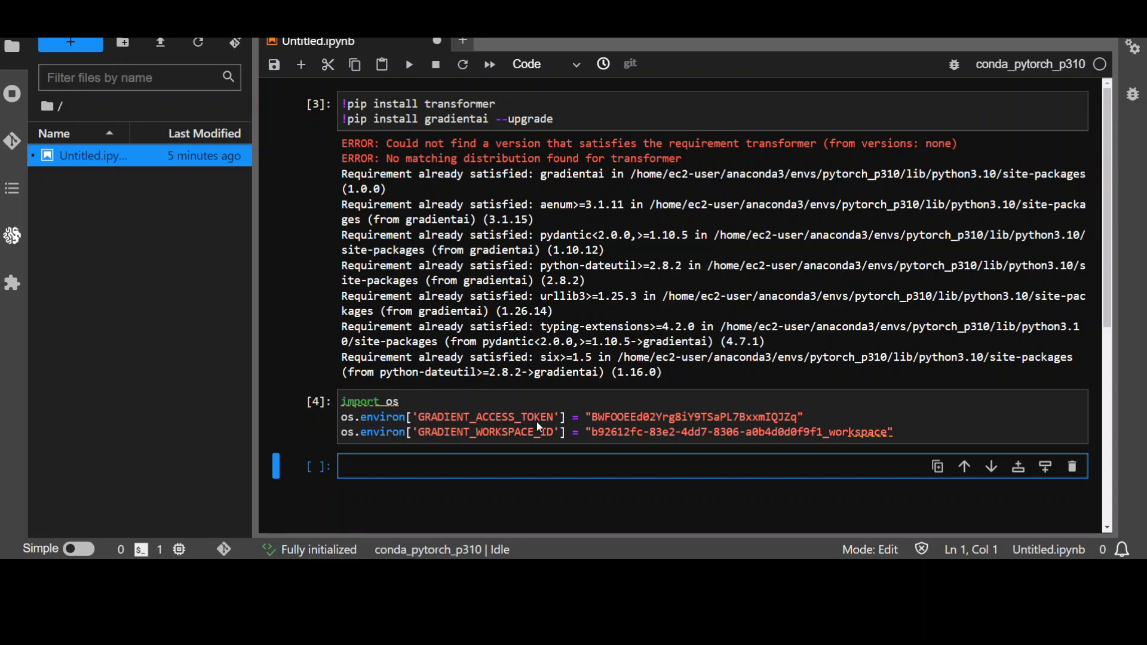
# - Type the prompt '### Instruction: Who is Fahd Mirza? ### Response:' into the new cell
pyautogui.write('"### Instruction: Who is Fahd Mirza? \\n\\n### Response:"')
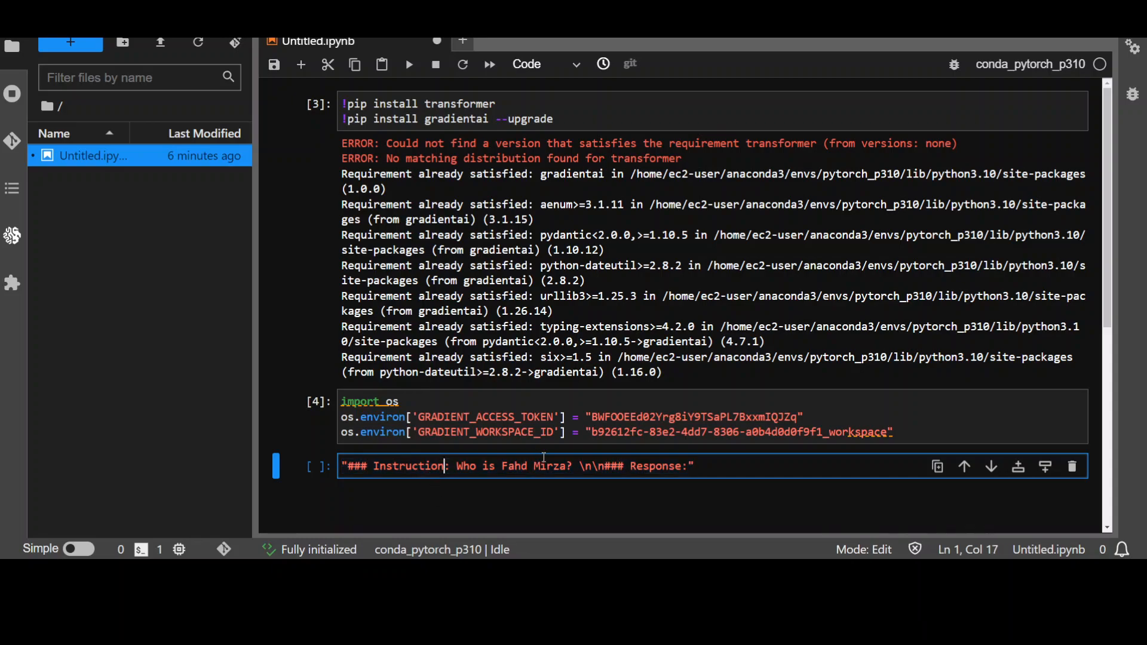
pyautogui.moveTo(701, 466)
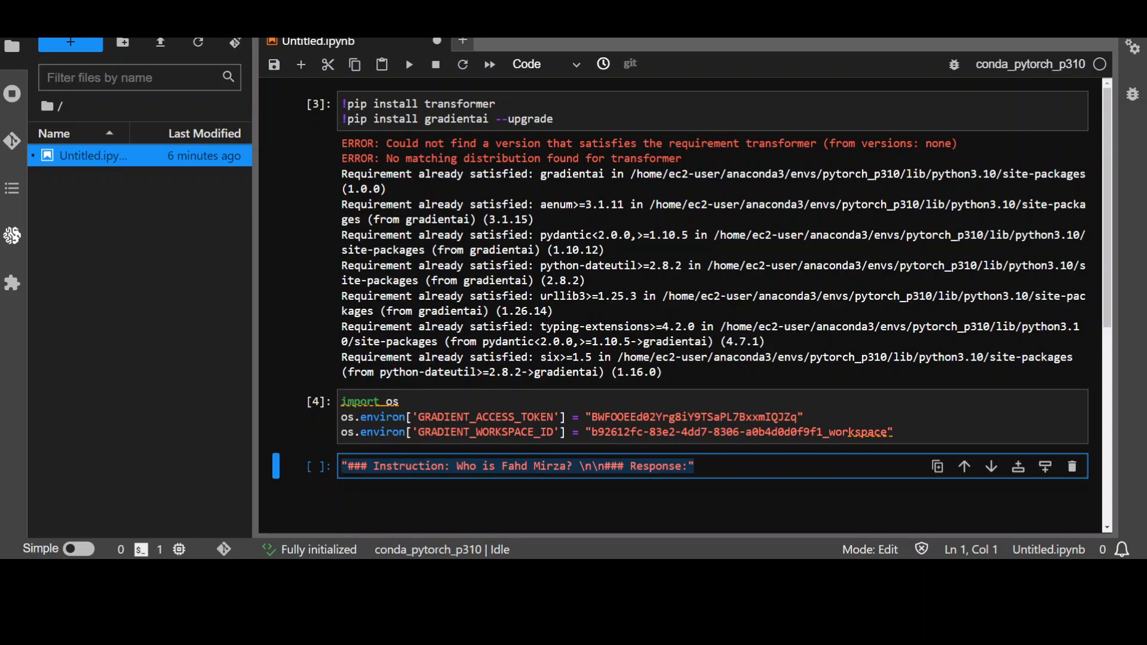
pyautogui.moveTo(774, 365)
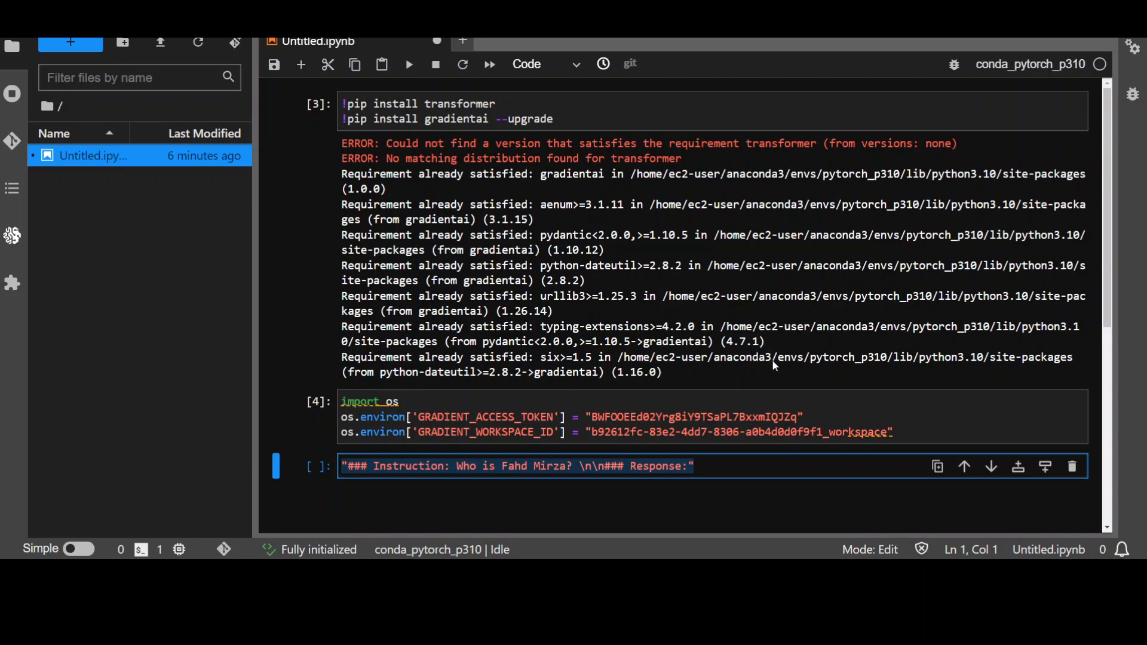
pyautogui.moveTo(544, 407)
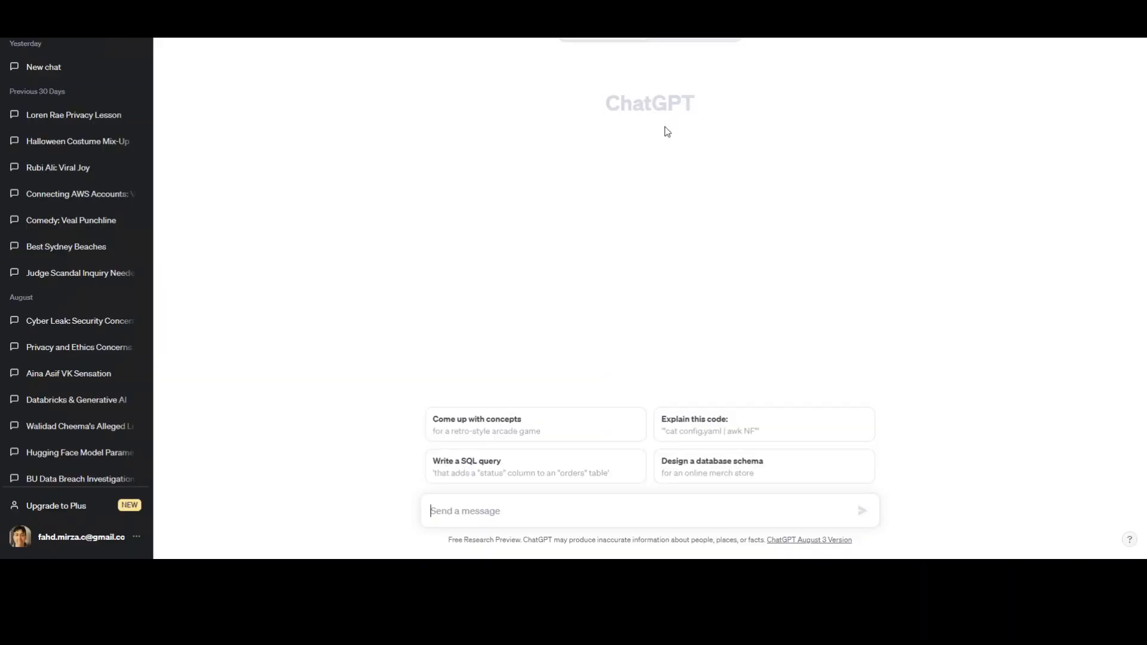
pyautogui.moveTo(288, 291)
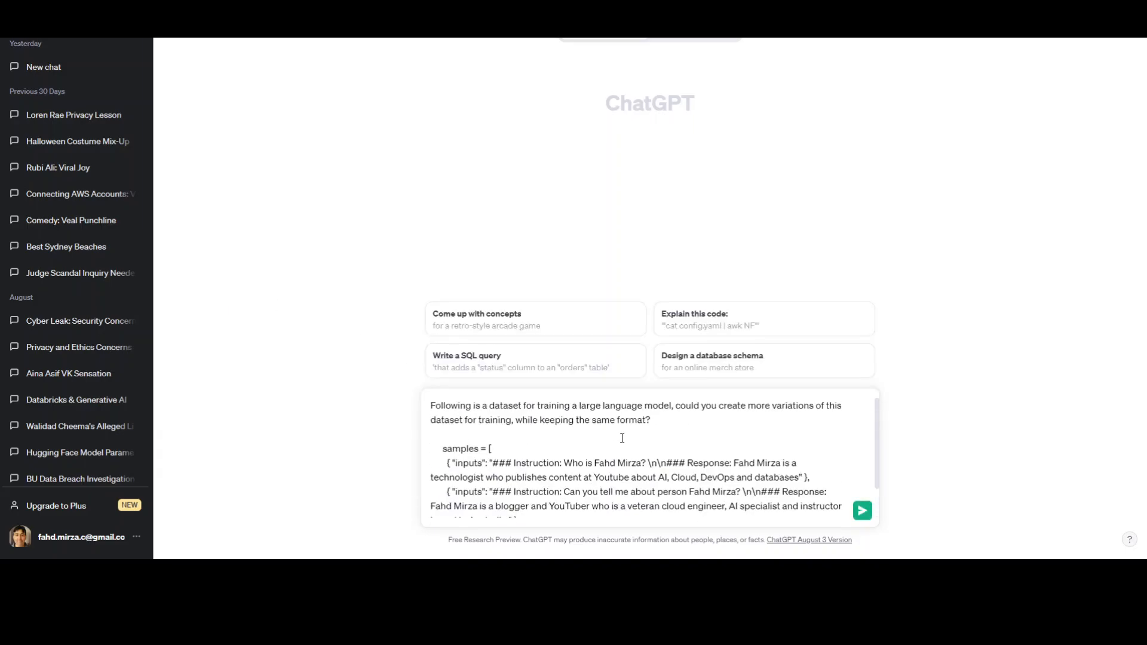
pyautogui.moveTo(657, 502)
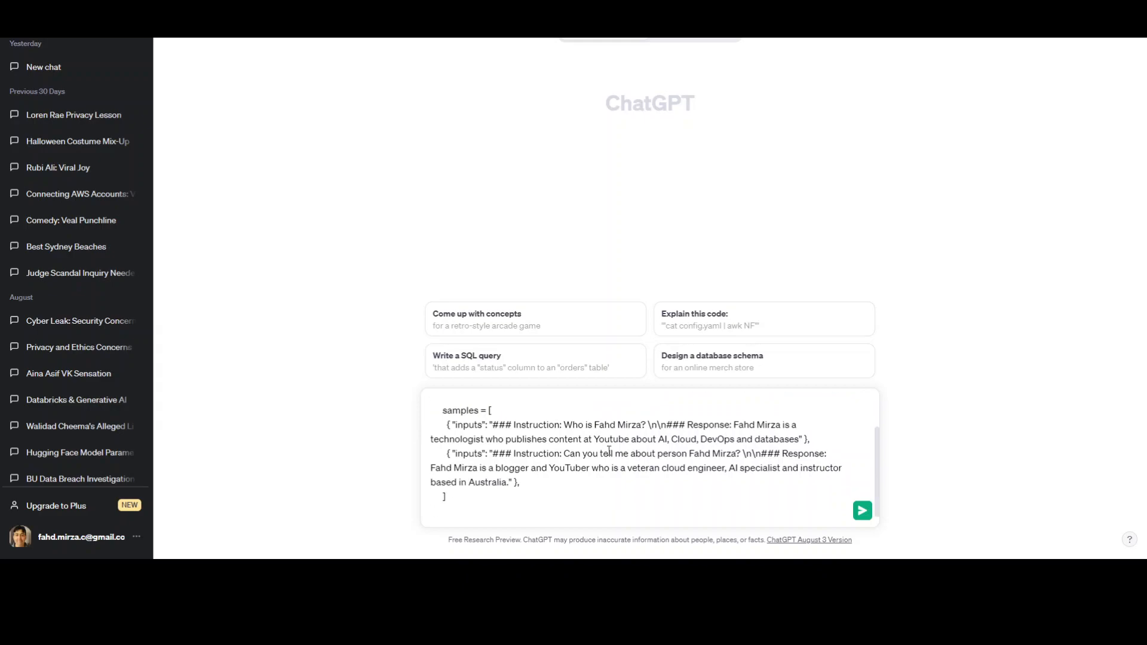
# - Select the training samples within the ChatGPT dataset-variation request
pyautogui.doubleClick(461, 410)
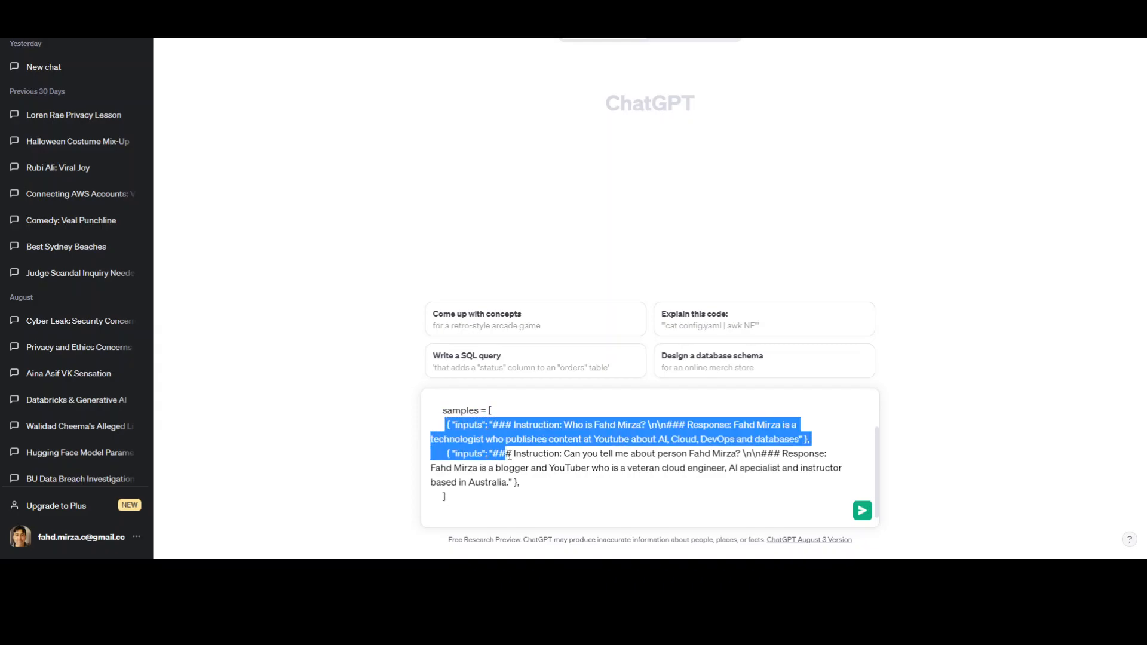
pyautogui.click(593, 492)
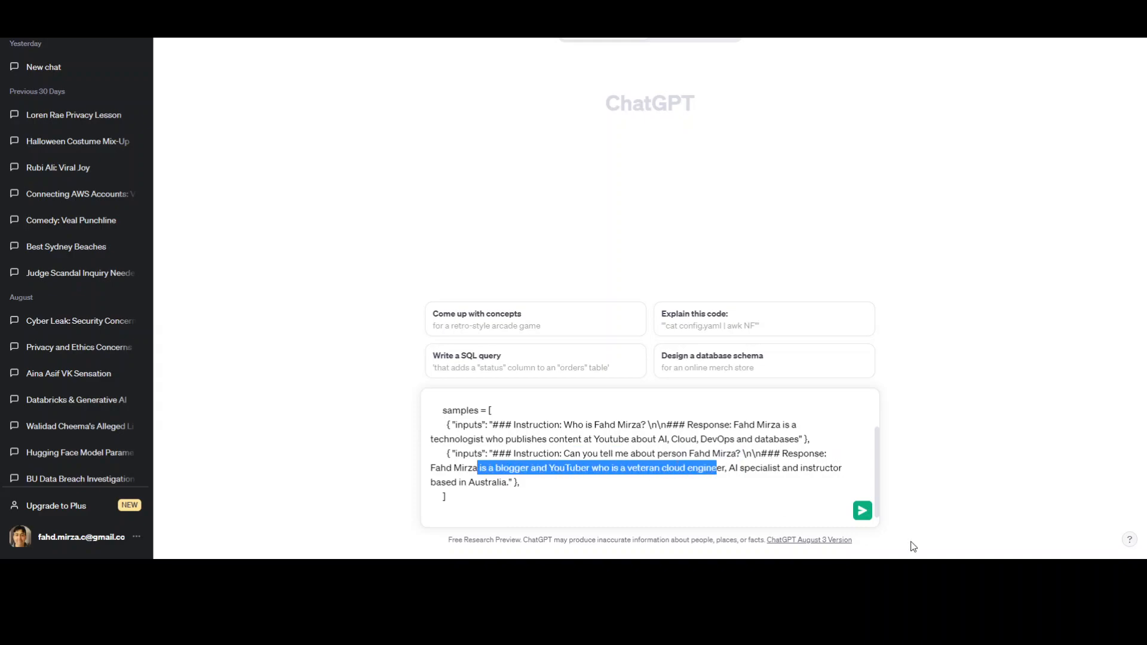
pyautogui.click(861, 510)
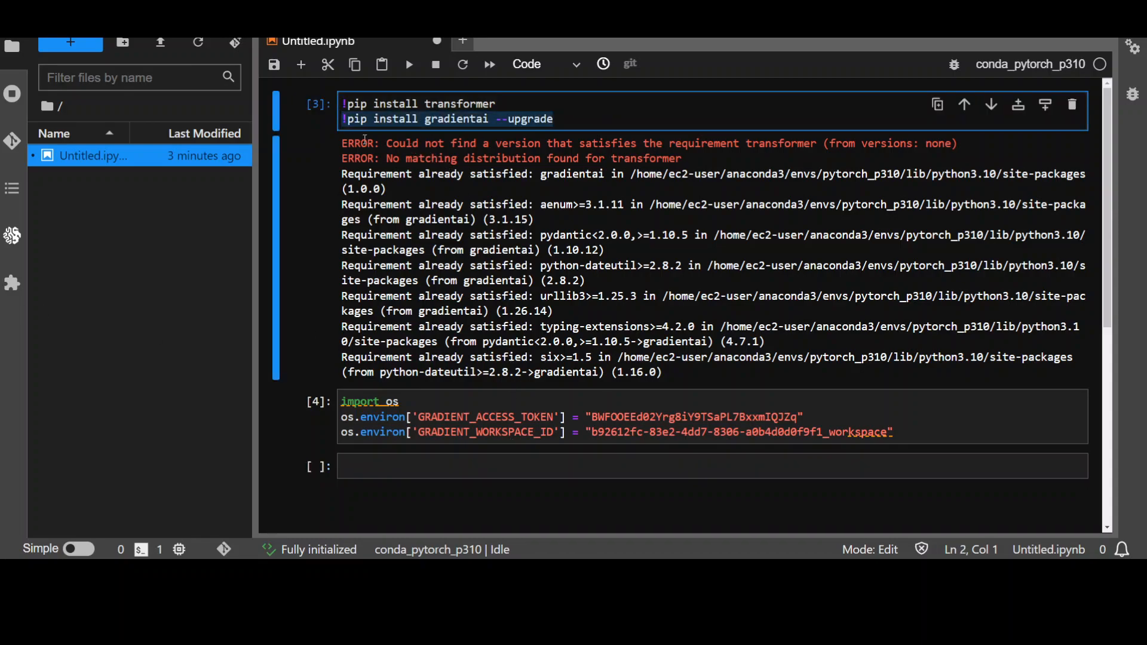
# - Add the five-epoch fine_tune loop, after-fine-tuning completion print and delete() to the cell, and save
pyautogui.click(541, 466)
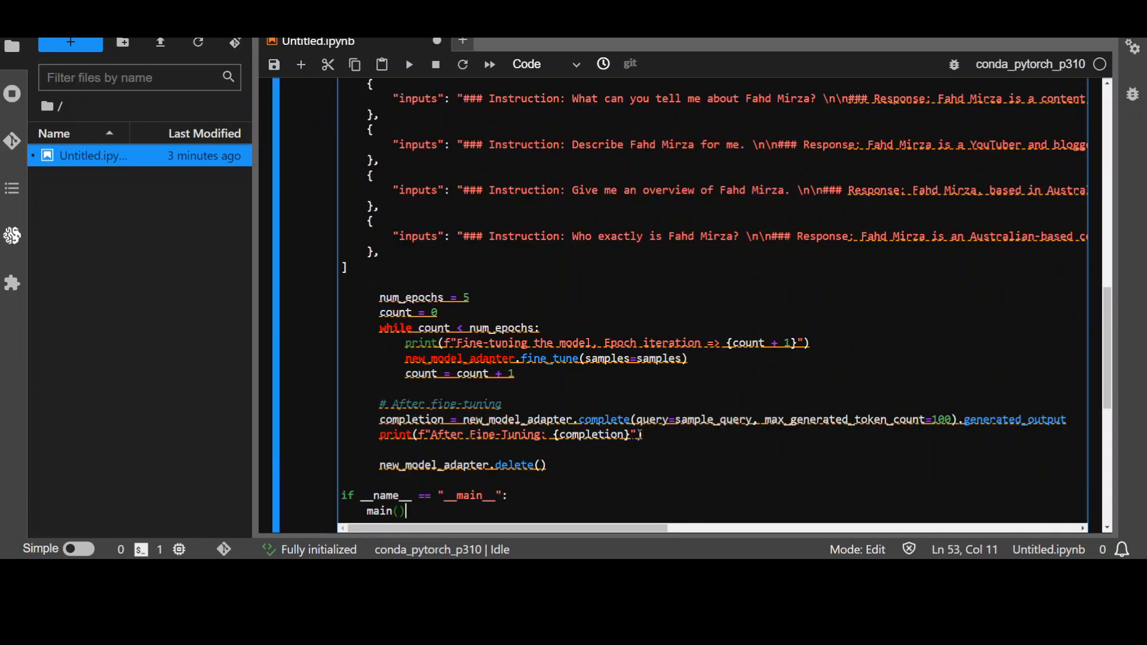
pyautogui.scroll(3)
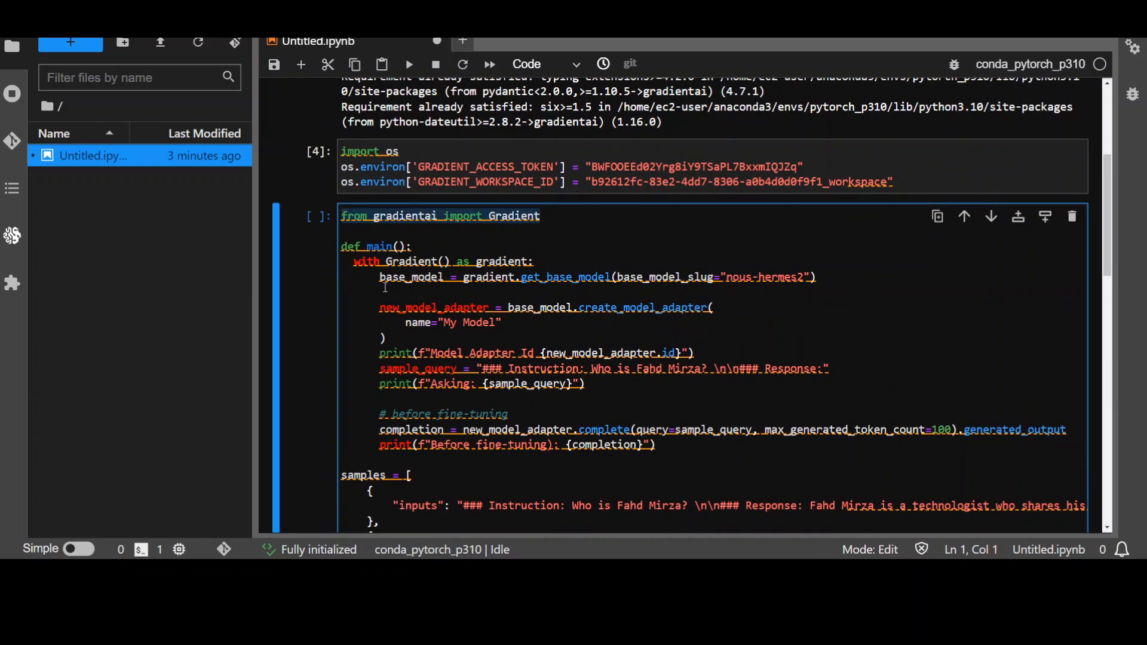
pyautogui.click(827, 276)
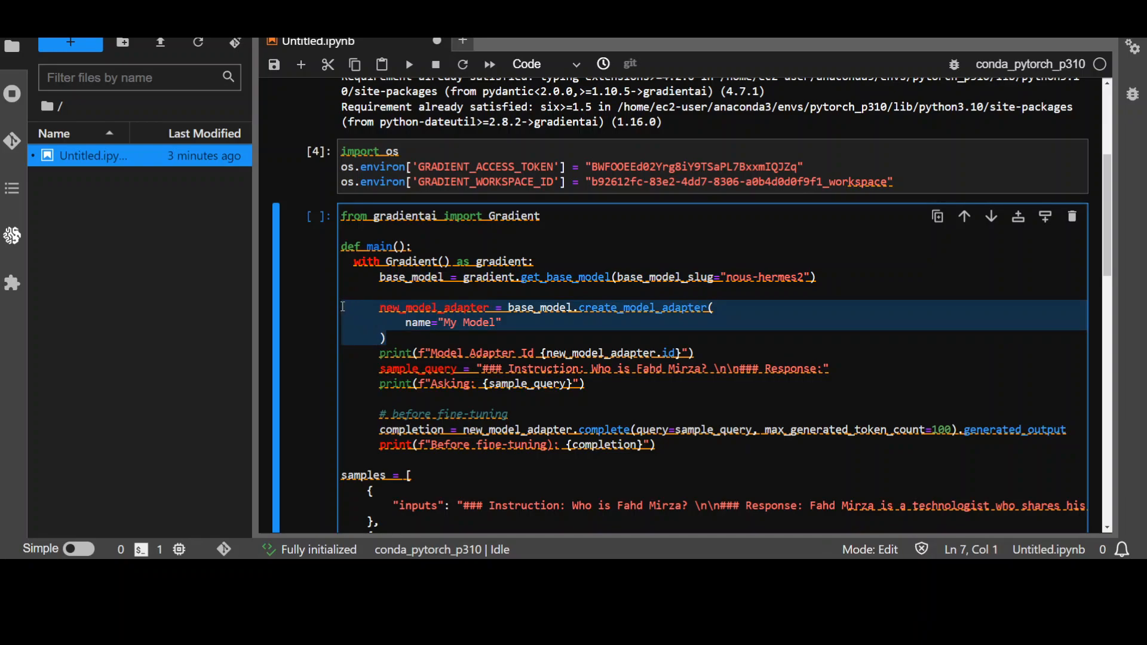
pyautogui.click(488, 323)
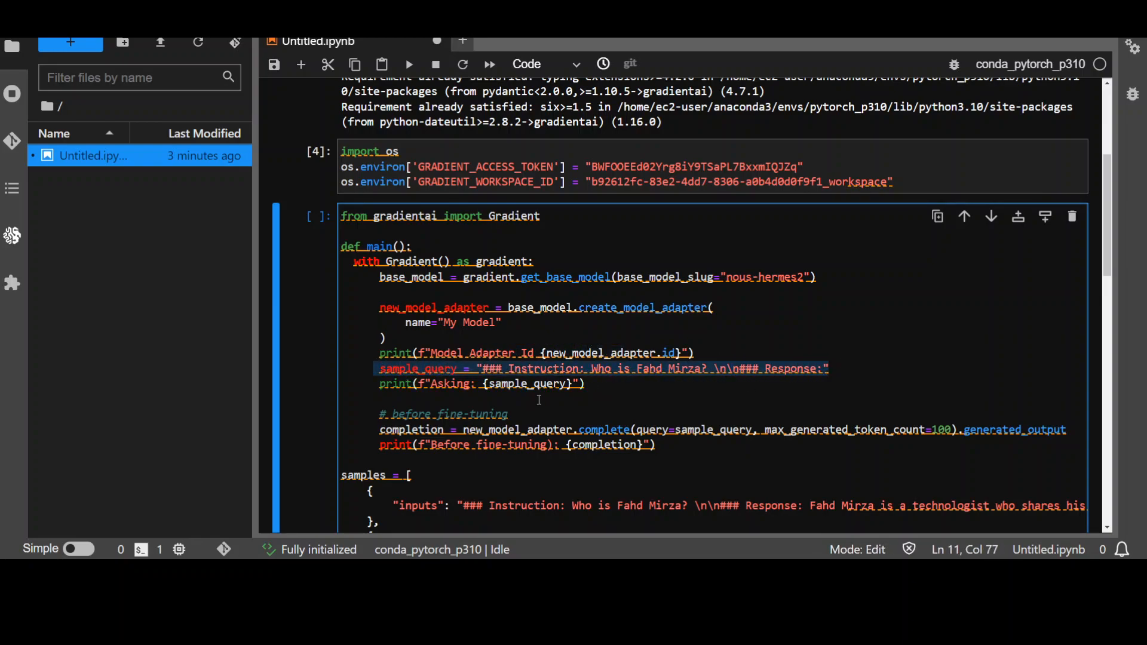
pyautogui.click(431, 415)
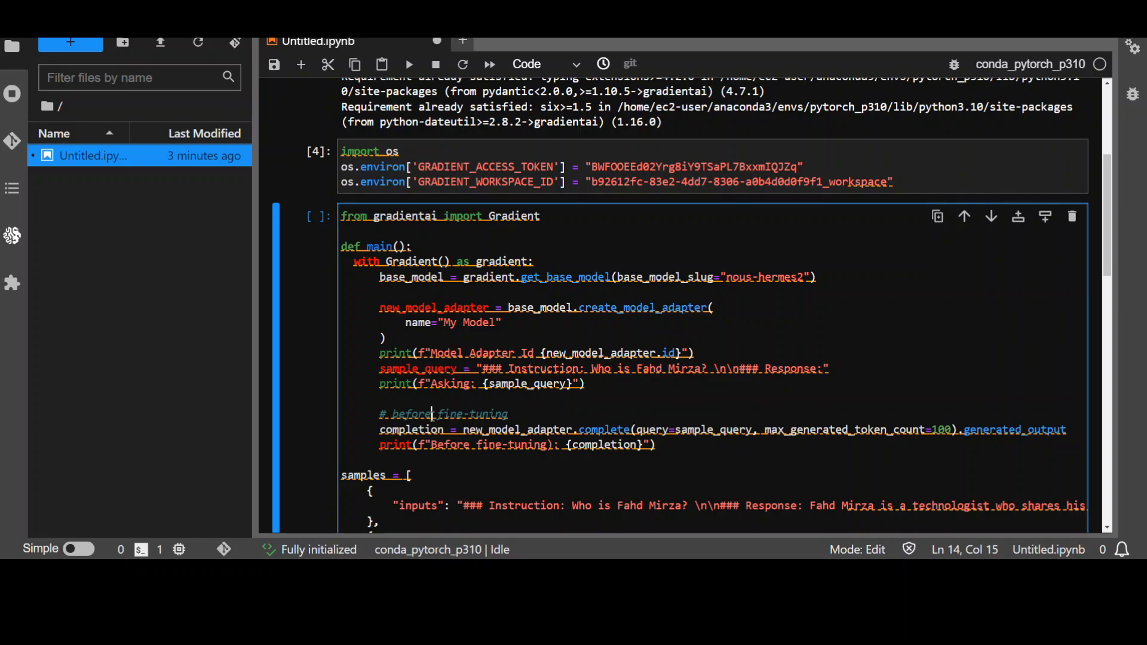
pyautogui.scroll(-3)
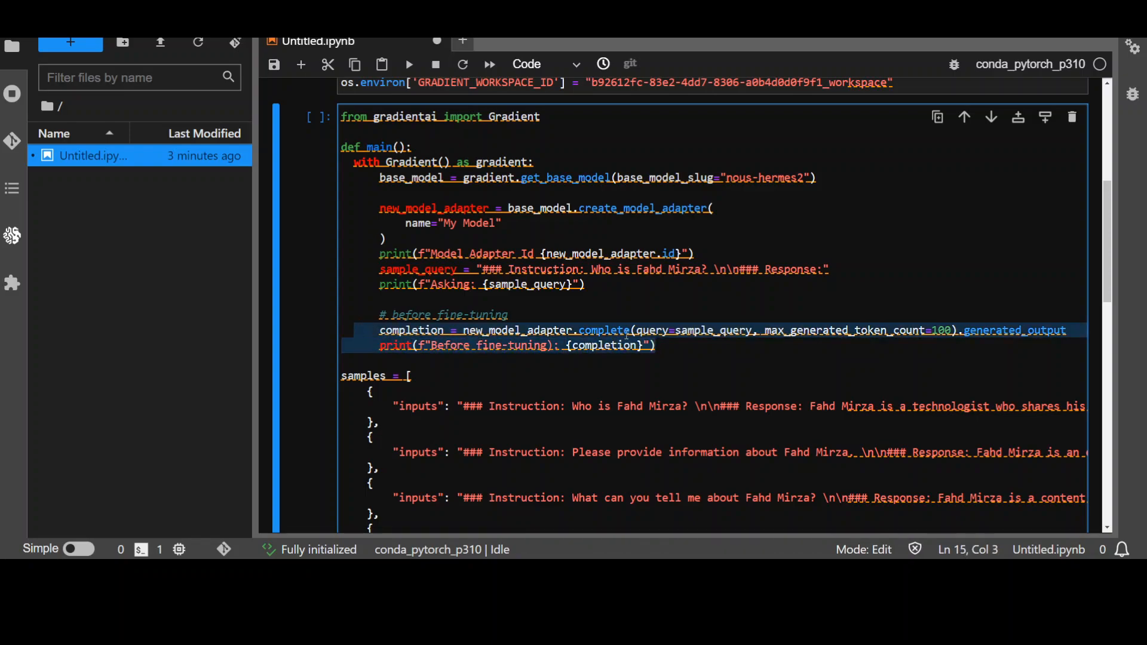
pyautogui.scroll(-3)
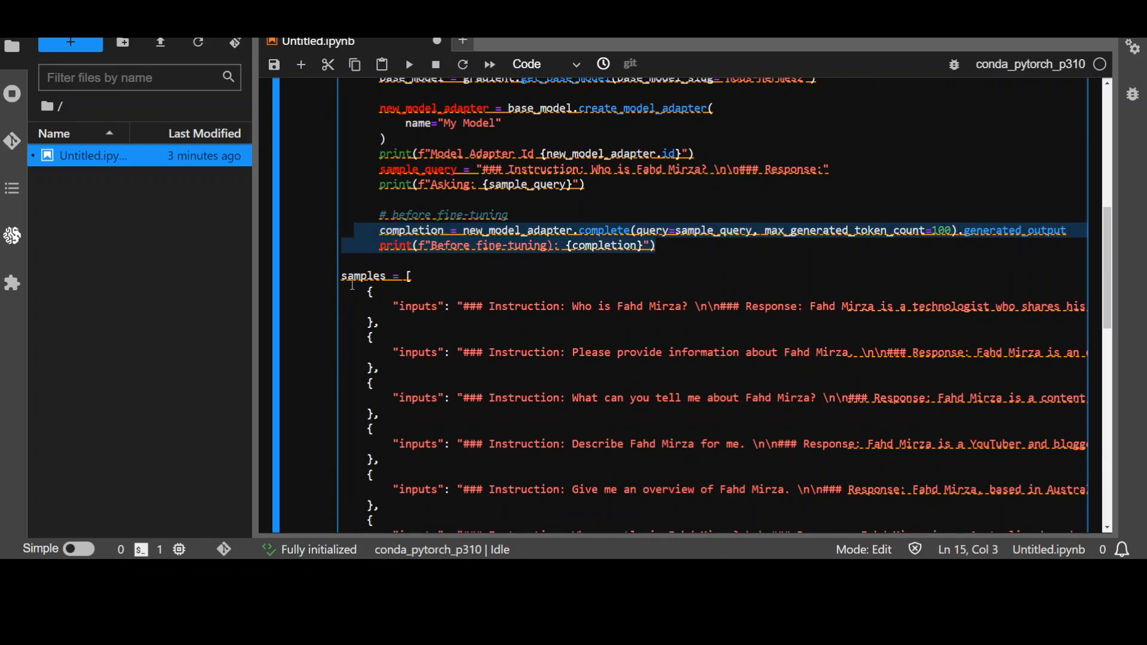
pyautogui.scroll(-3)
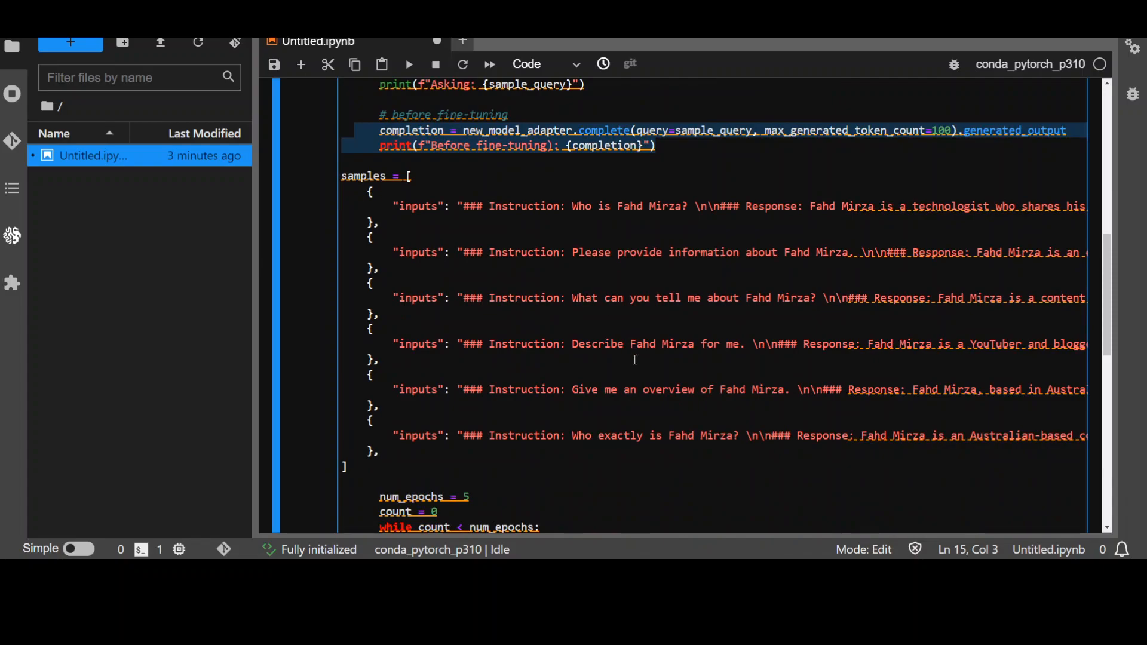
pyautogui.scroll(-3)
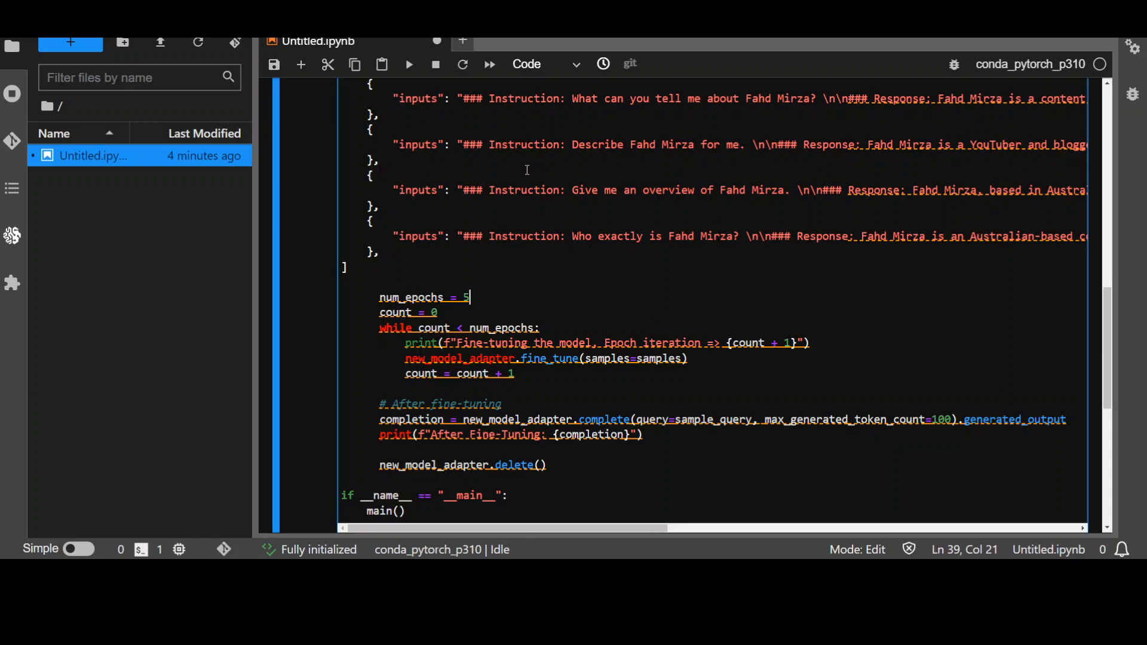
pyautogui.moveTo(491, 180)
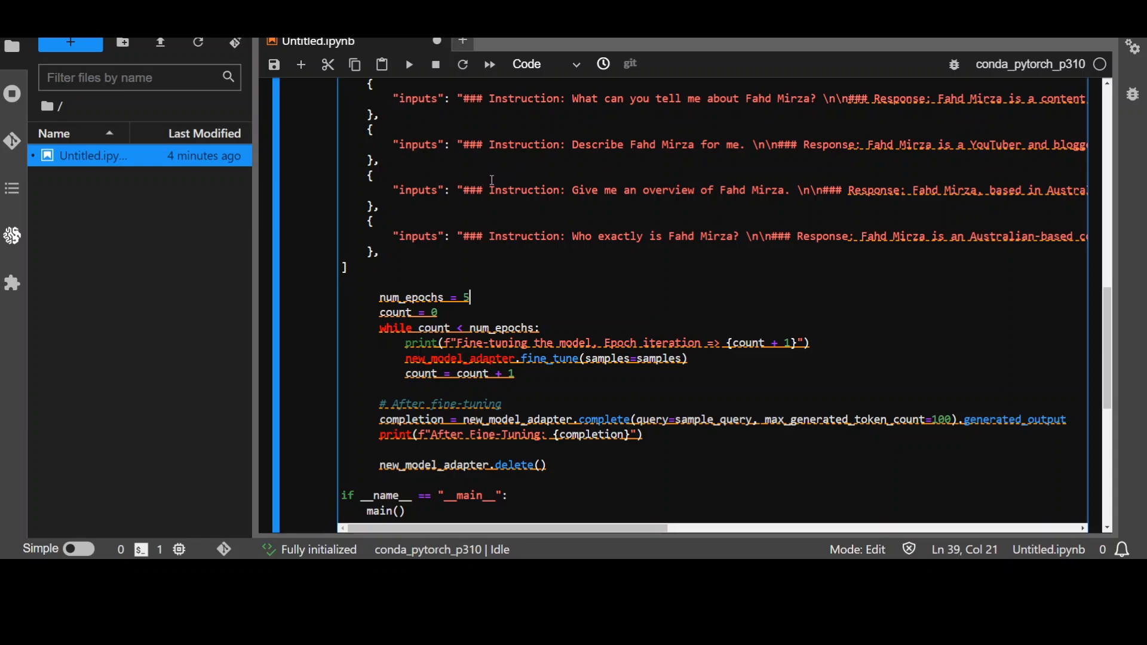
pyautogui.moveTo(505, 241)
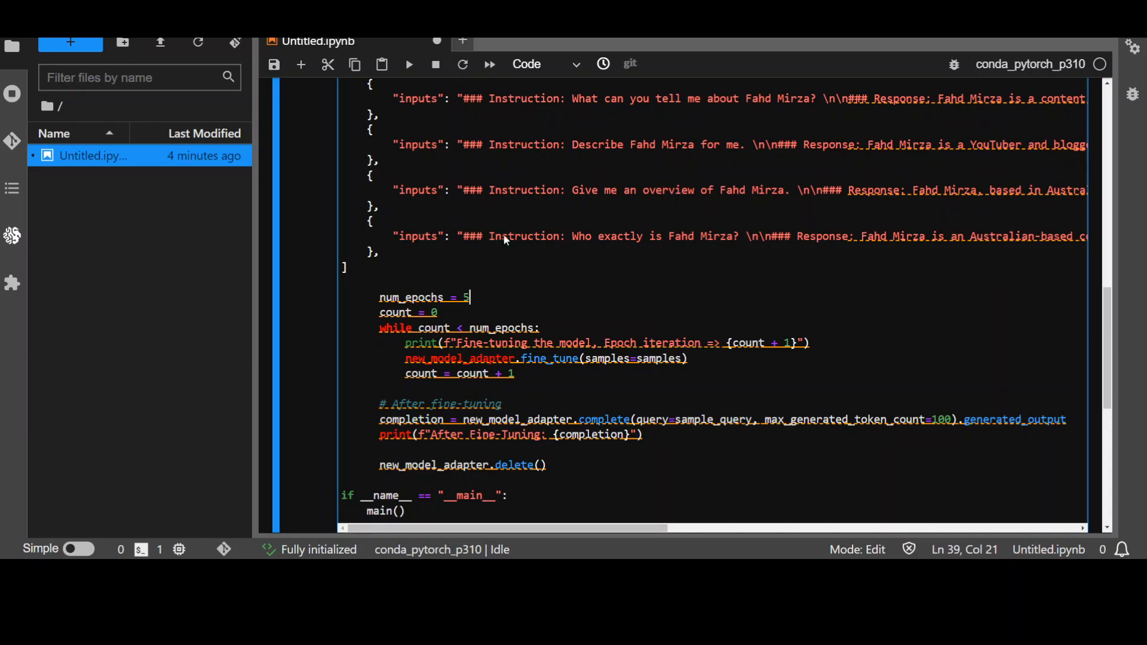
pyautogui.moveTo(580, 381)
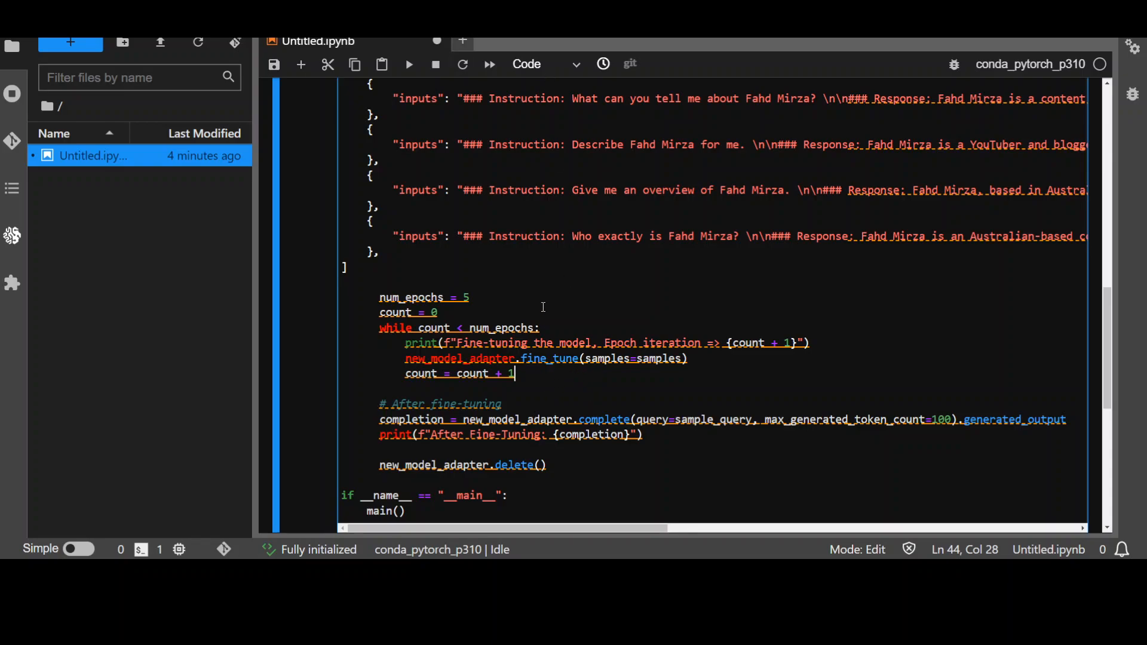
pyautogui.scroll(-3)
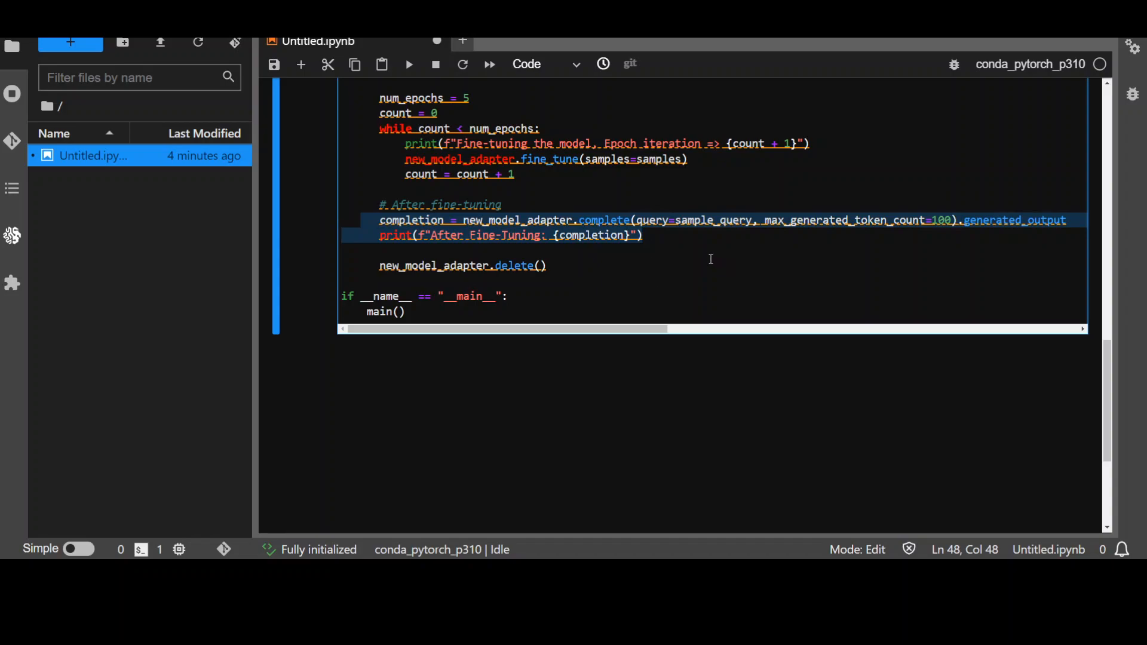
pyautogui.scroll(3)
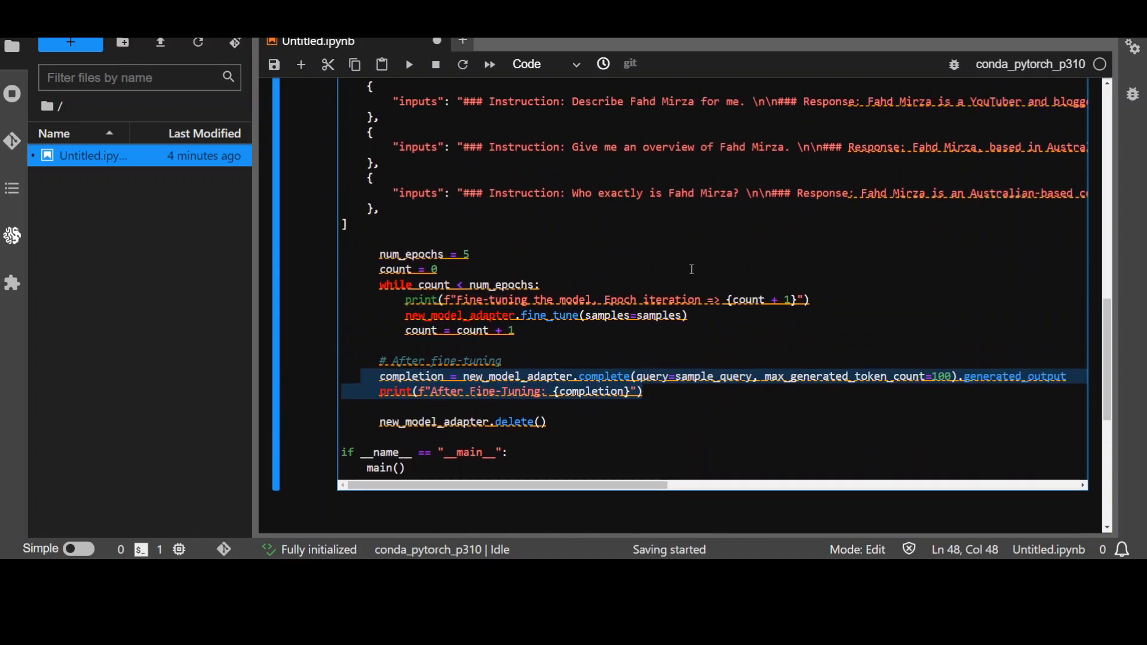
pyautogui.scroll(3)
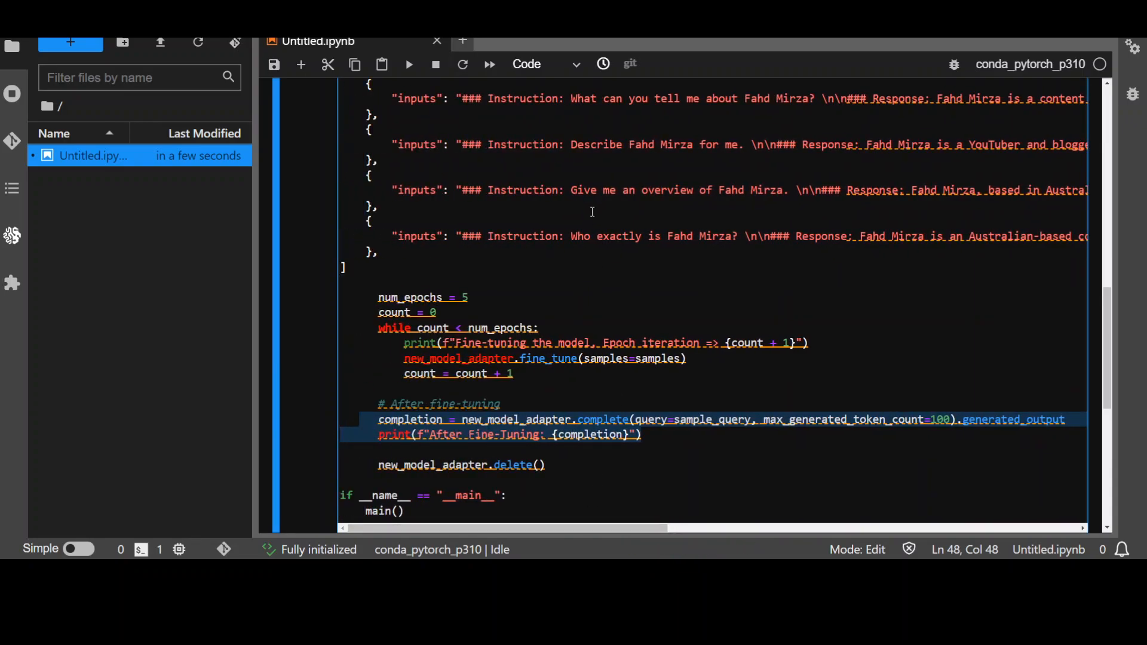
pyautogui.moveTo(622, 362)
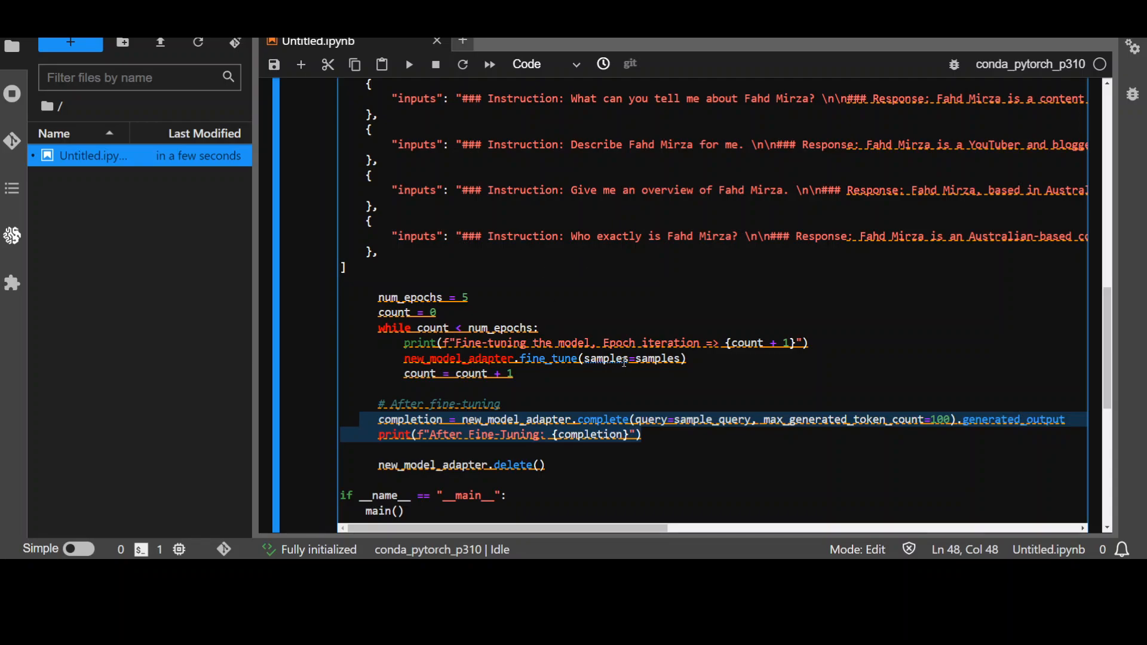
pyautogui.scroll(3)
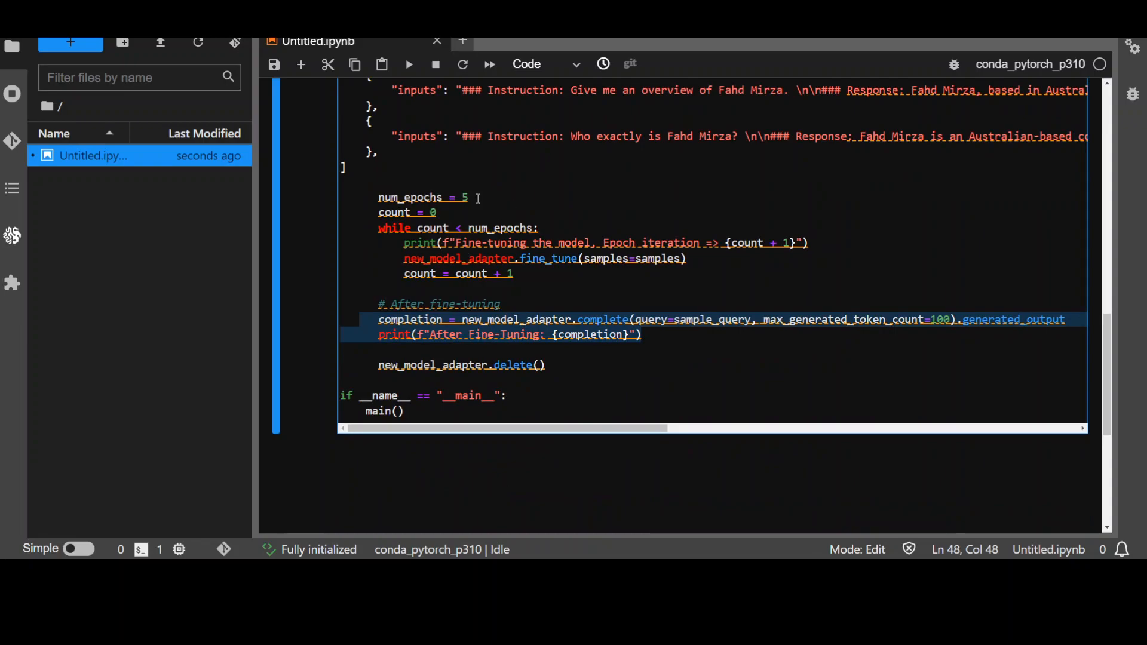
# - Run the fine-tuning cell, read the IndentationError, and indent the samples list into main
pyautogui.click(409, 65)
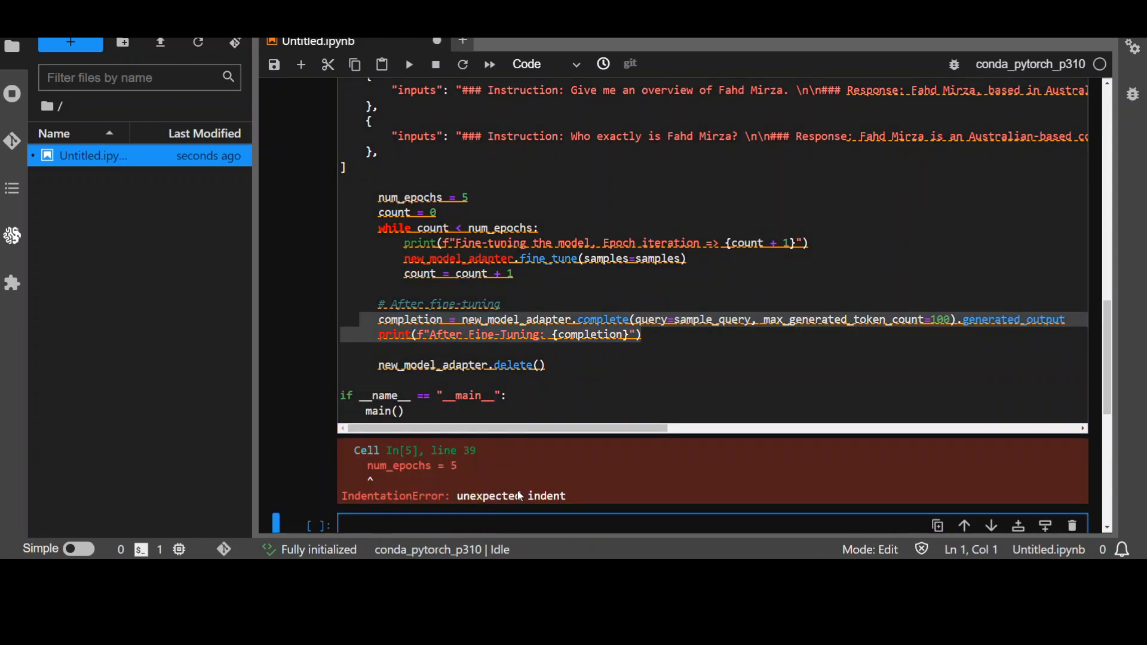
pyautogui.scroll(-3)
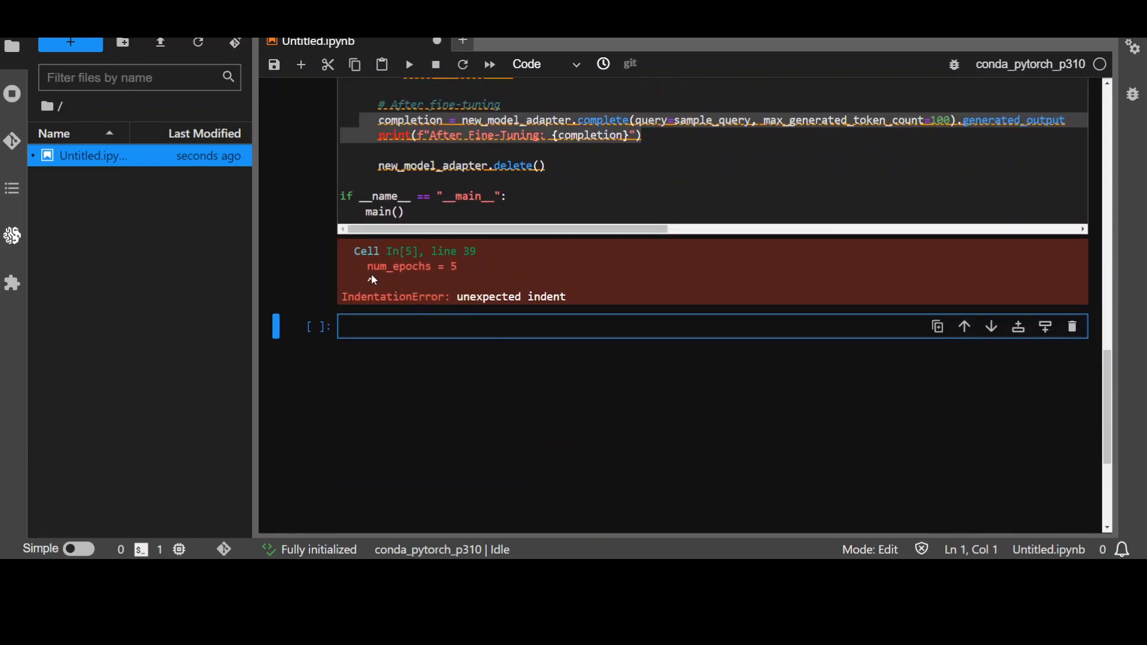
pyautogui.scroll(3)
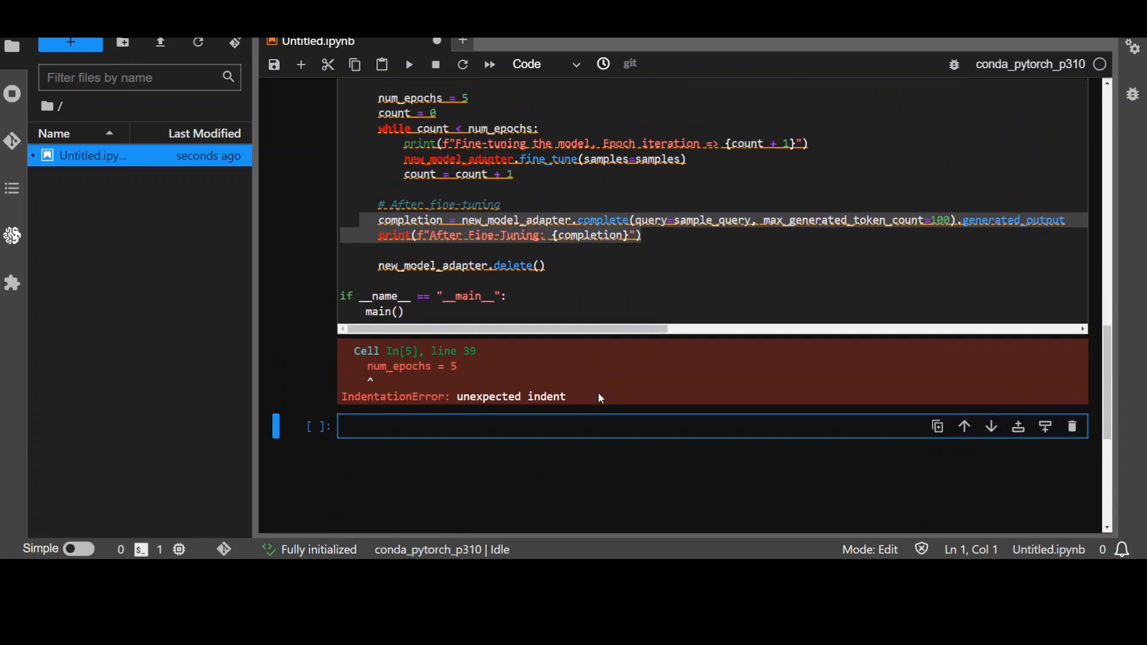
pyautogui.scroll(3)
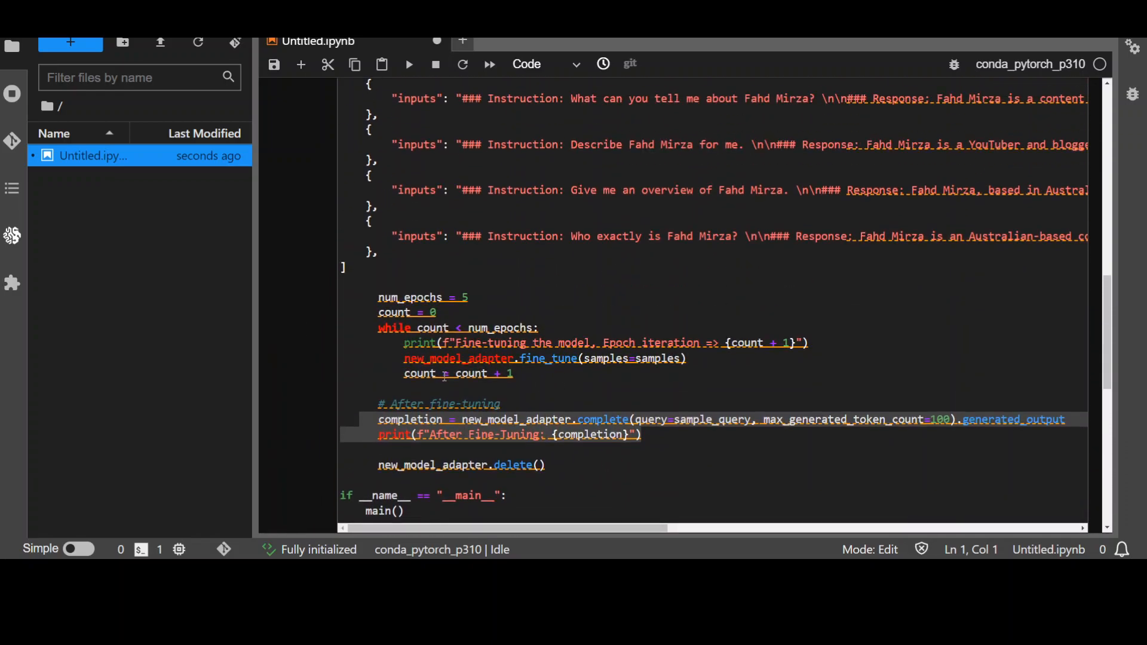
pyautogui.scroll(3)
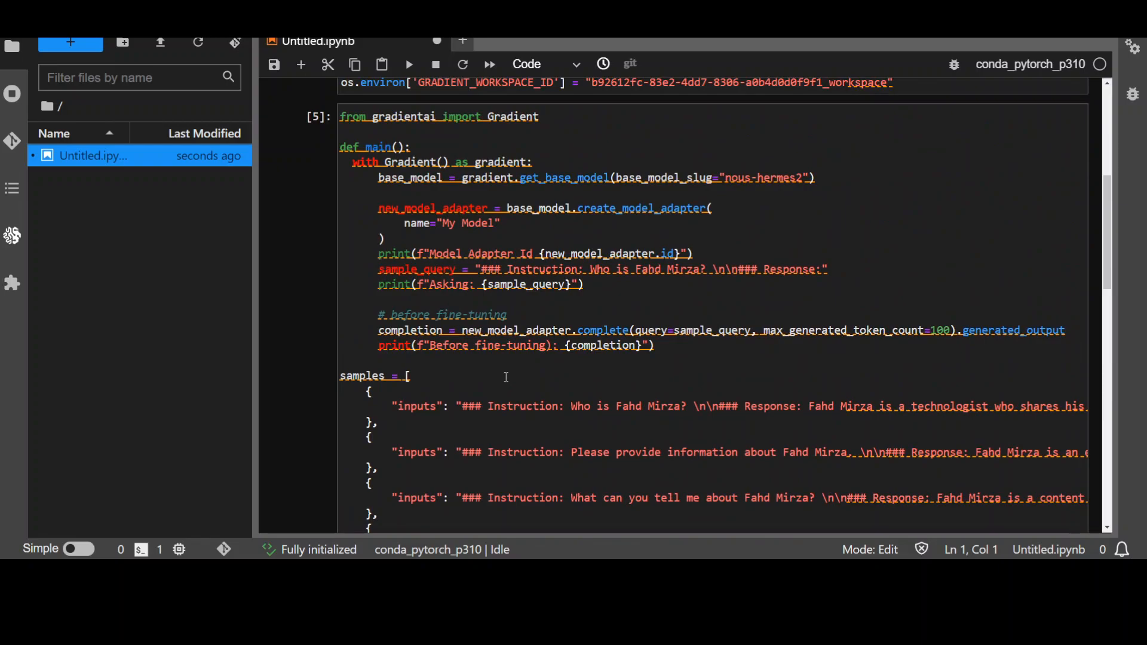
pyautogui.scroll(-3)
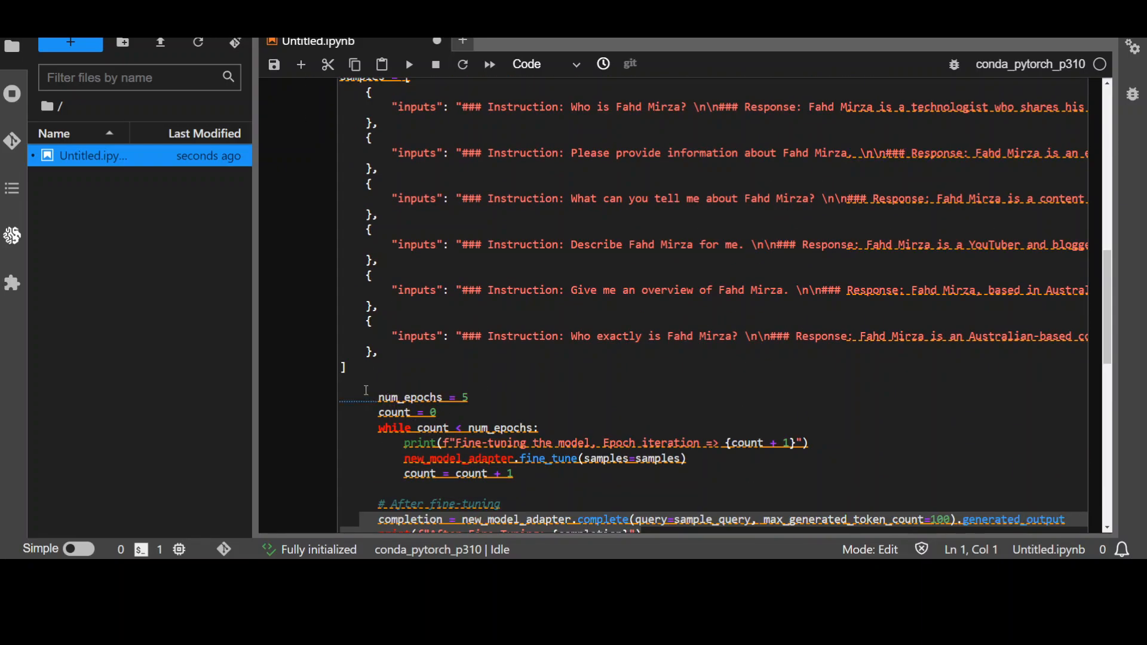
pyautogui.scroll(3)
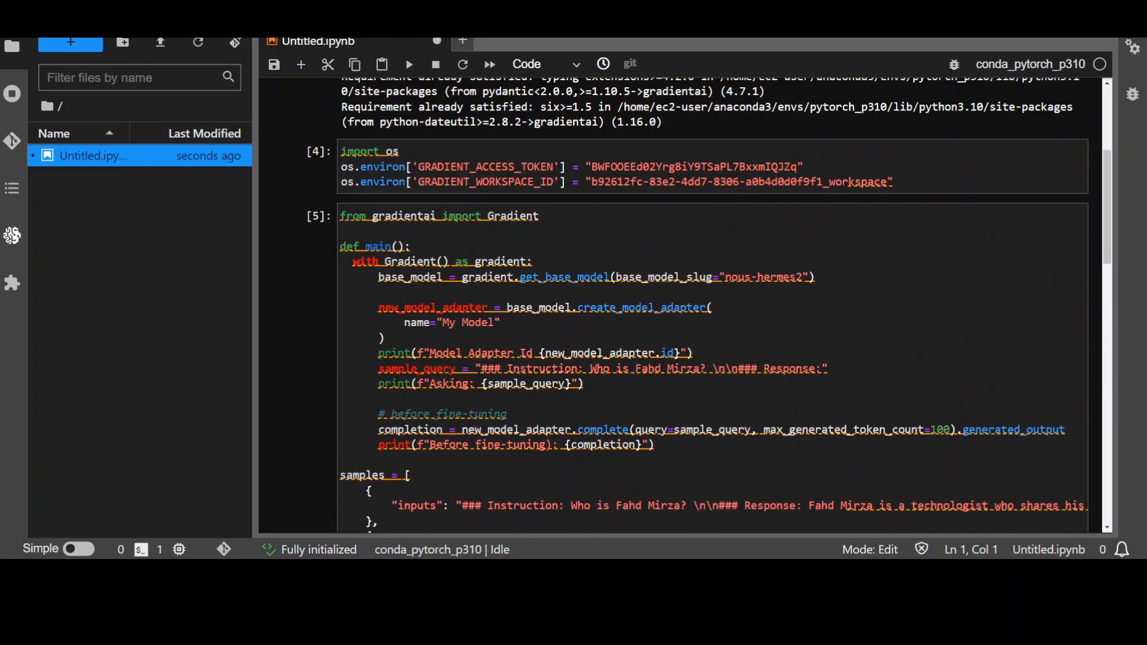
pyautogui.scroll(-3)
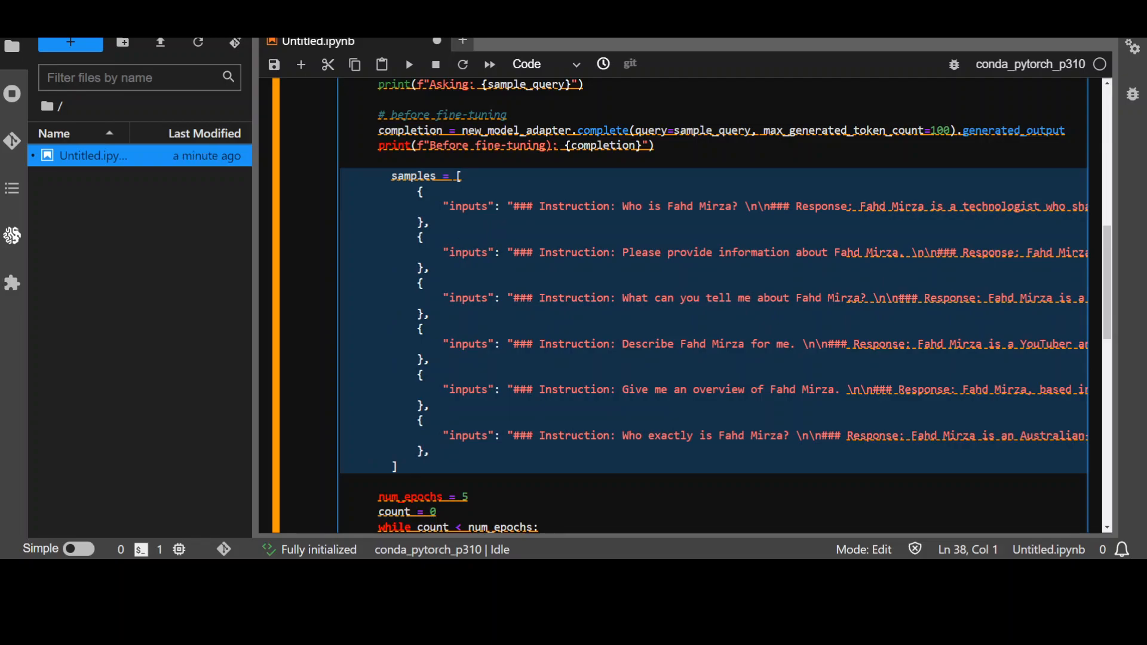
# - Rerun the corrected cell and watch it print the adapter ID and sample question
pyautogui.click(409, 64)
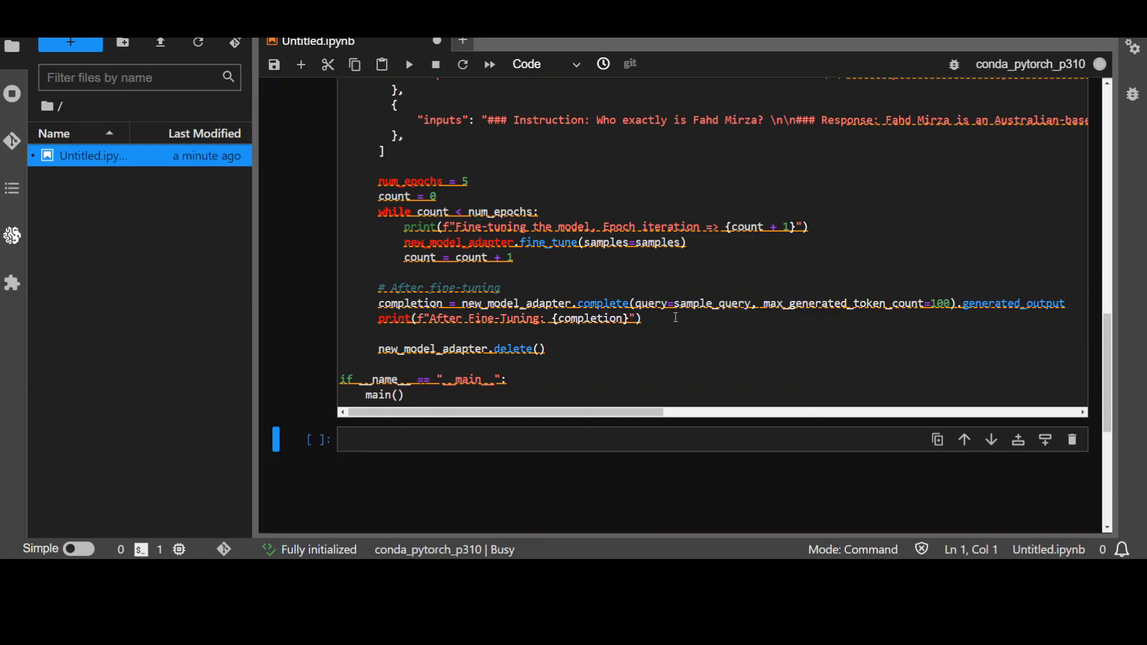
pyautogui.scroll(3)
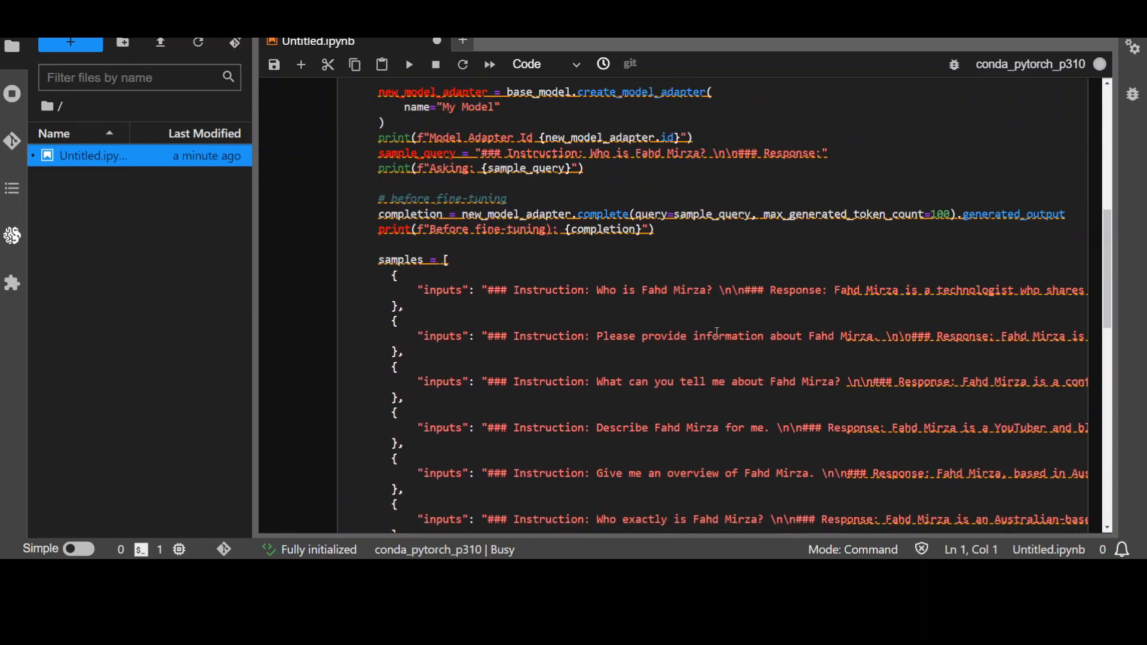
pyautogui.scroll(-3)
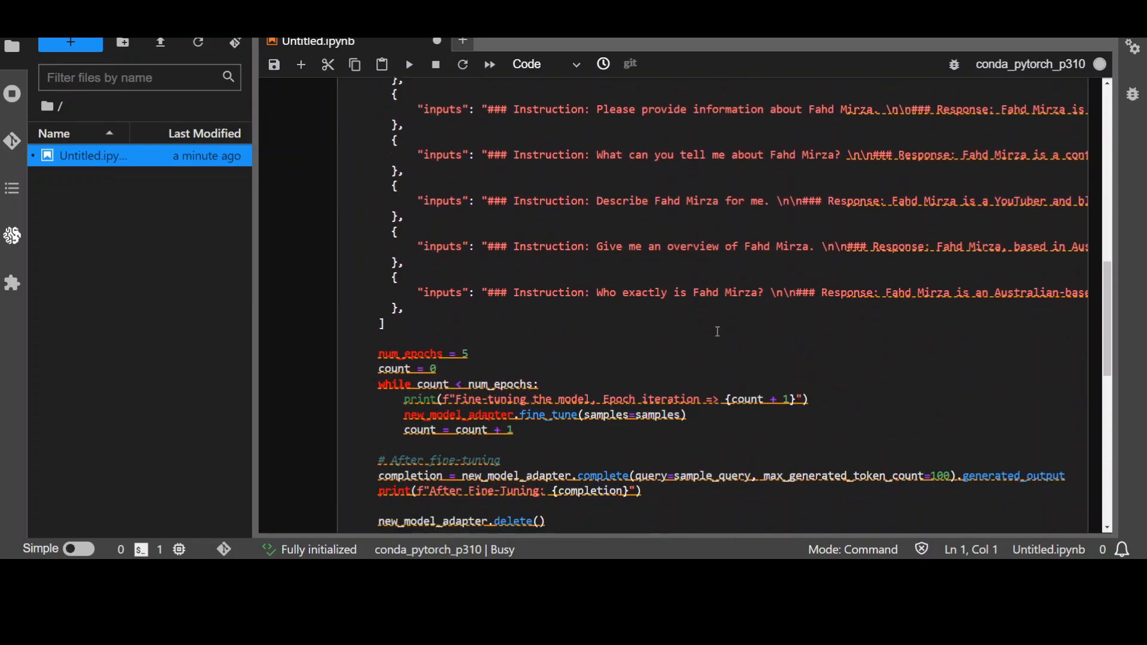
pyautogui.scroll(-3)
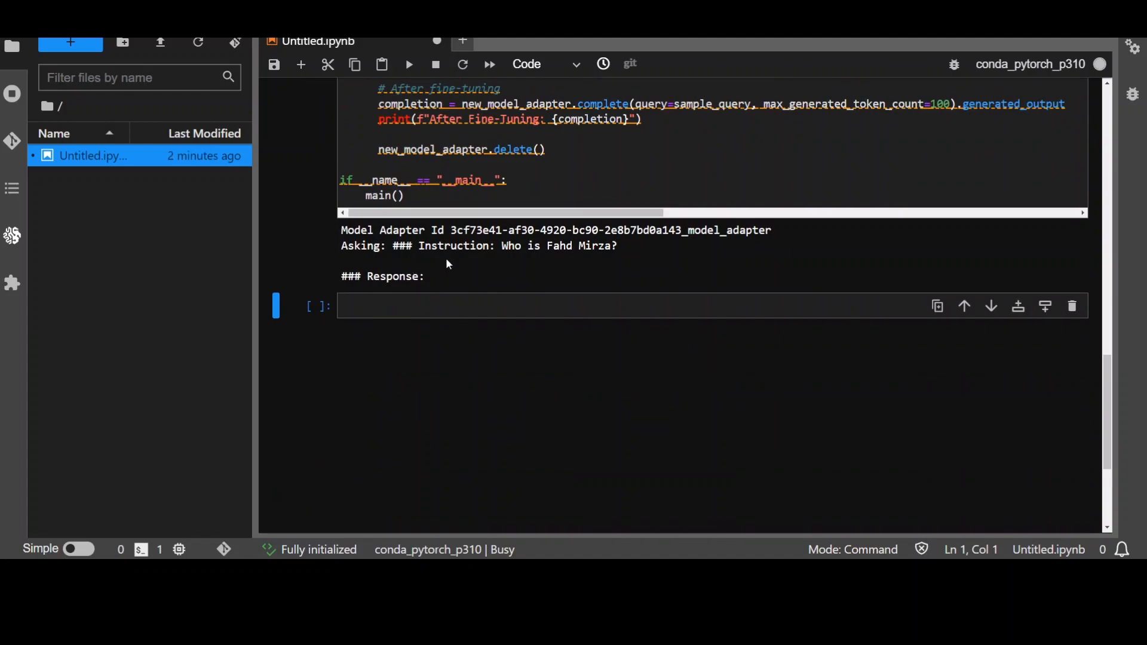
pyautogui.moveTo(548, 251)
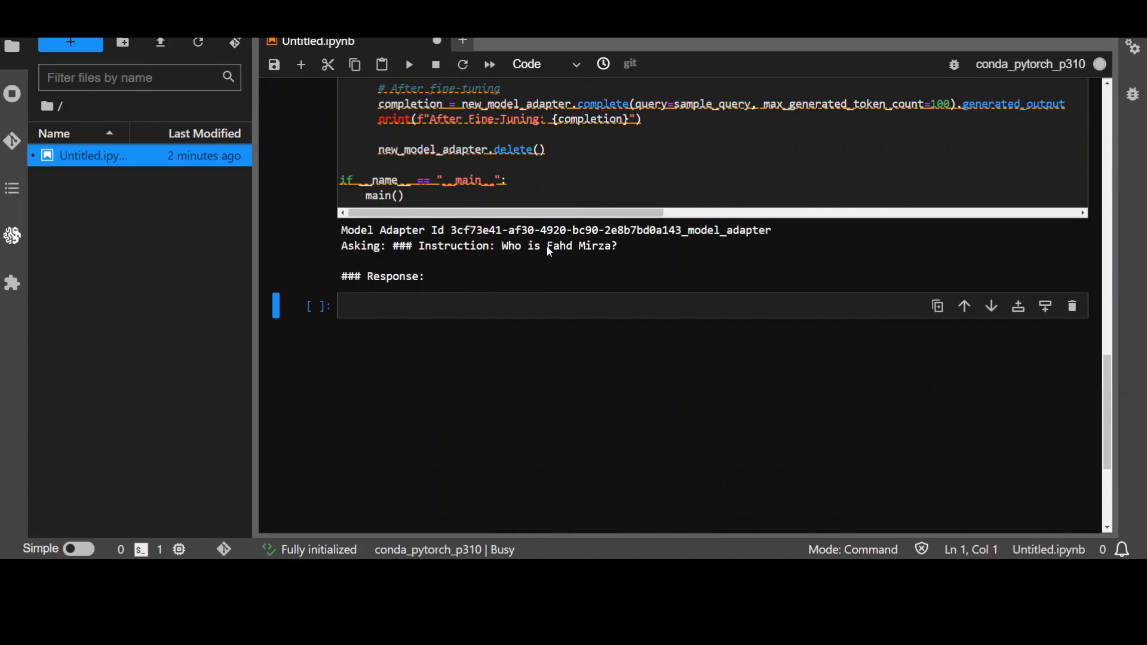
pyautogui.moveTo(431, 264)
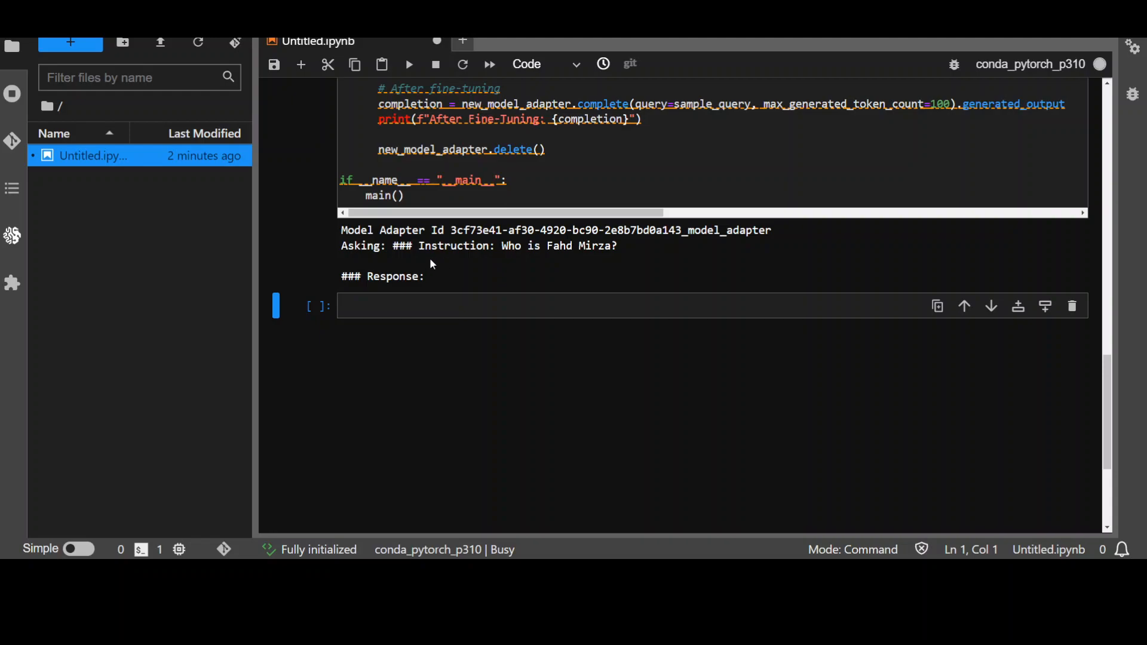
pyautogui.moveTo(351, 398)
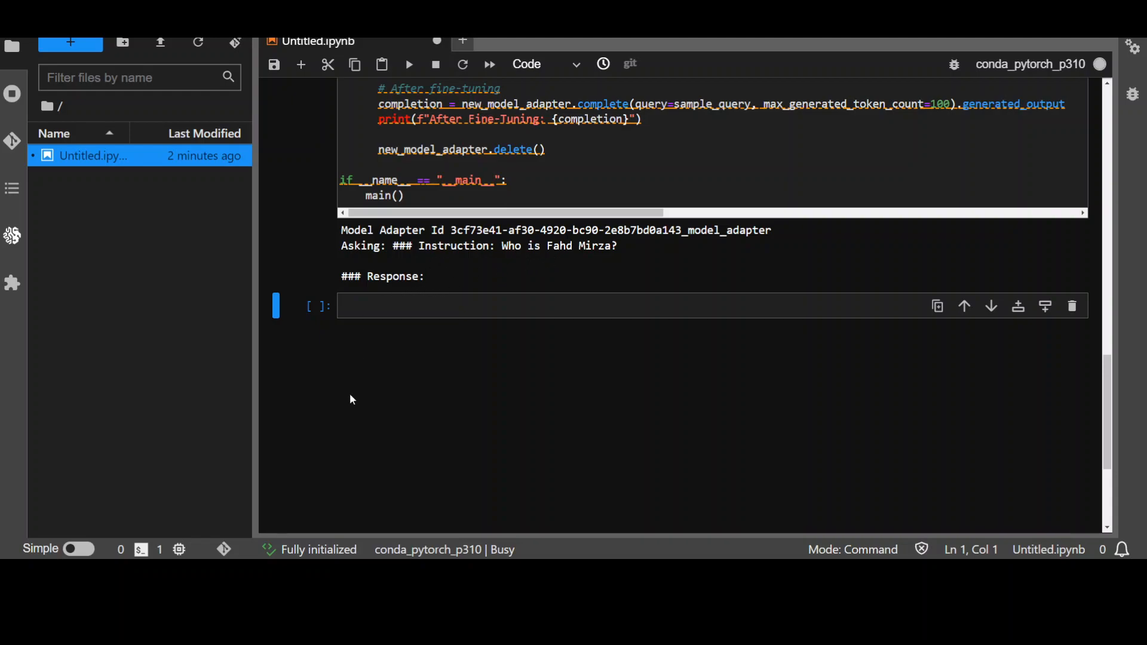
pyautogui.moveTo(52, 436)
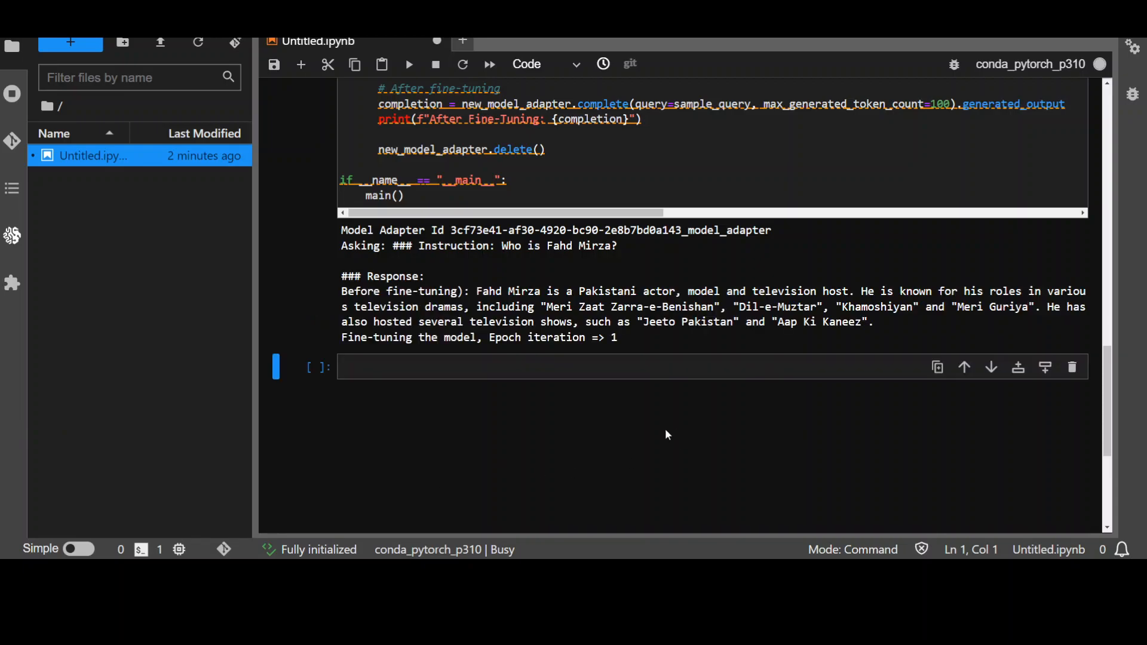
pyautogui.moveTo(513, 302)
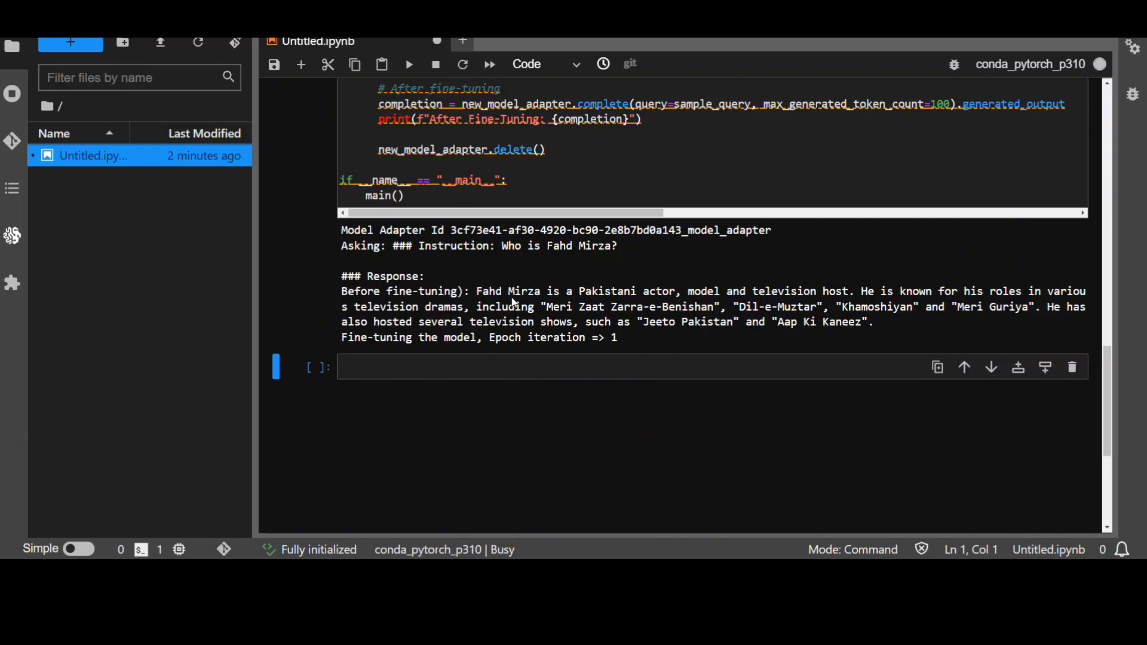
# - Save the notebook and scroll to the output after the five fine-tuning epochs
pyautogui.press('ctrl+s')
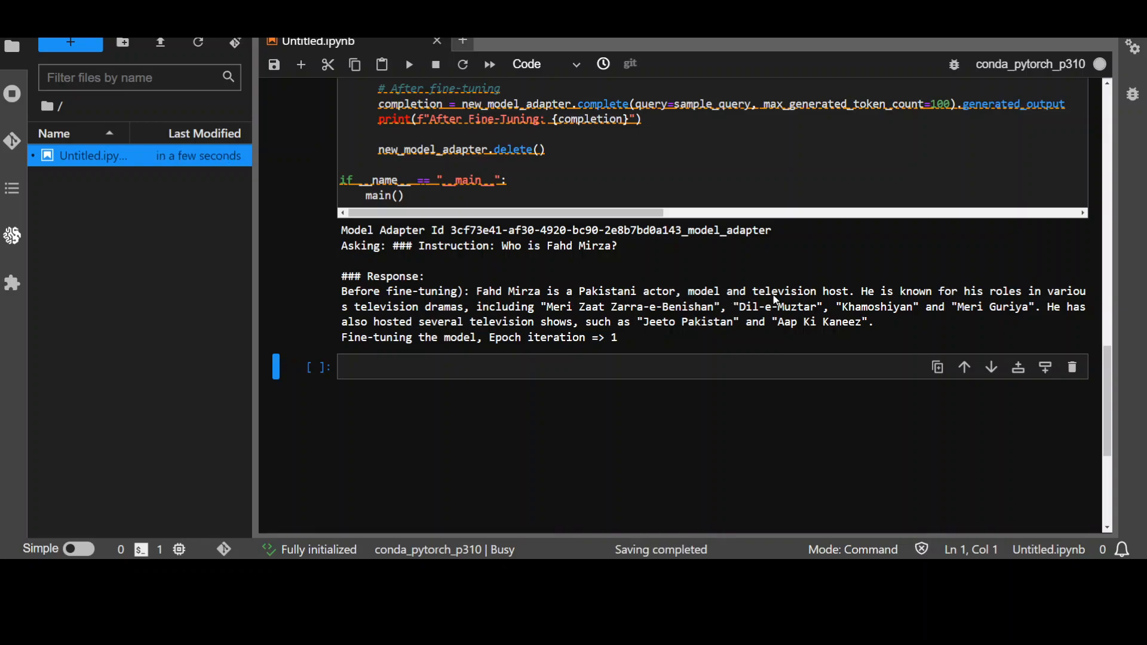
pyautogui.moveTo(954, 300)
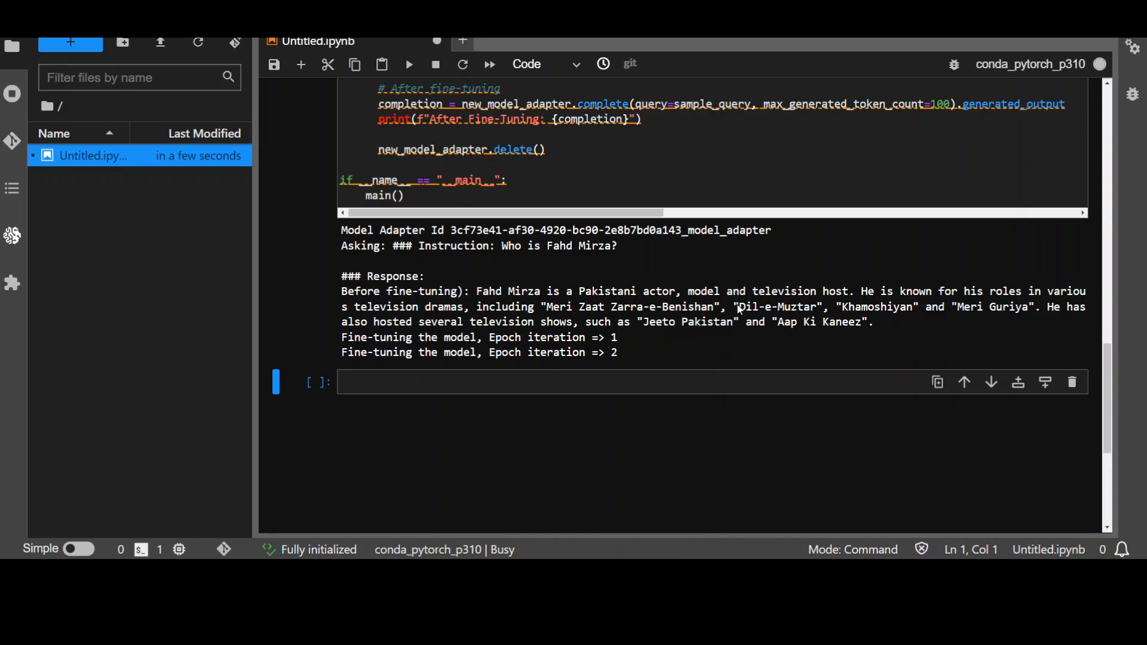
pyautogui.moveTo(634, 306)
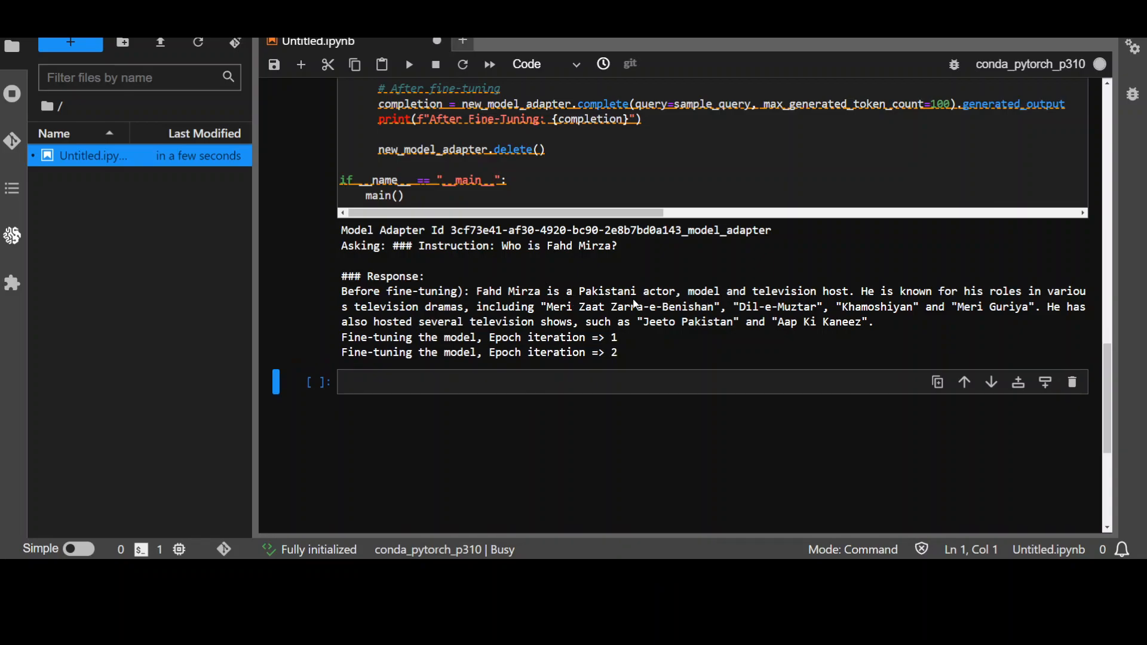
pyautogui.moveTo(486, 336)
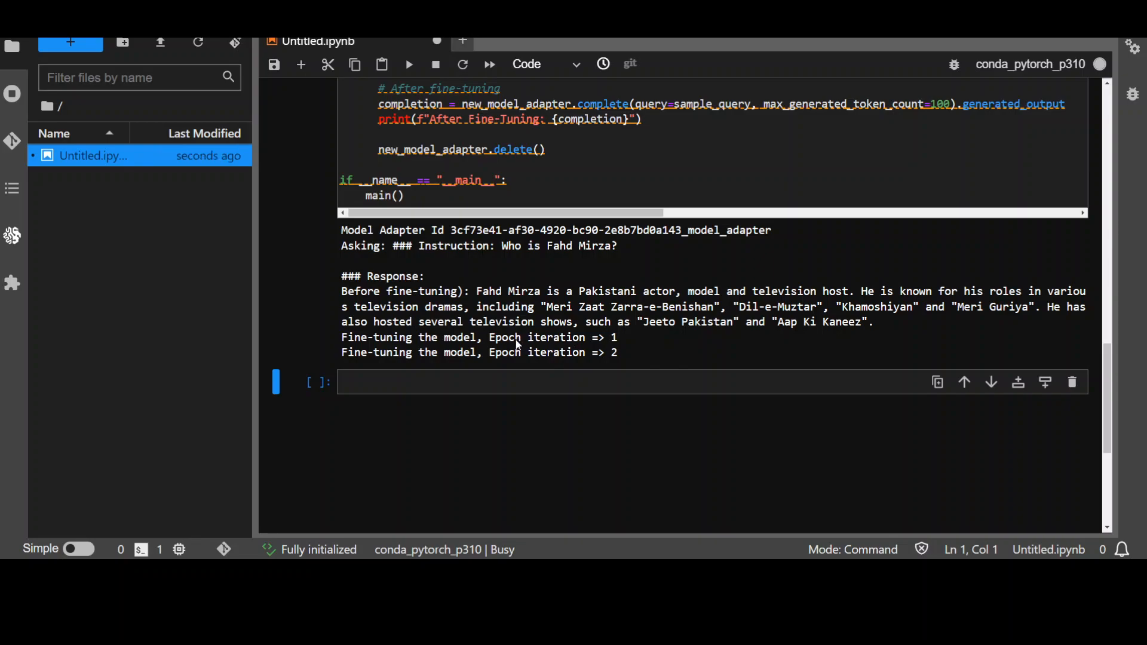
pyautogui.moveTo(603, 356)
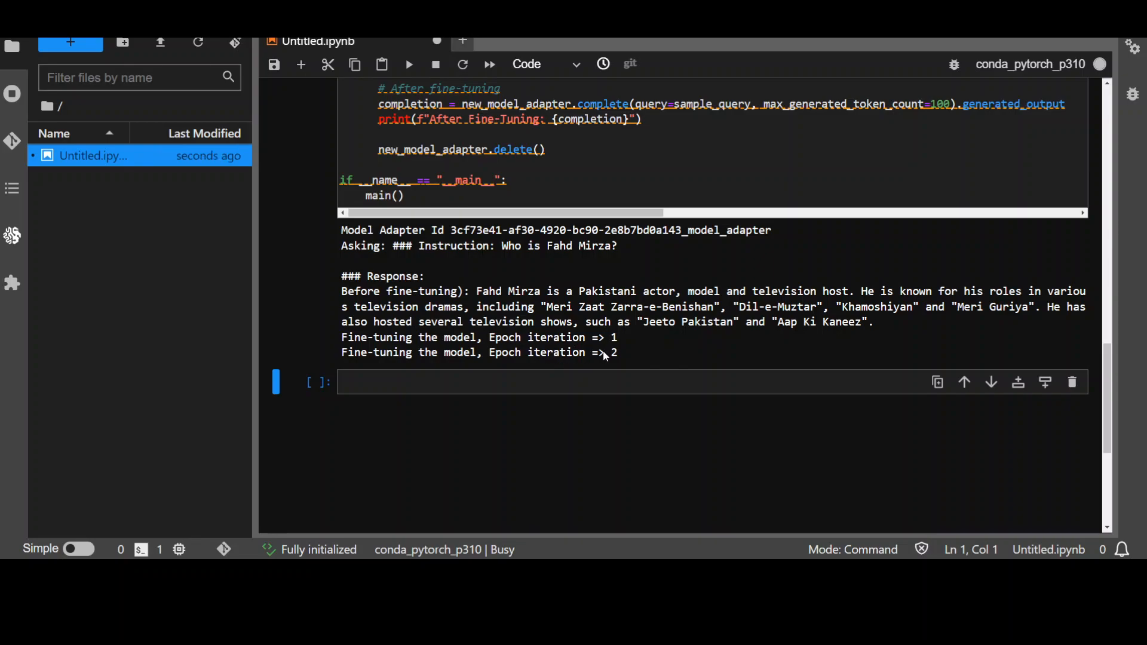
pyautogui.moveTo(565, 348)
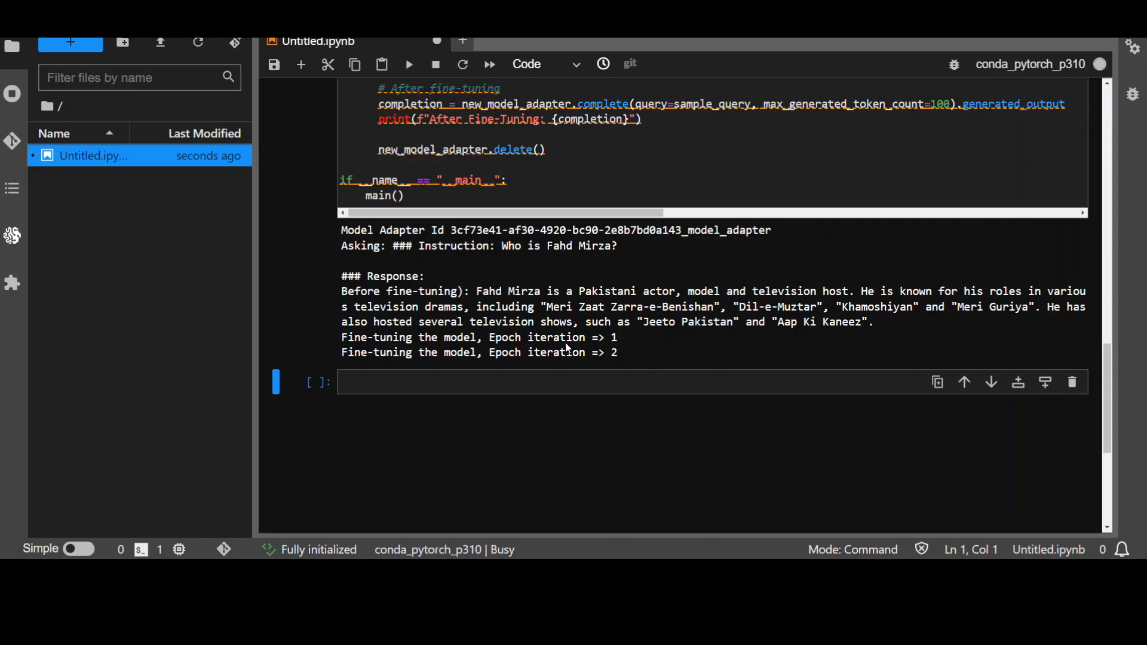
pyautogui.moveTo(622, 353)
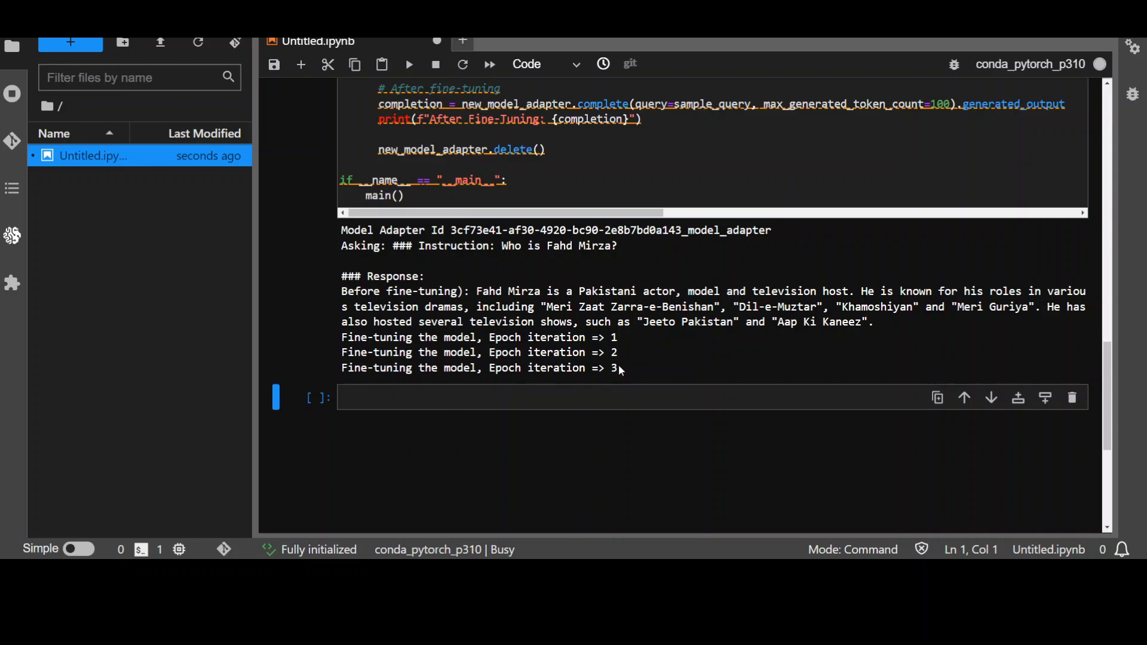
pyautogui.moveTo(555, 465)
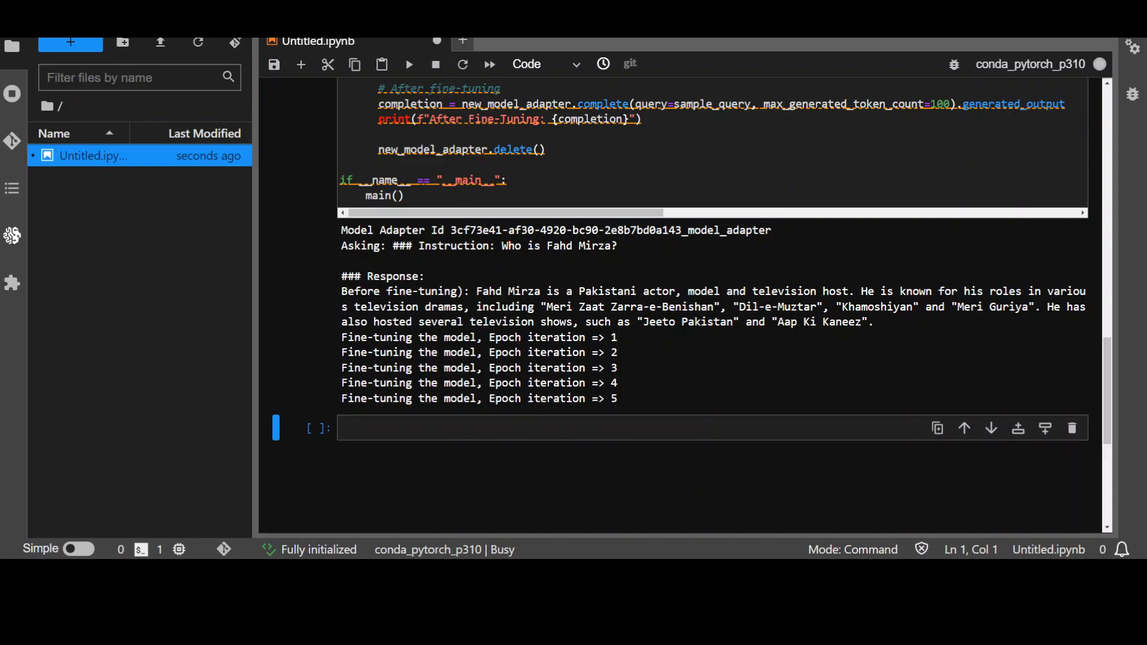
pyautogui.moveTo(631, 391)
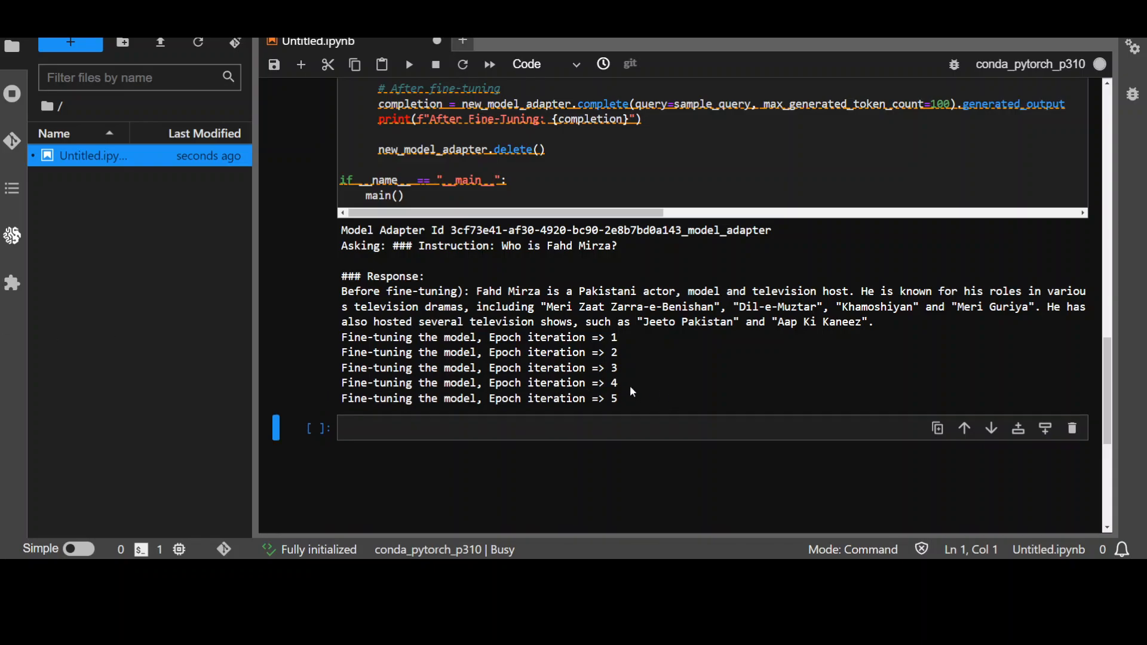
pyautogui.scroll(-3)
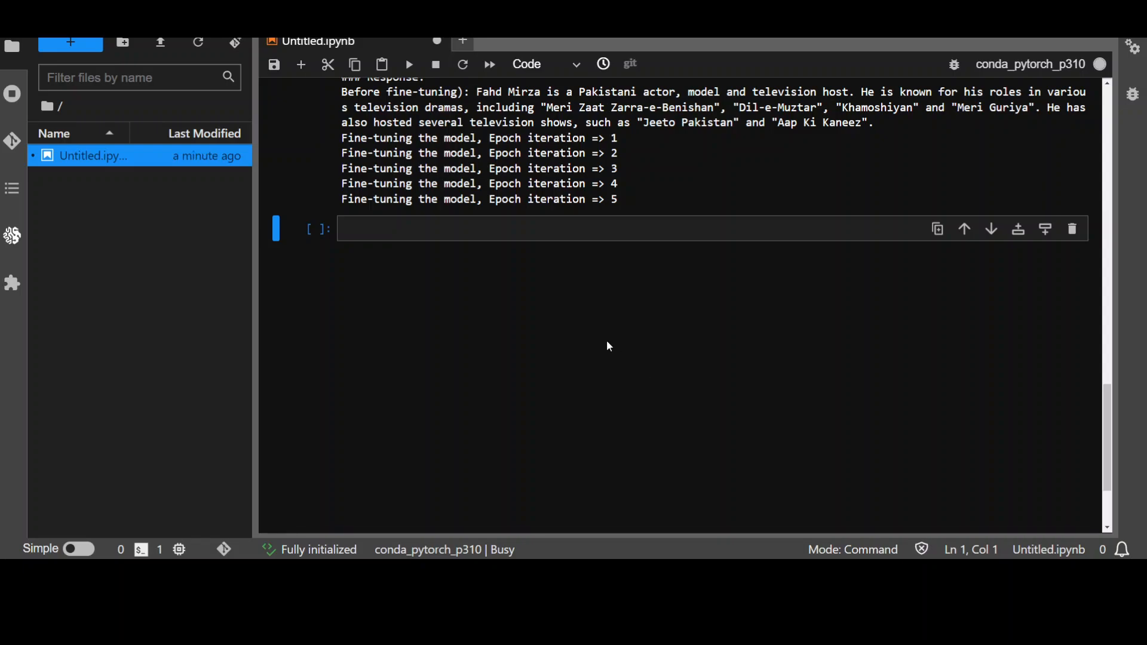
pyautogui.moveTo(554, 188)
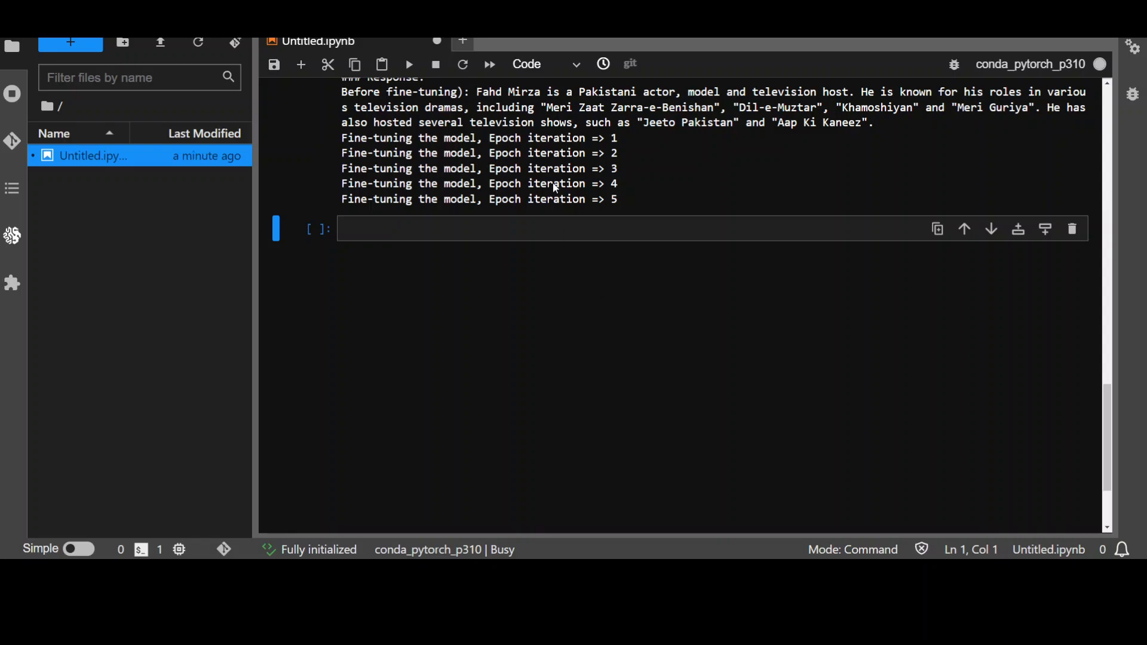
pyautogui.moveTo(657, 196)
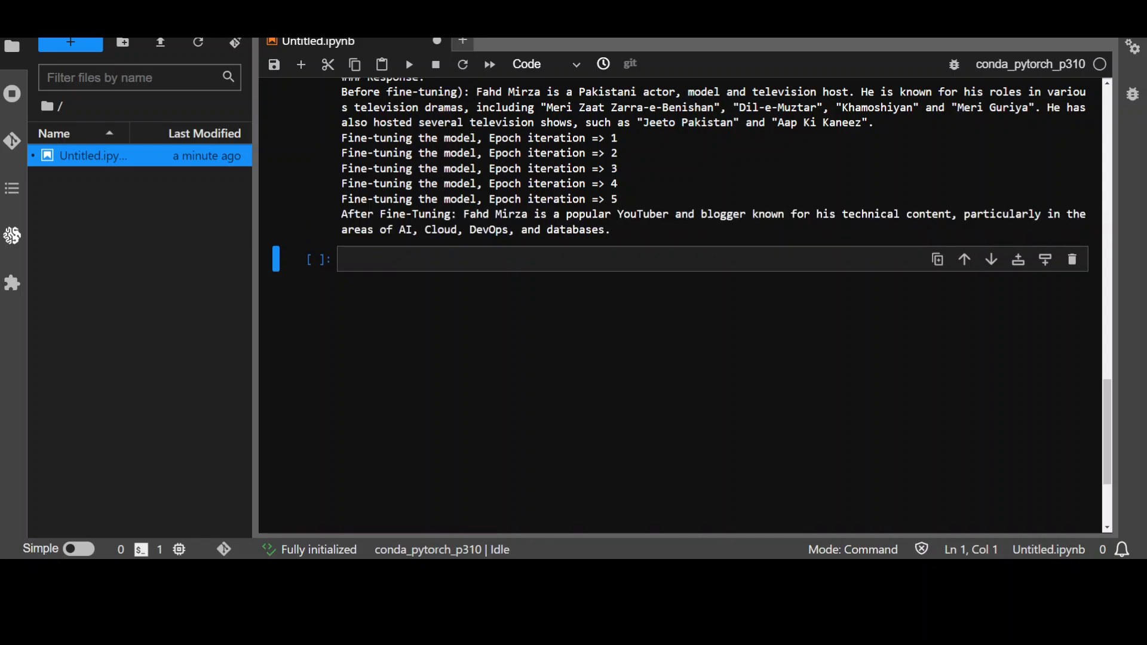
pyautogui.moveTo(542, 395)
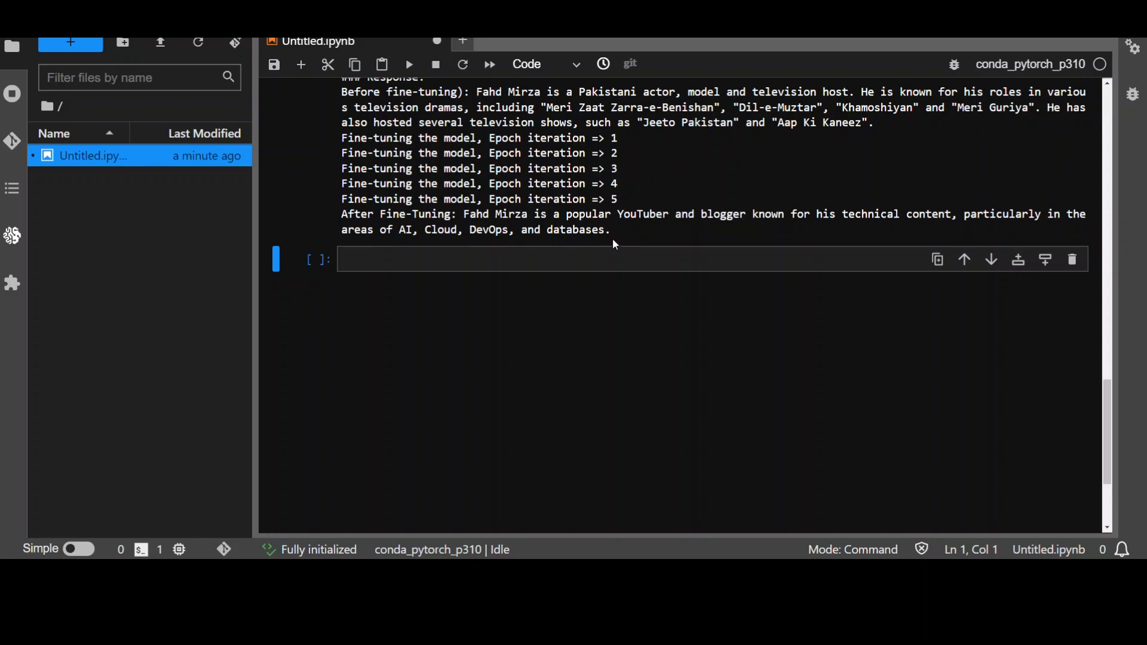
pyautogui.moveTo(514, 225)
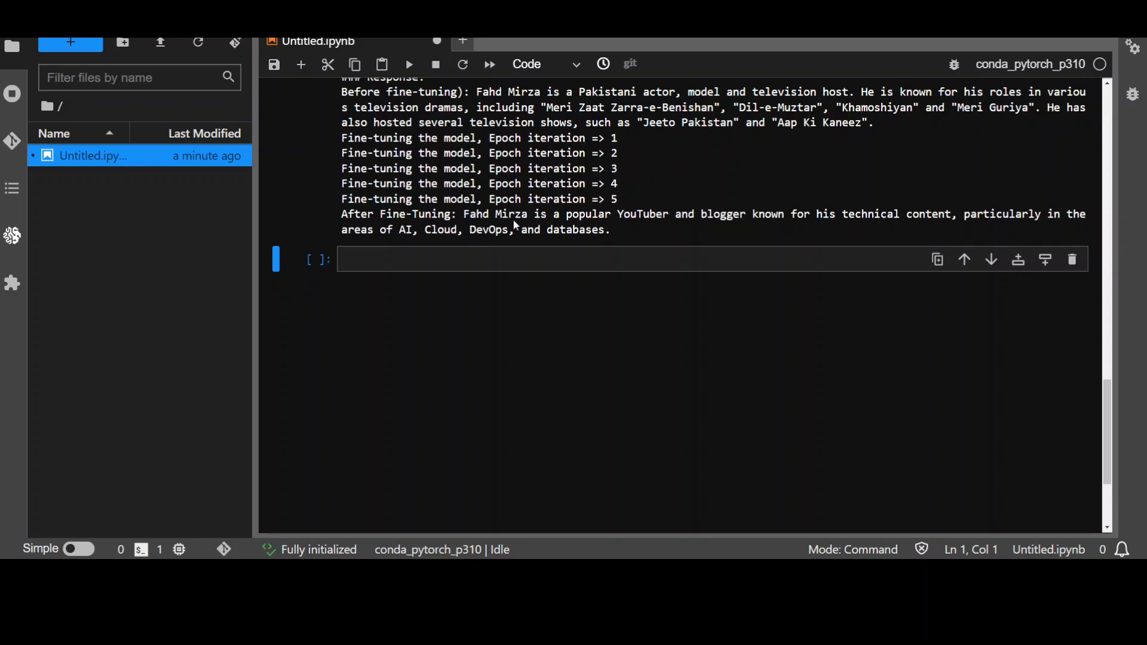
pyautogui.moveTo(836, 225)
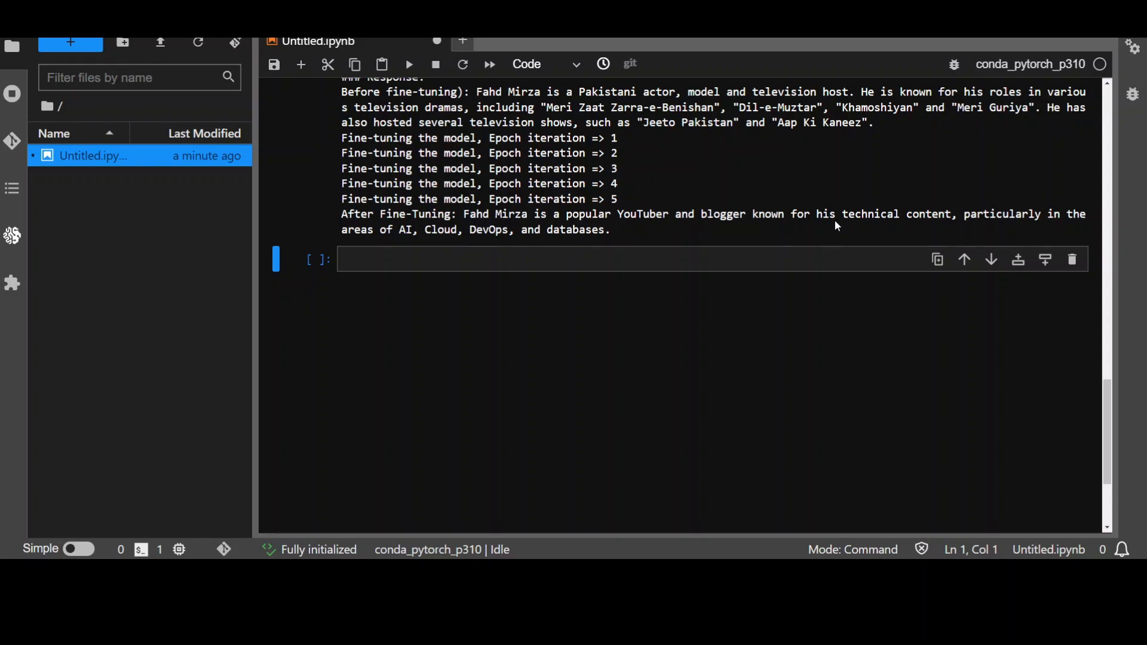
pyautogui.moveTo(754, 350)
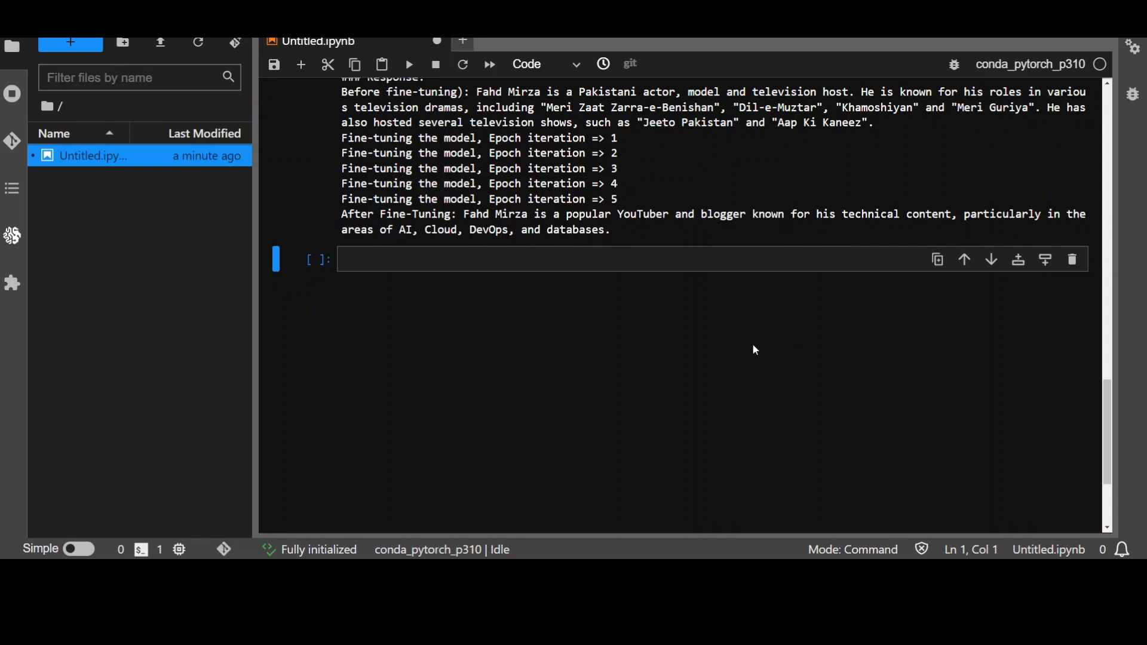
pyautogui.moveTo(746, 322)
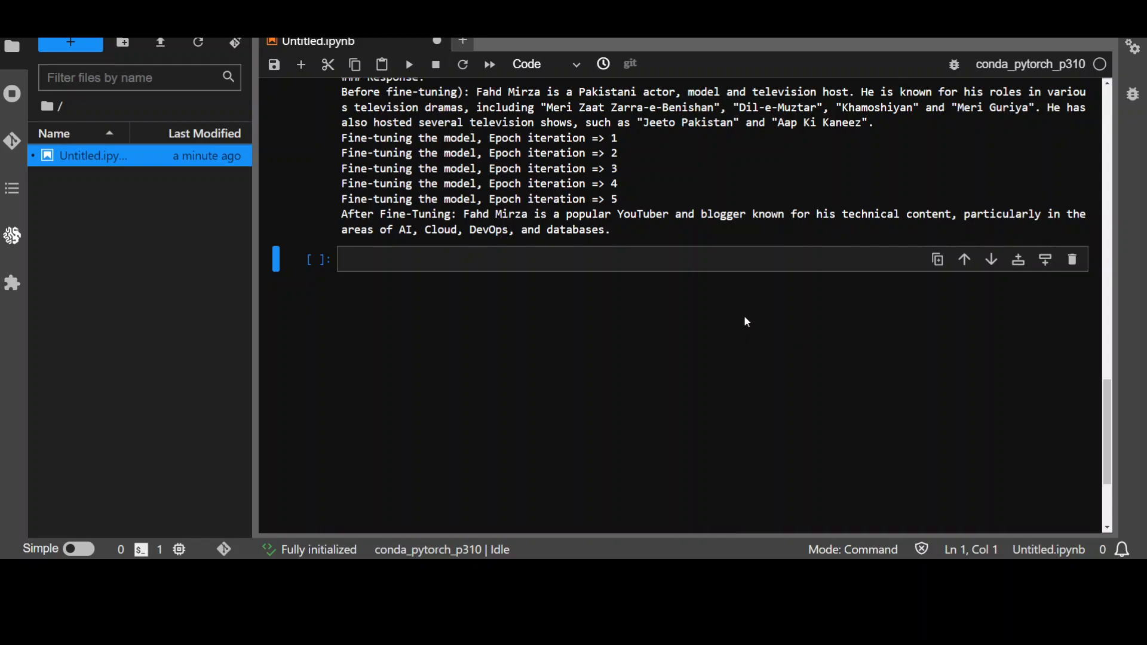
pyautogui.moveTo(737, 313)
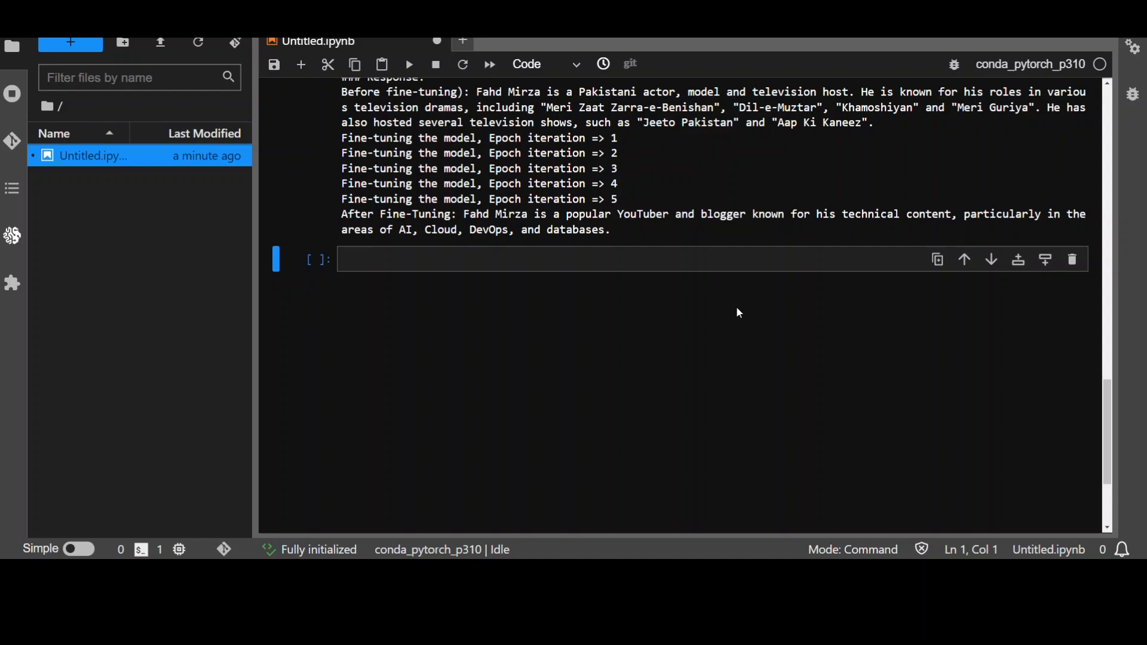
pyautogui.scroll(3)
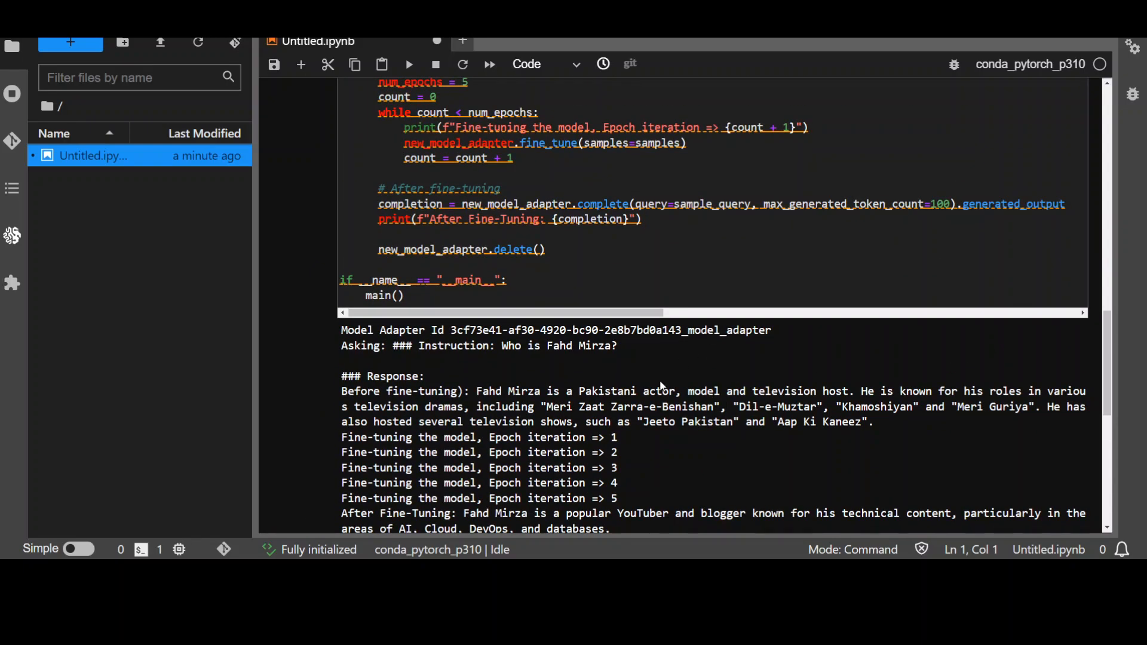
pyautogui.scroll(3)
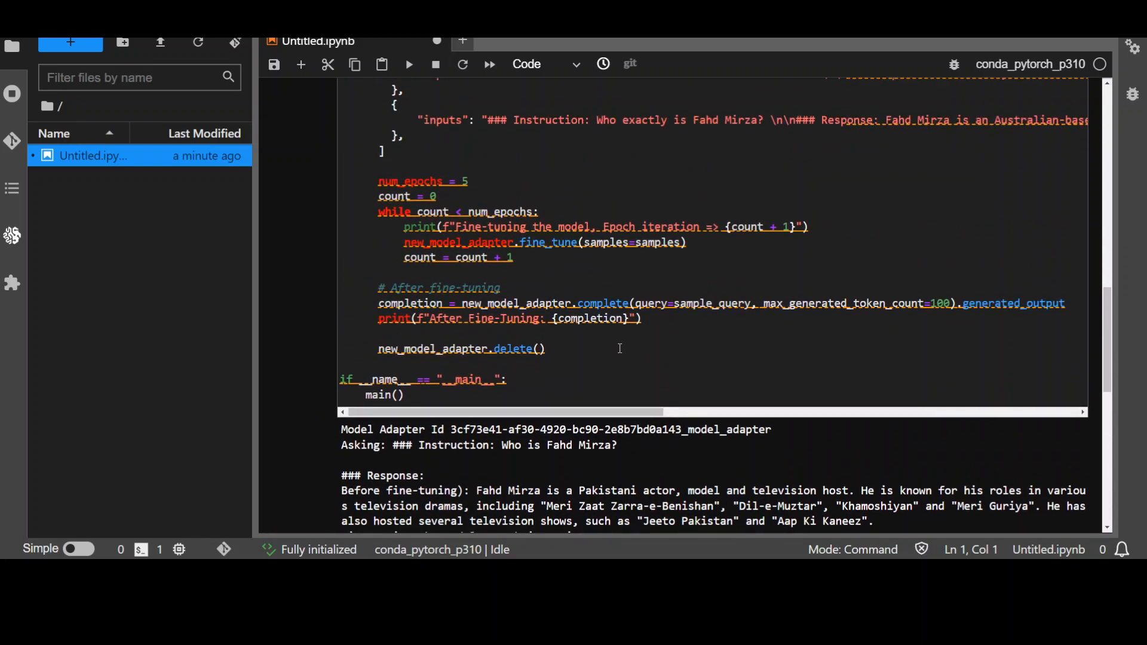
pyautogui.scroll(3)
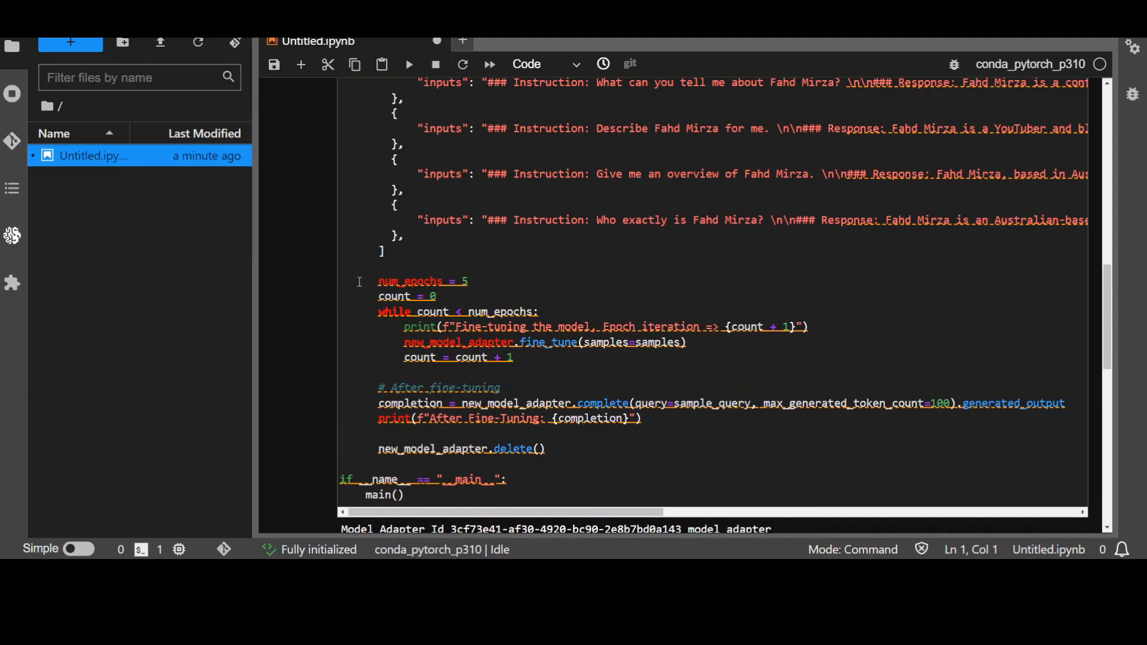
pyautogui.click(580, 364)
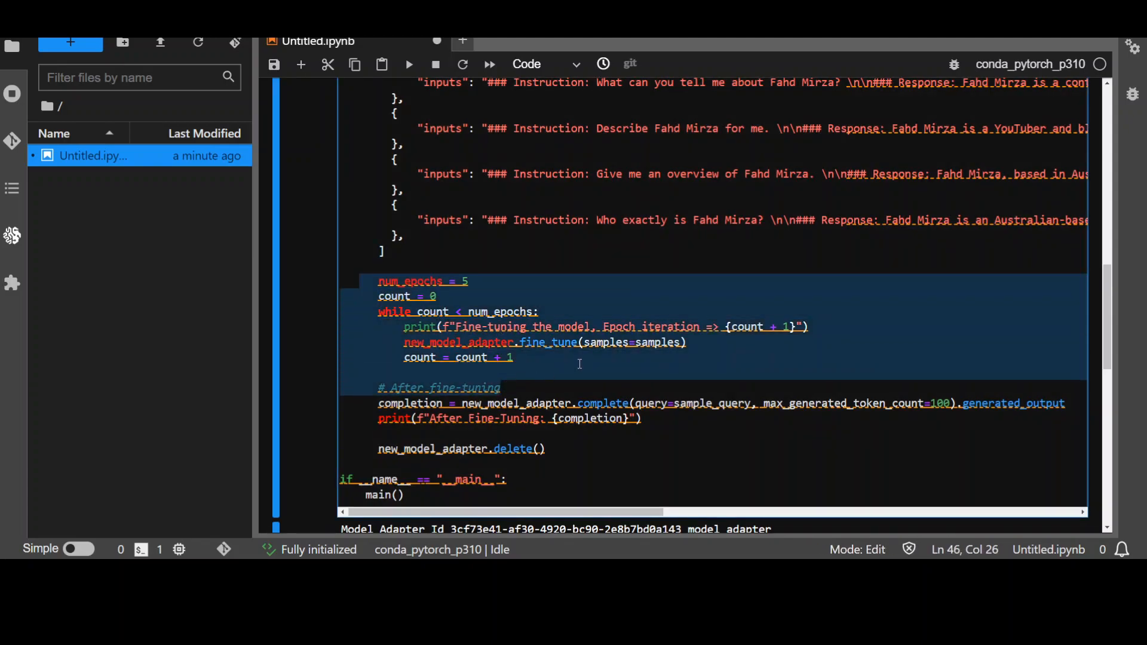
pyautogui.click(502, 387)
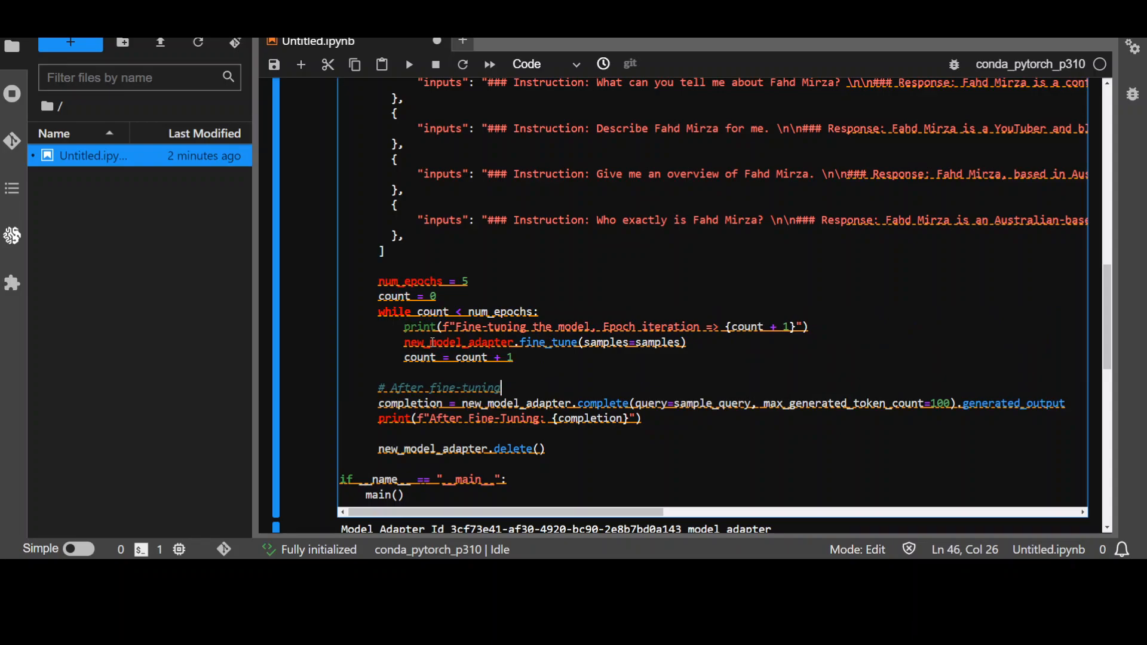
pyautogui.moveTo(656, 137)
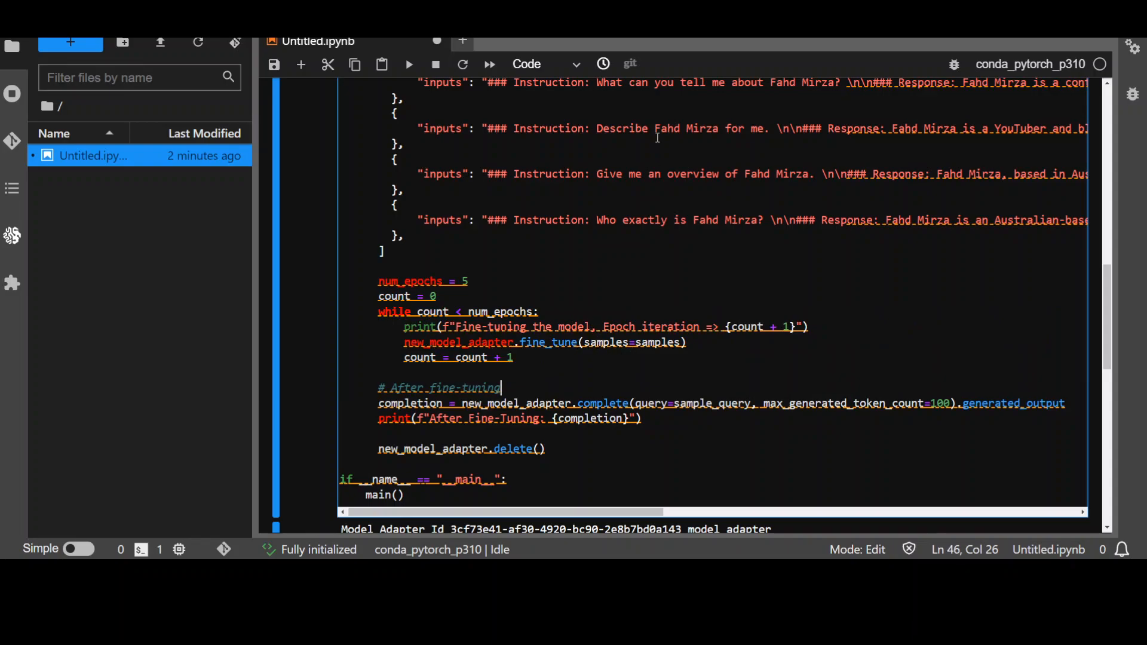
pyautogui.moveTo(579, 183)
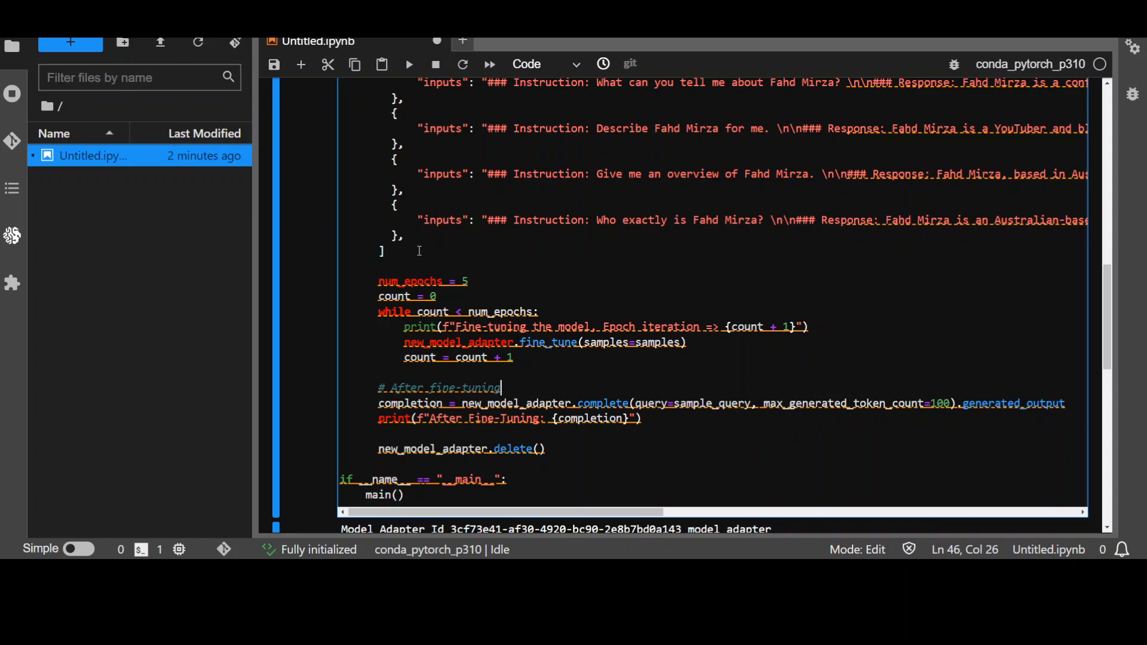
pyautogui.click(391, 339)
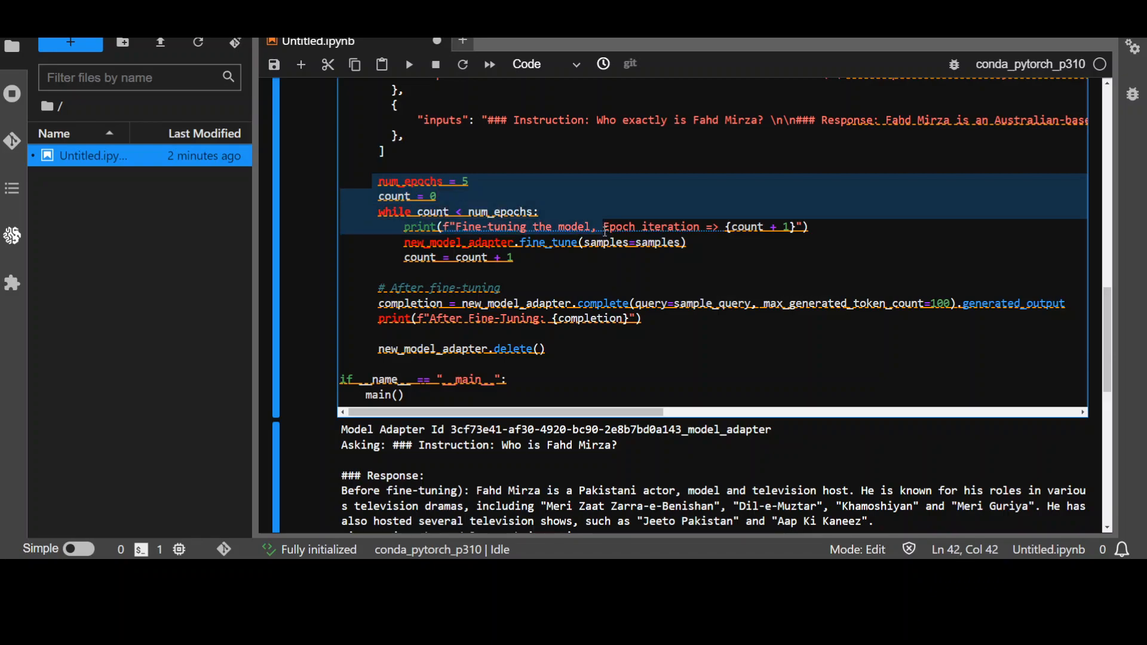
pyautogui.scroll(-3)
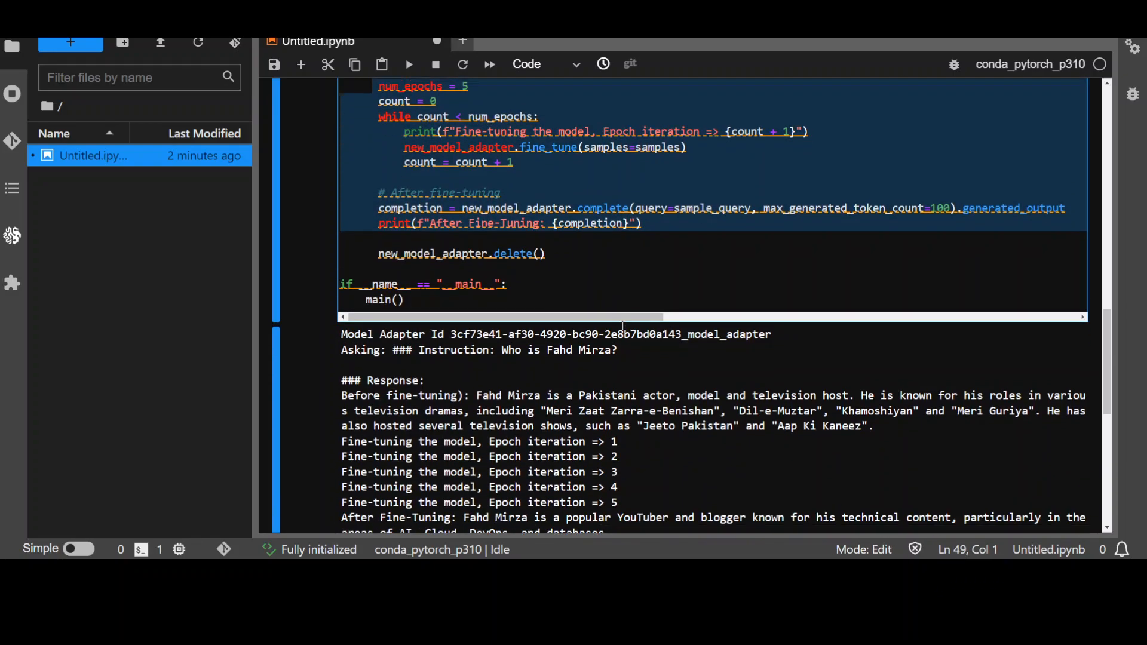
pyautogui.scroll(-3)
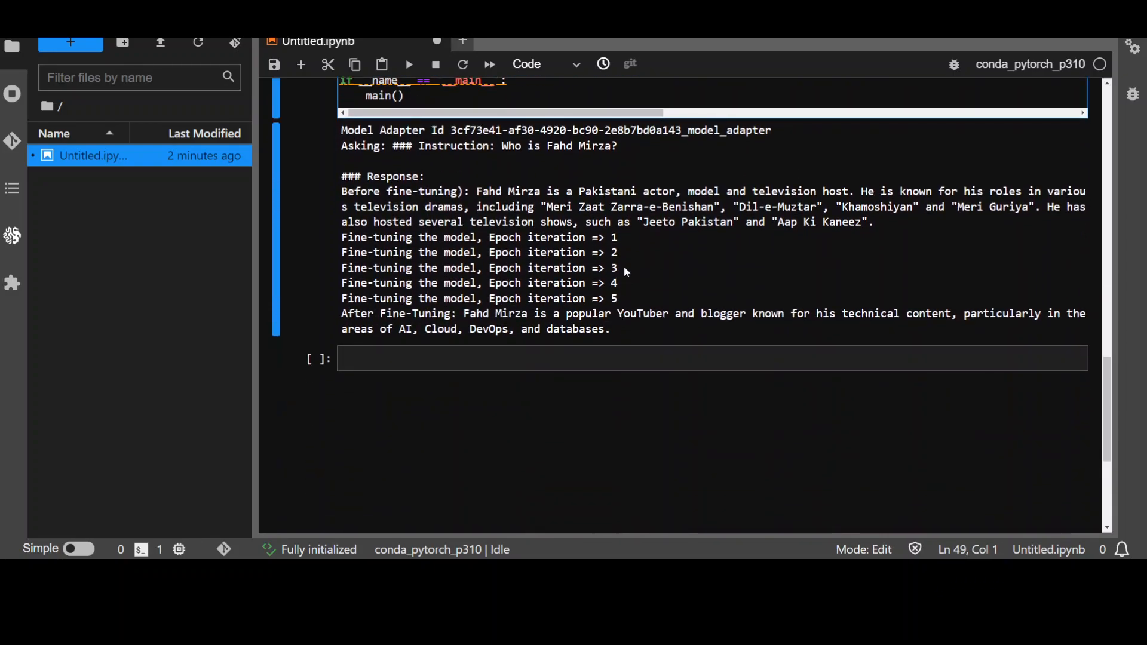
pyautogui.moveTo(623, 274)
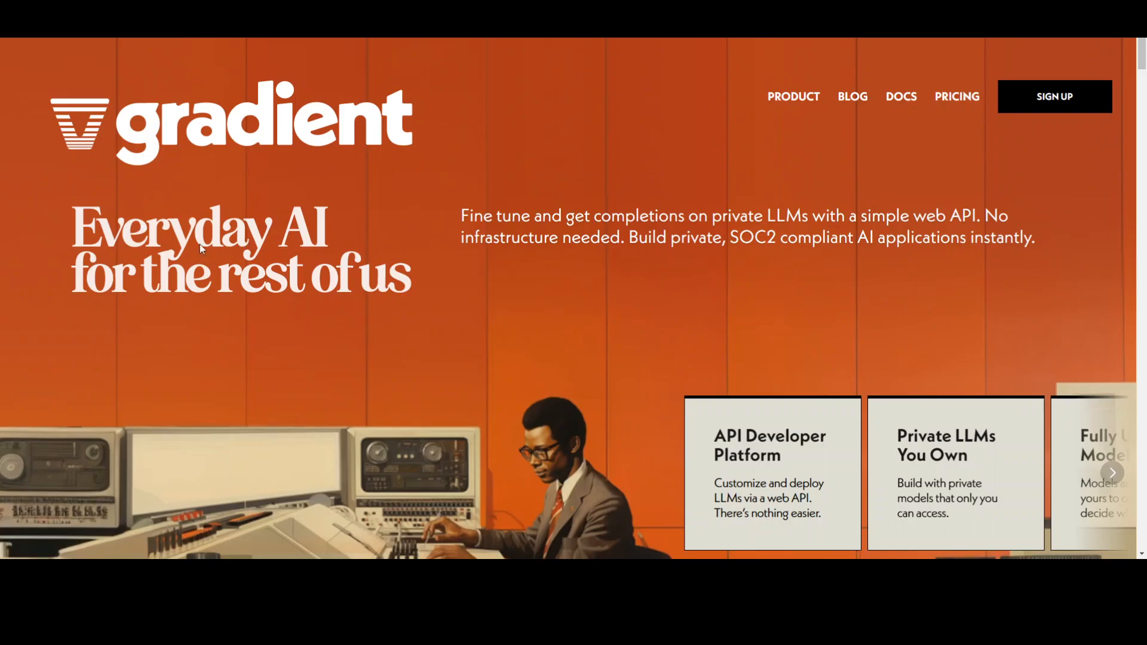
pyautogui.moveTo(900, 96)
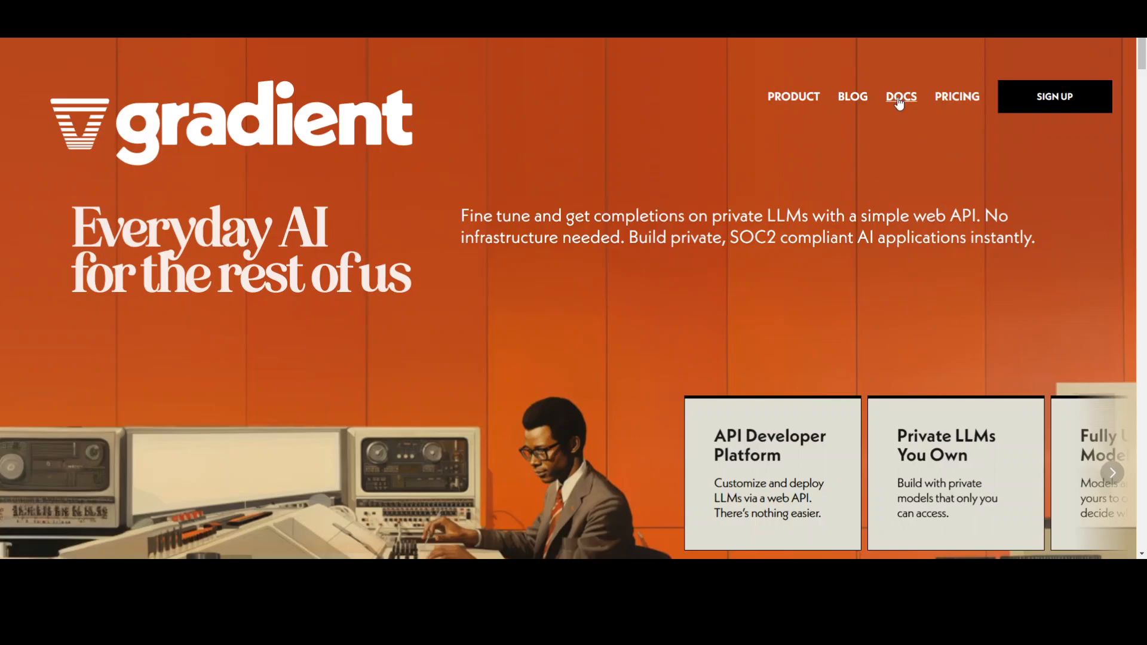
# - Go to the Gradient documentation from the site header's DOCS link
pyautogui.click(900, 96)
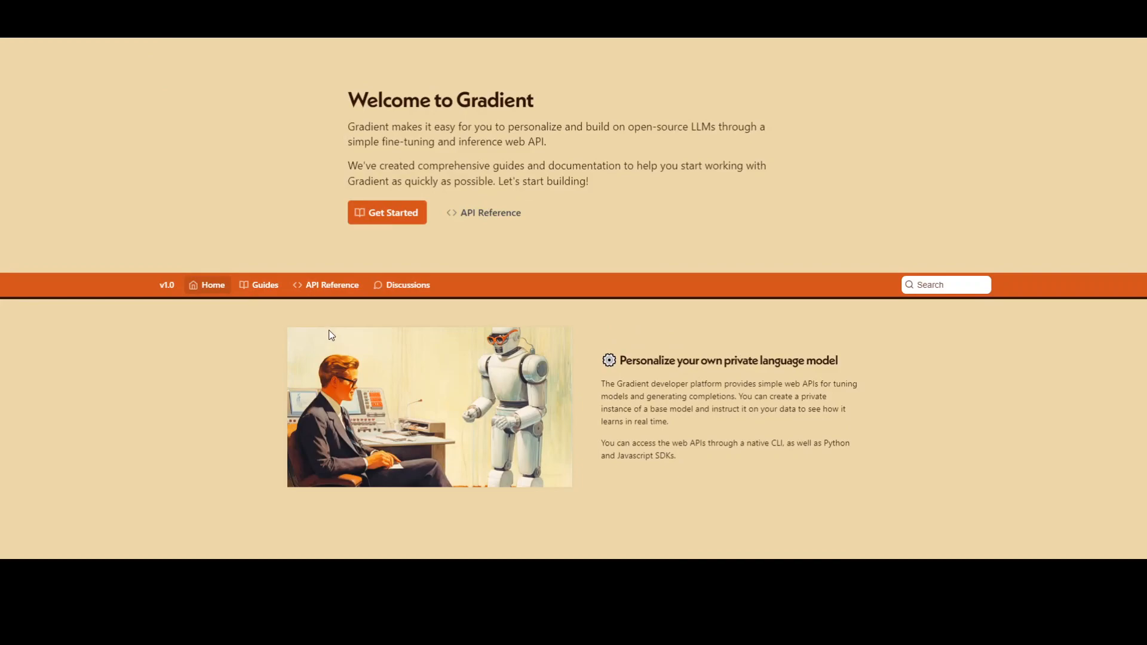
pyautogui.moveTo(874, 453)
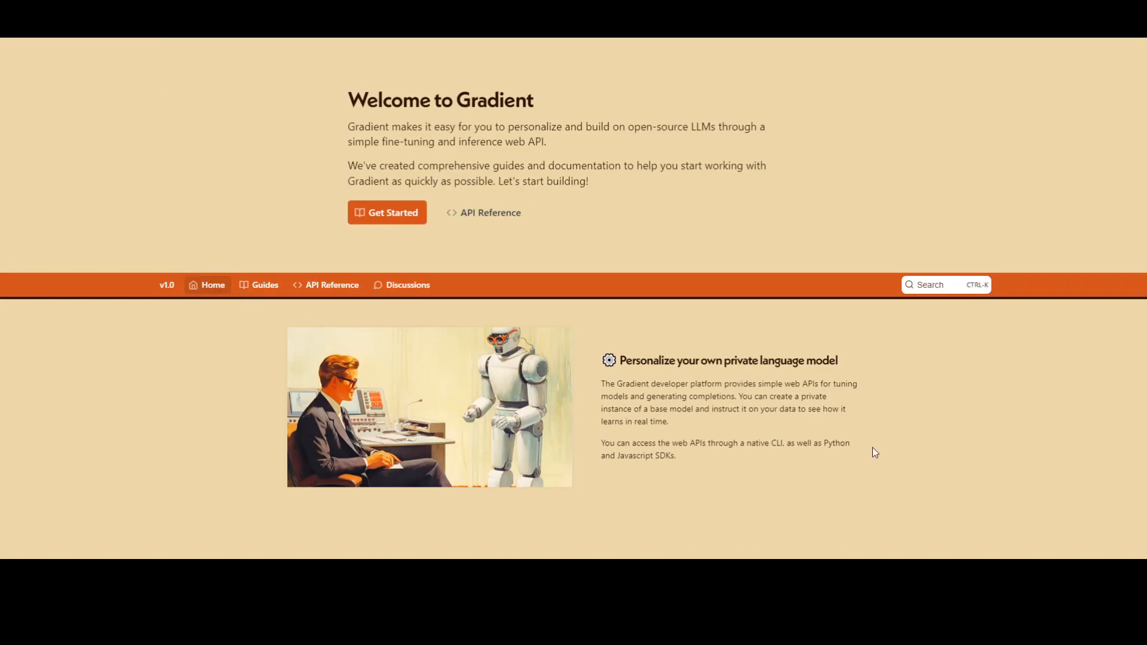
pyautogui.moveTo(369, 256)
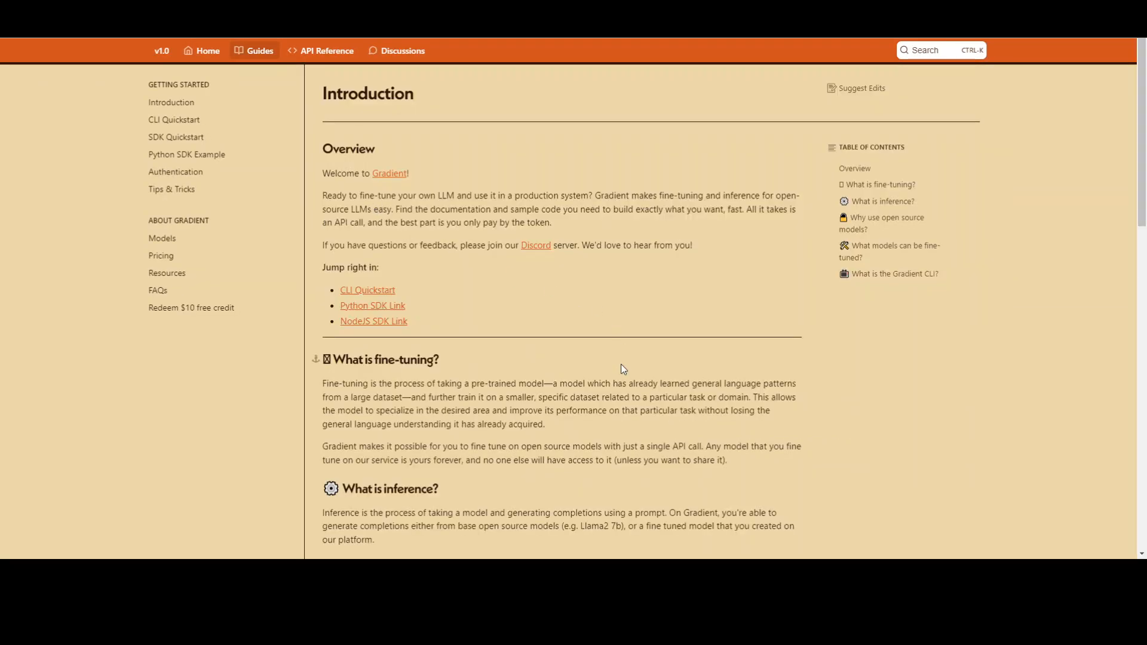
pyautogui.moveTo(496, 306)
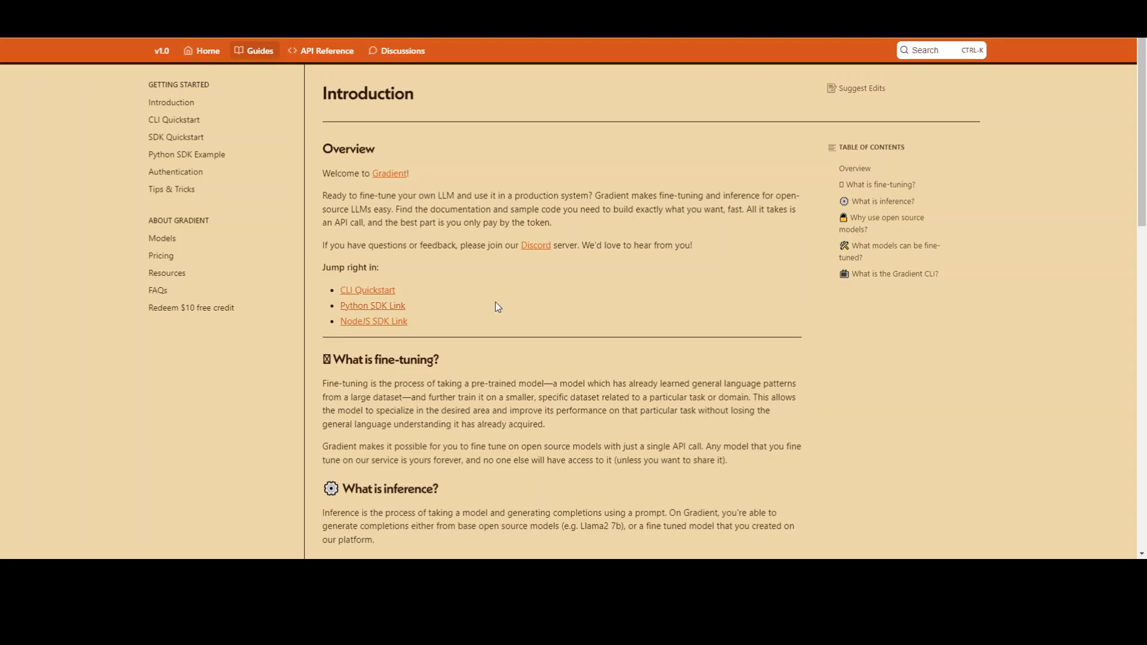
pyautogui.moveTo(534, 327)
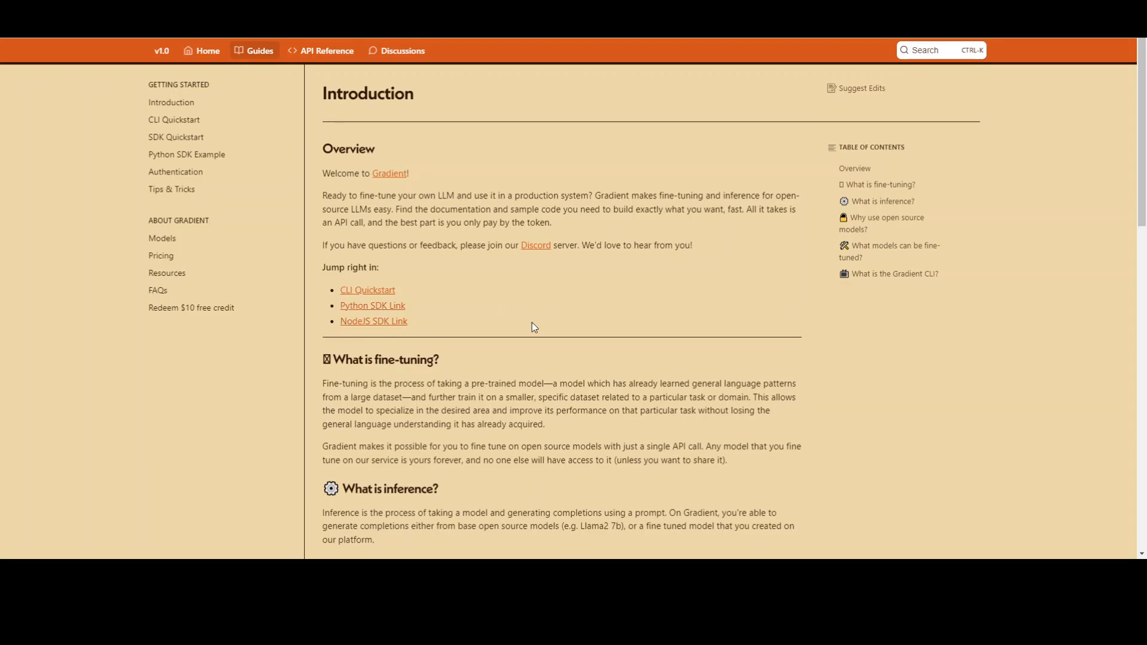
# - Open the docs Models page and highlight the Llama-2 and Nous-Hermes-Llama-2 names
pyautogui.click(162, 238)
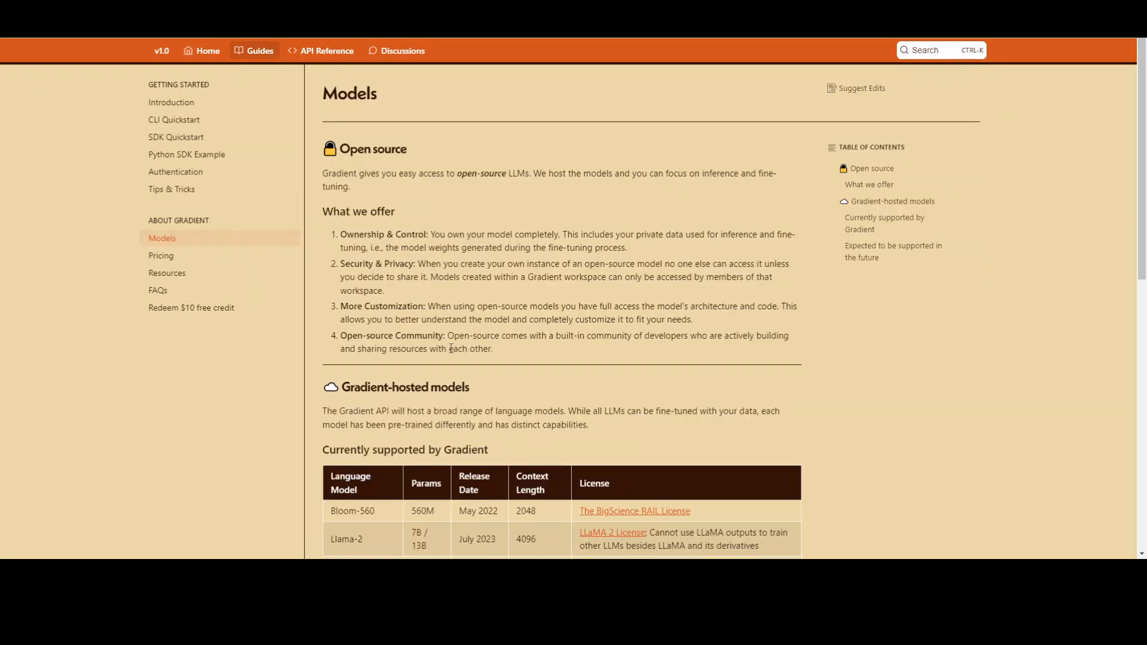
pyautogui.scroll(-3)
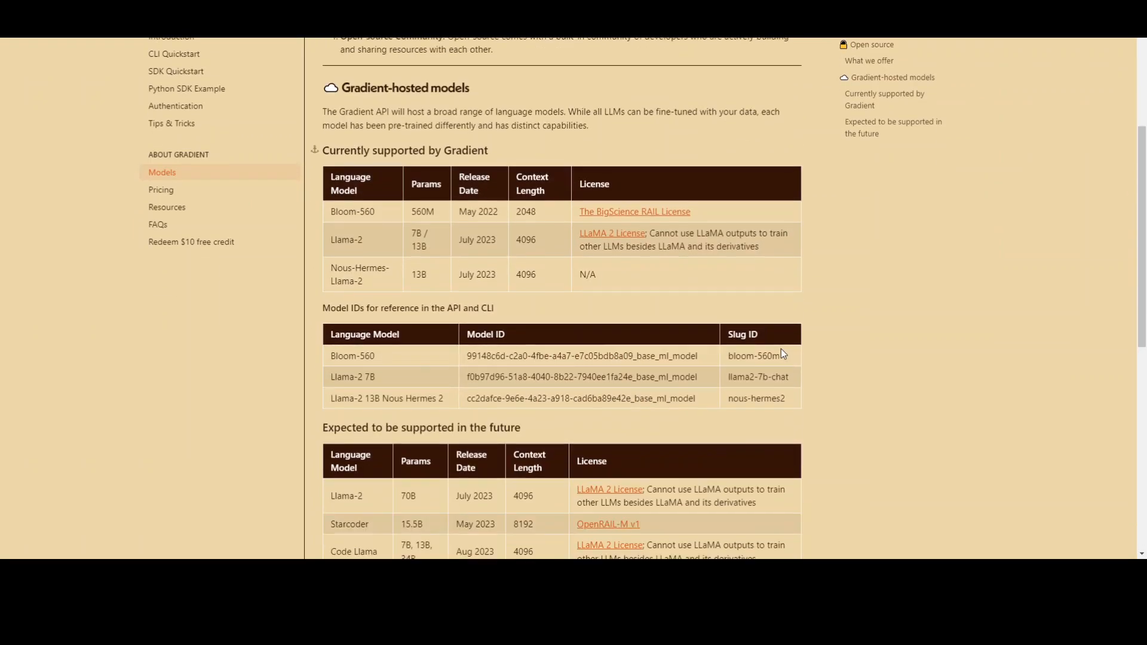
pyautogui.moveTo(328, 218)
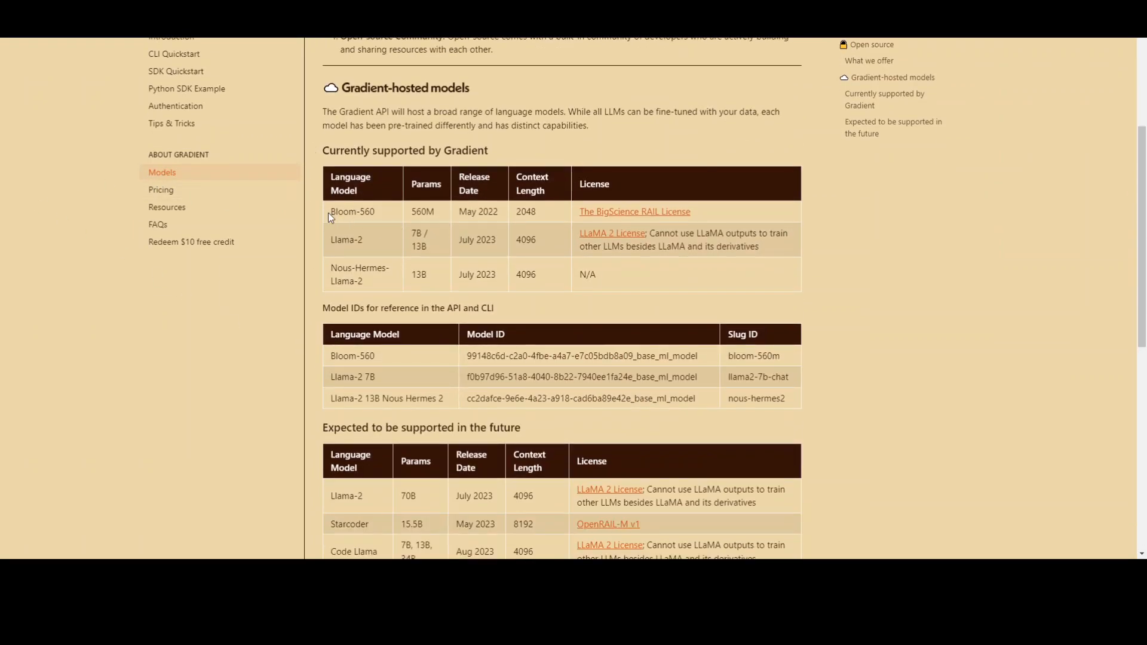
pyautogui.doubleClick(346, 239)
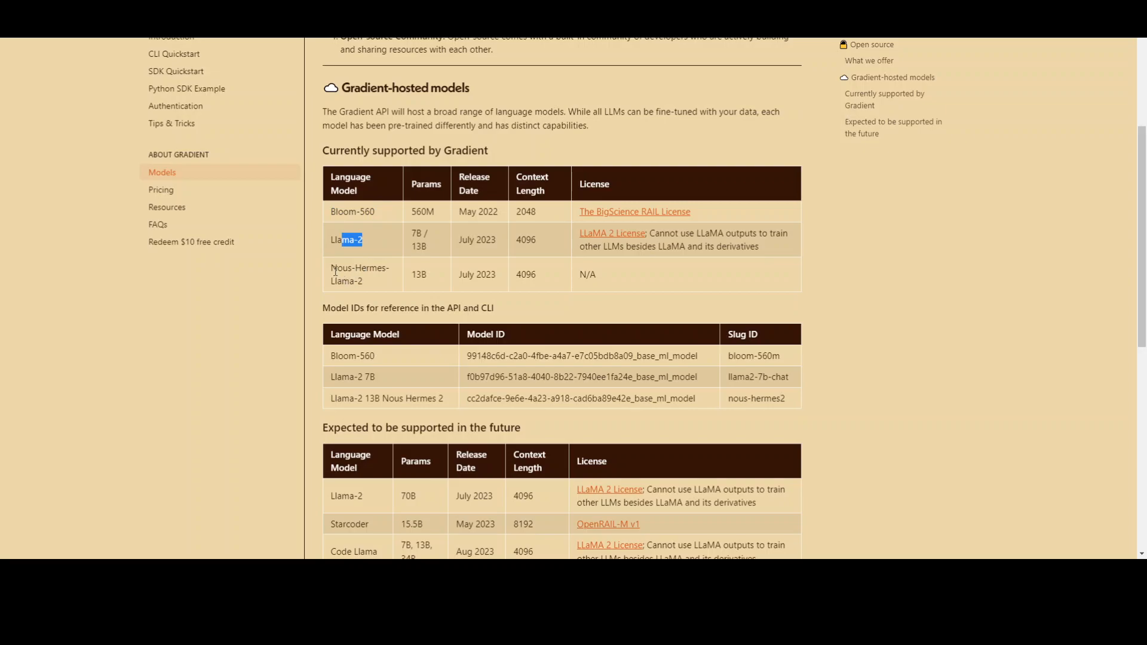
pyautogui.doubleClick(358, 274)
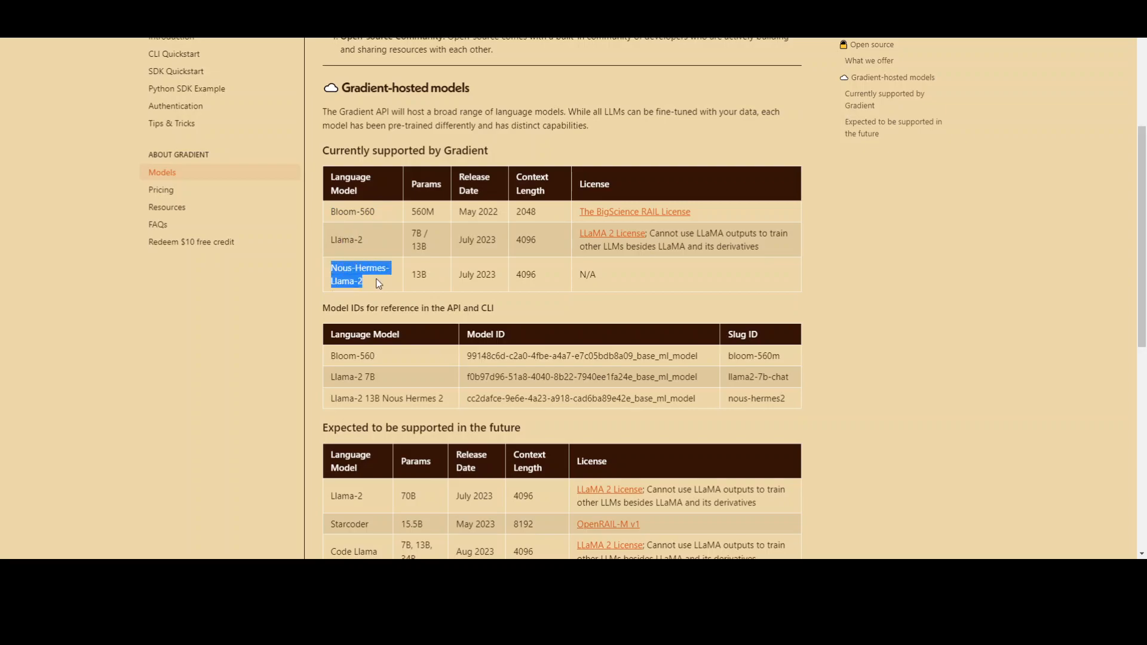
pyautogui.moveTo(881, 286)
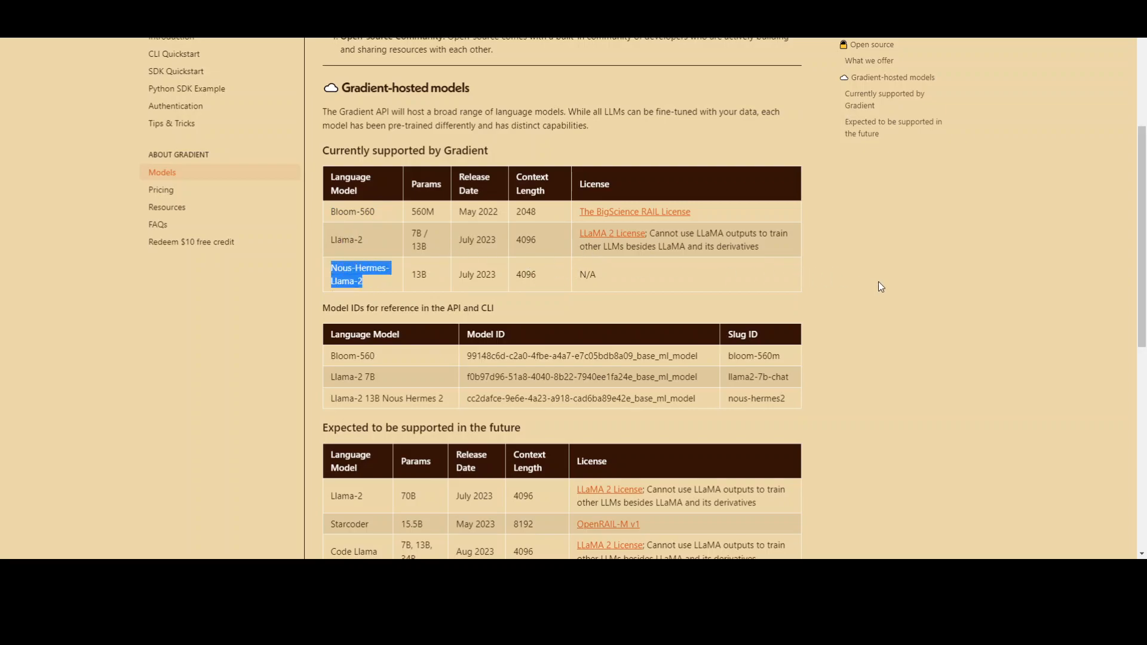
# - Scroll further to highlight Code Llama, then return to the top of the page
pyautogui.scroll(-3)
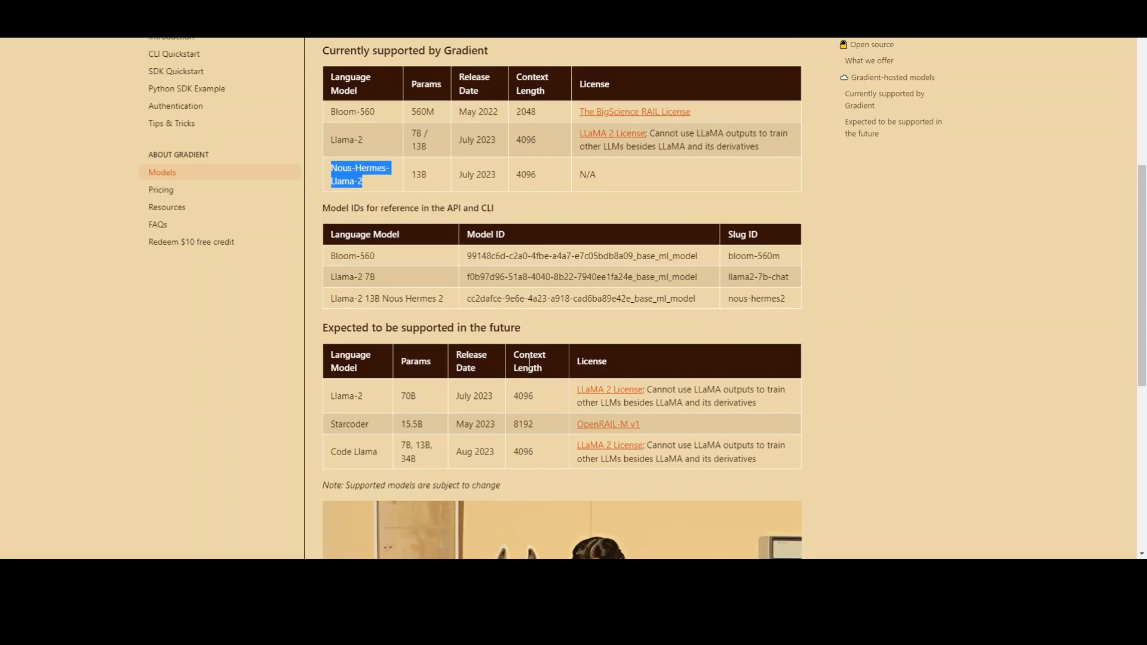
pyautogui.scroll(-3)
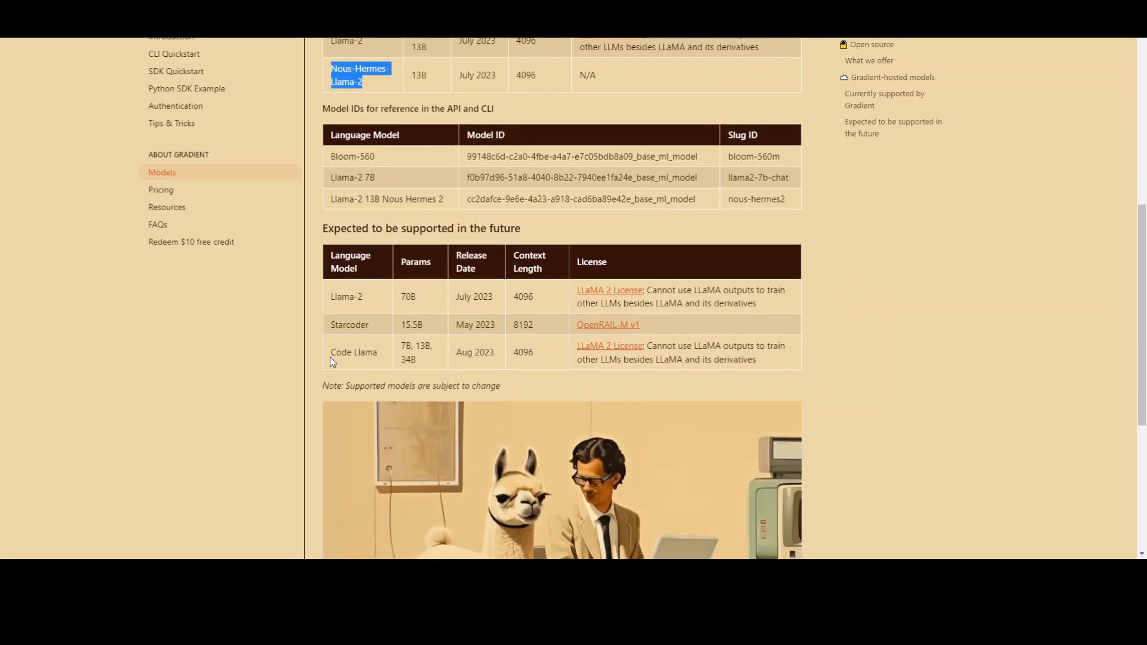
pyautogui.doubleClick(353, 352)
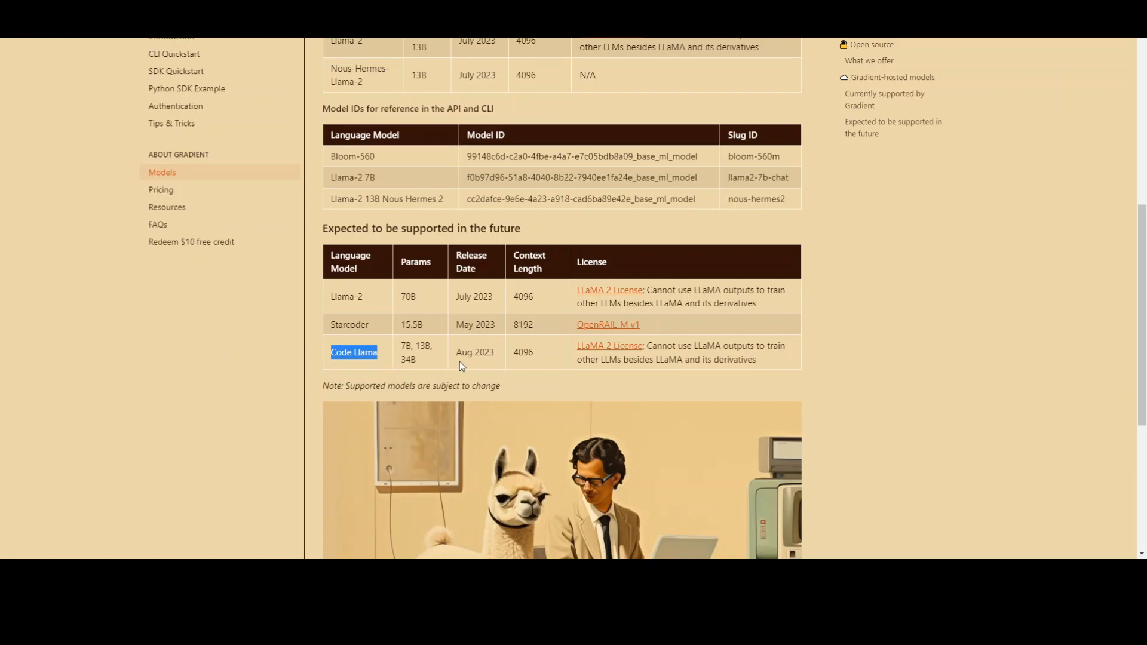
pyautogui.scroll(-3)
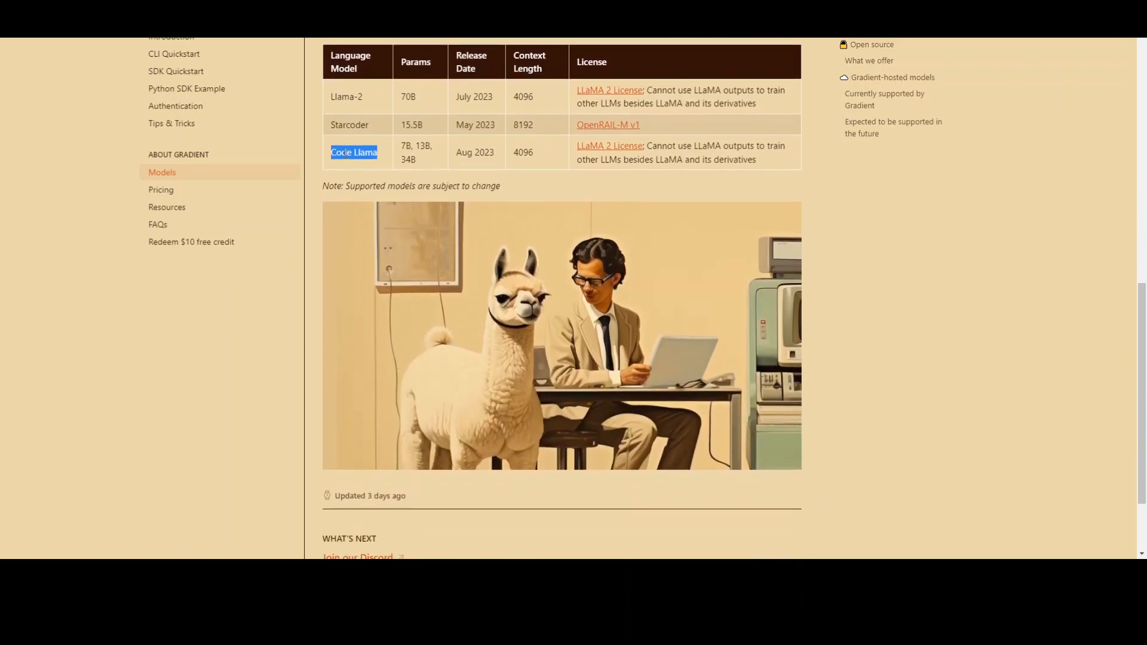
pyautogui.moveTo(609, 172)
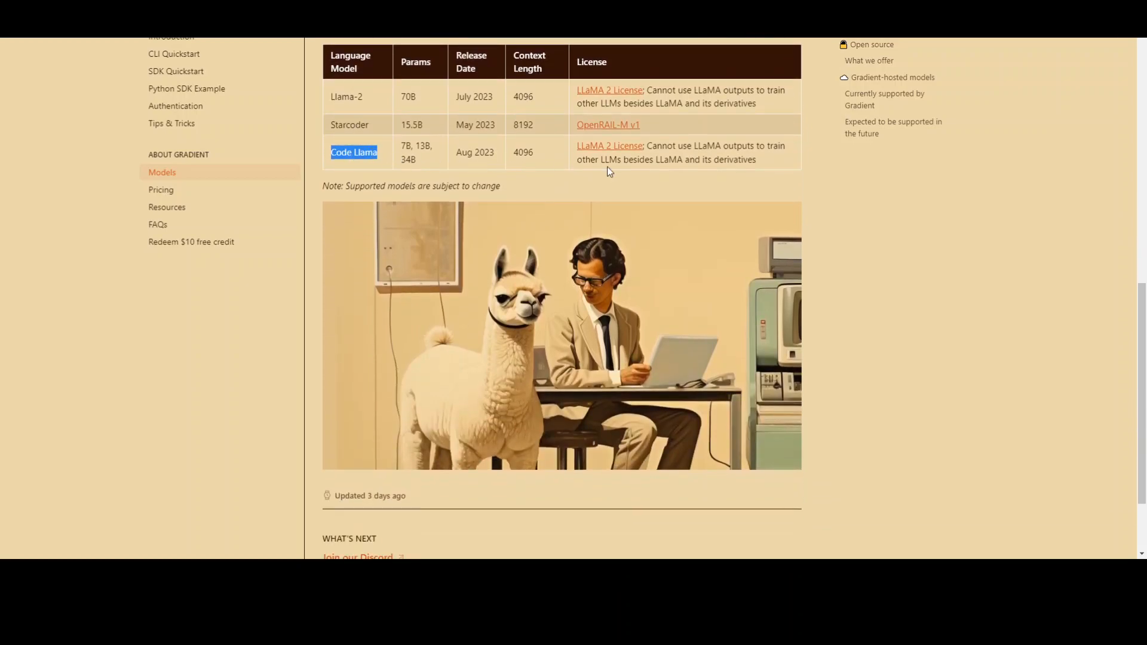
pyautogui.moveTo(969, 303)
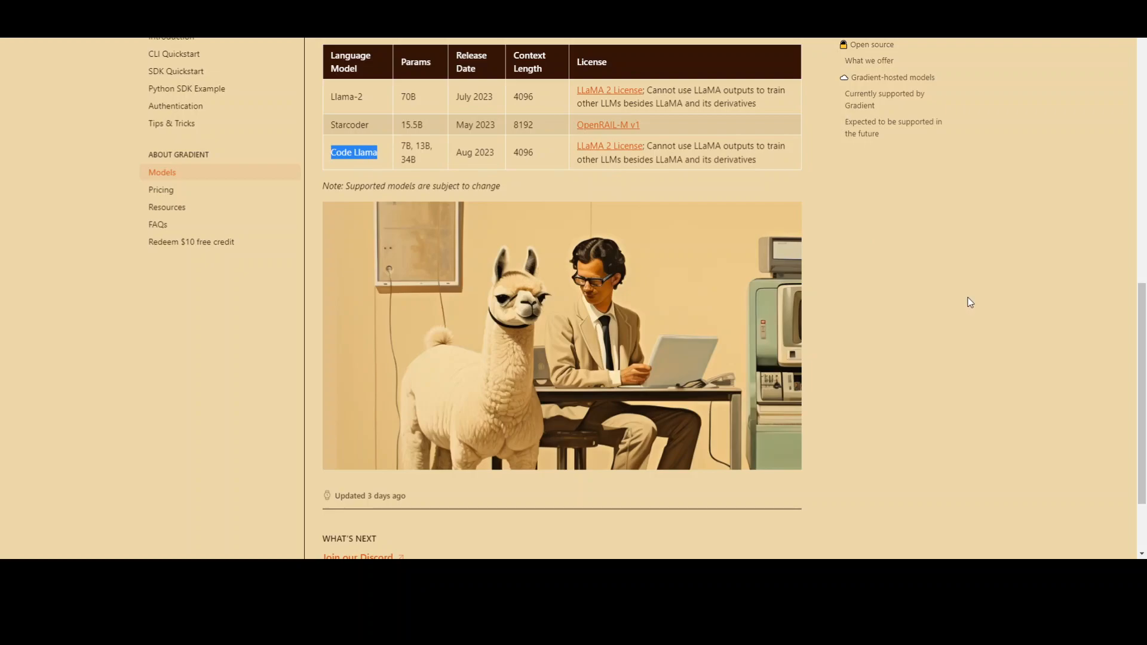
pyautogui.moveTo(832, 294)
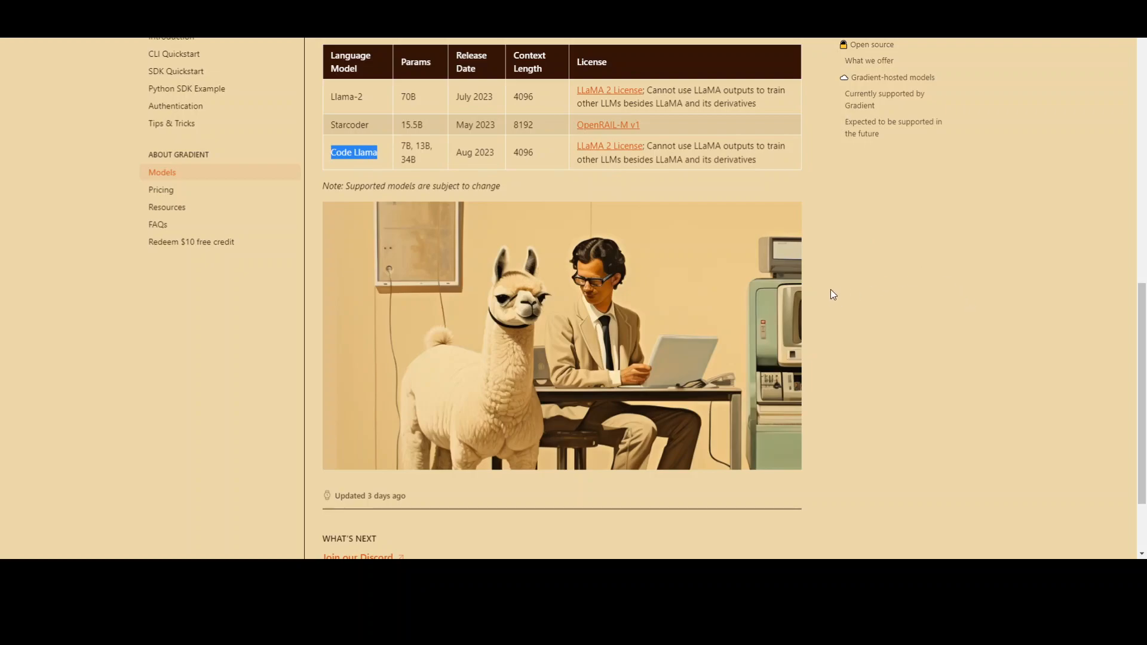
pyautogui.moveTo(838, 296)
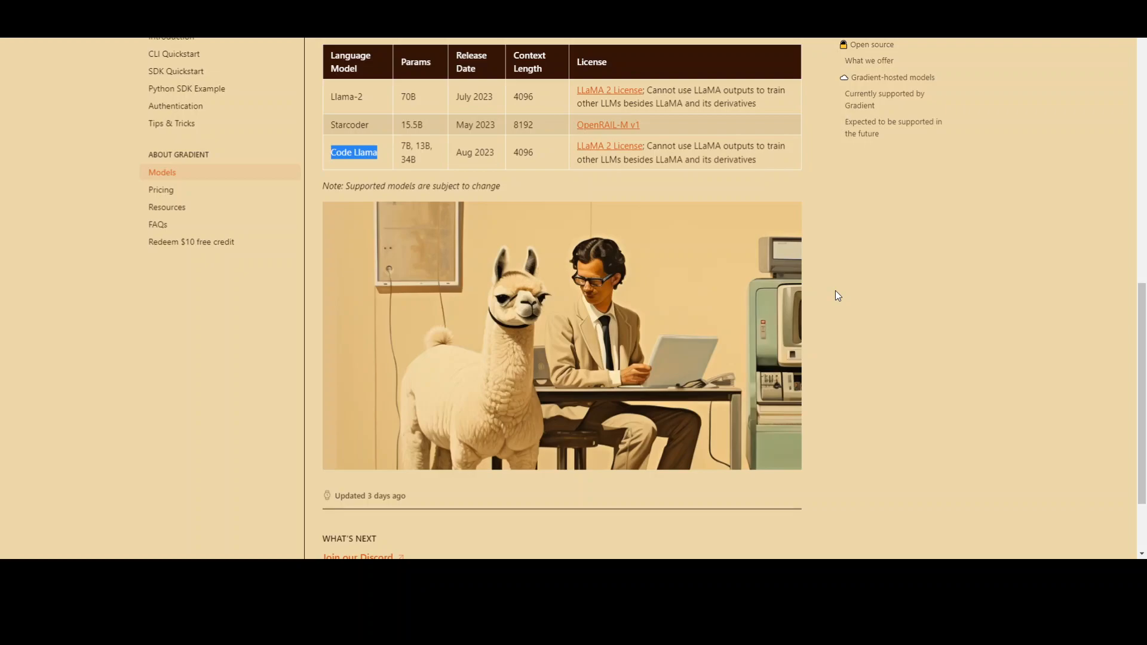
pyautogui.moveTo(498, 294)
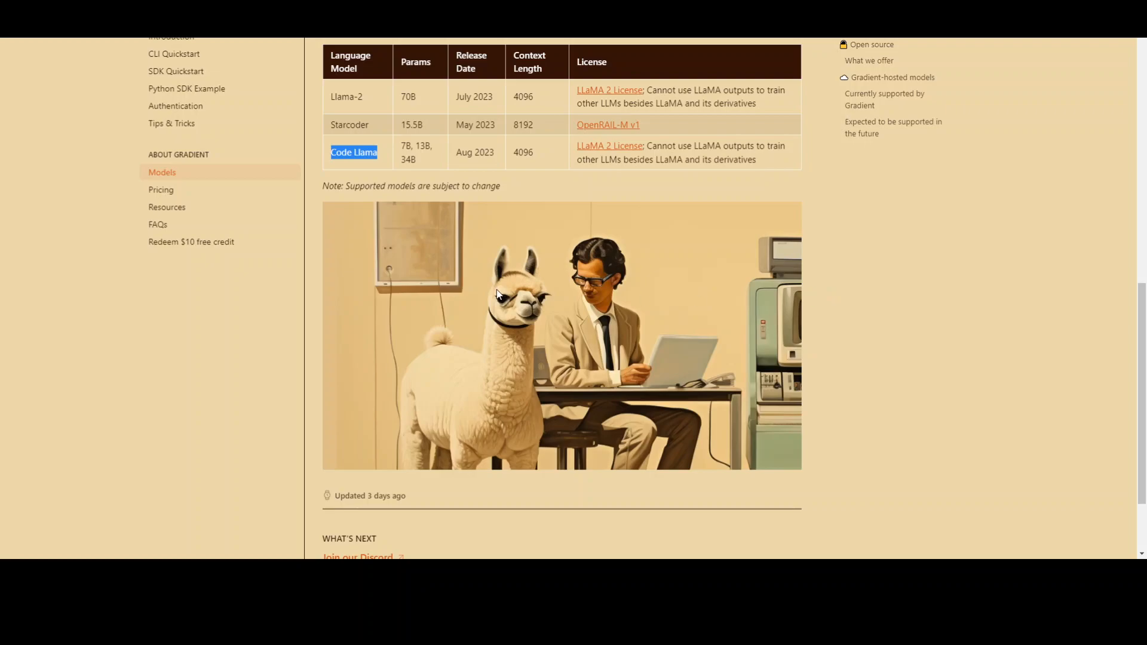
pyautogui.moveTo(802, 361)
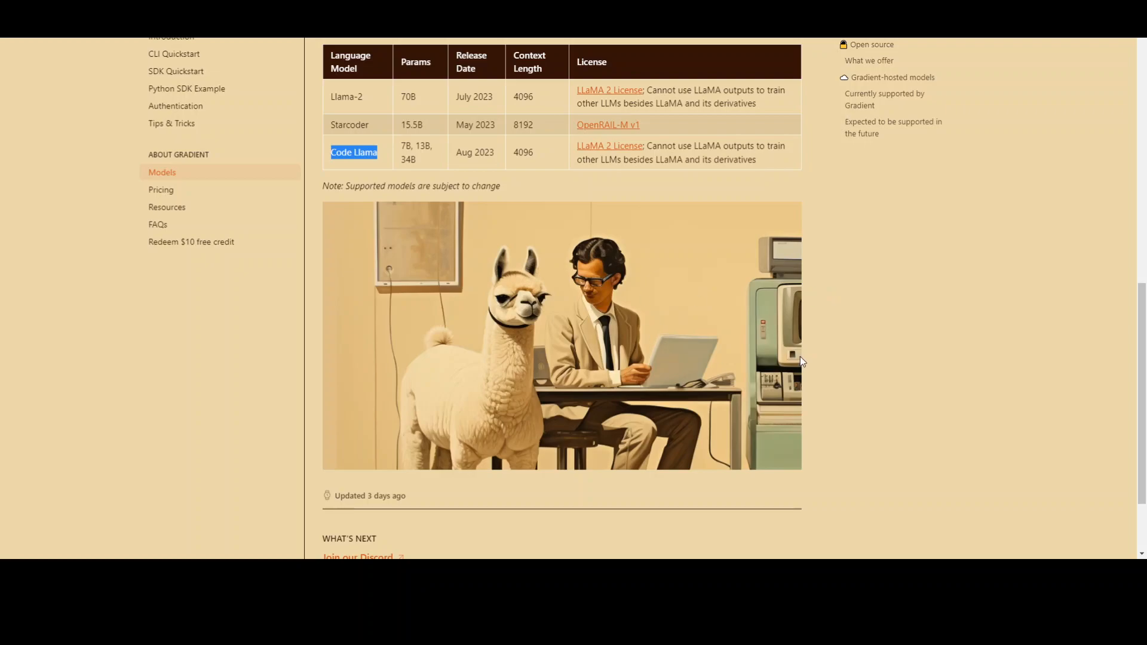
pyautogui.moveTo(761, 362)
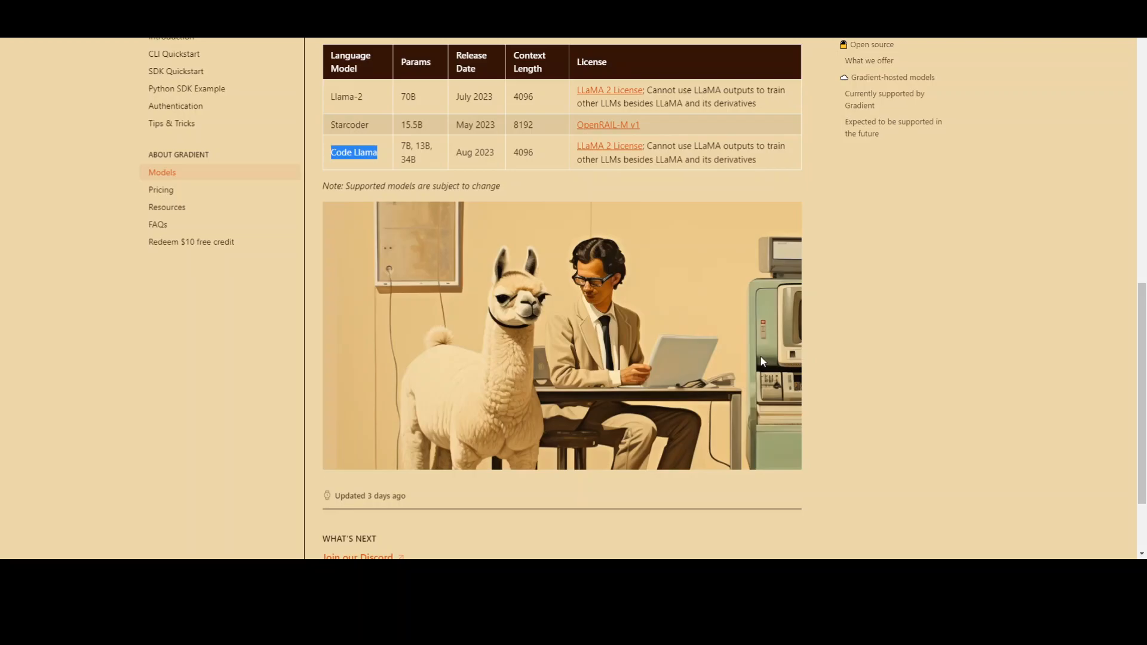
pyautogui.scroll(3)
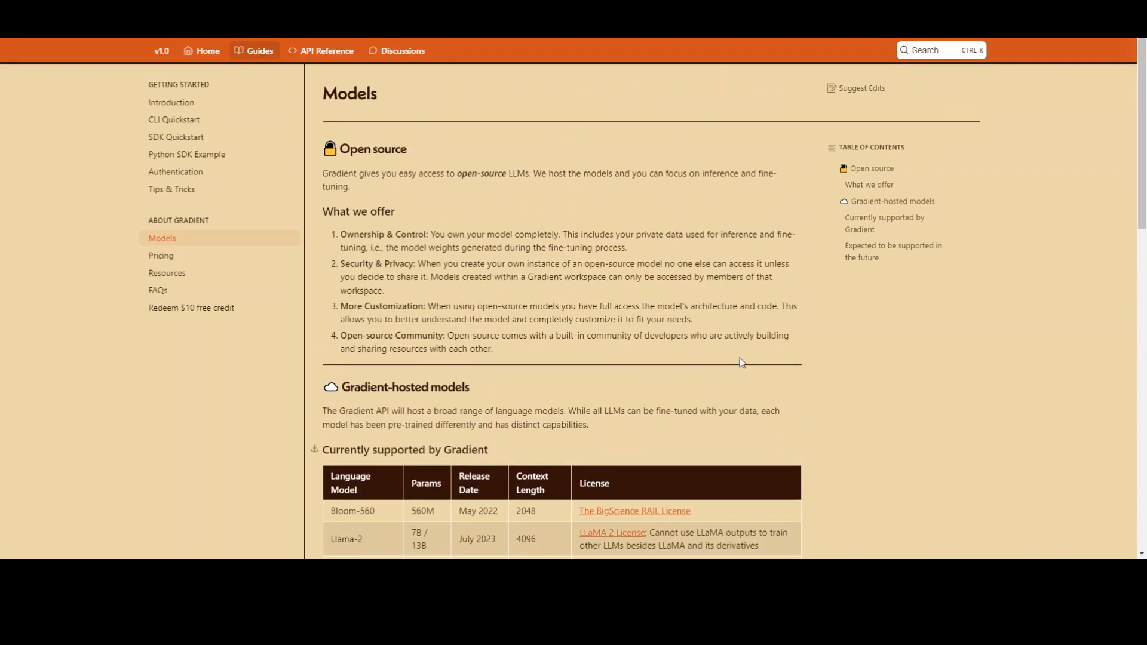